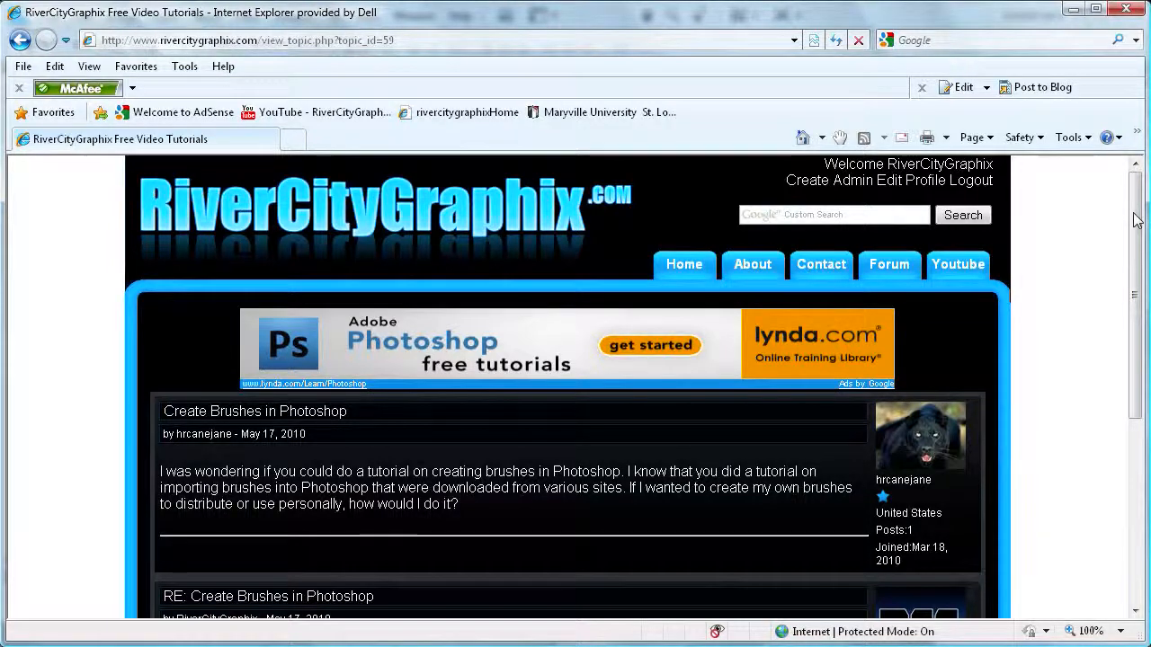
Scroll the RiverCityGraphix forum thread to read the request for a Photoshop brush tutorial.
scroll("down", 3)
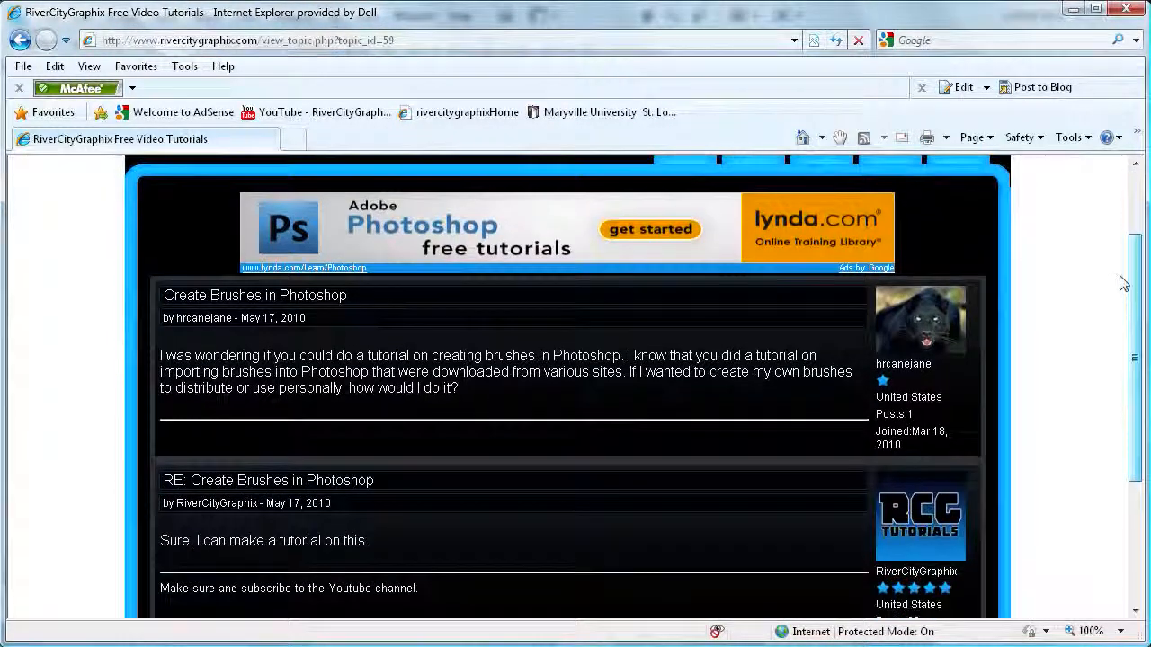
scroll("up", 3)
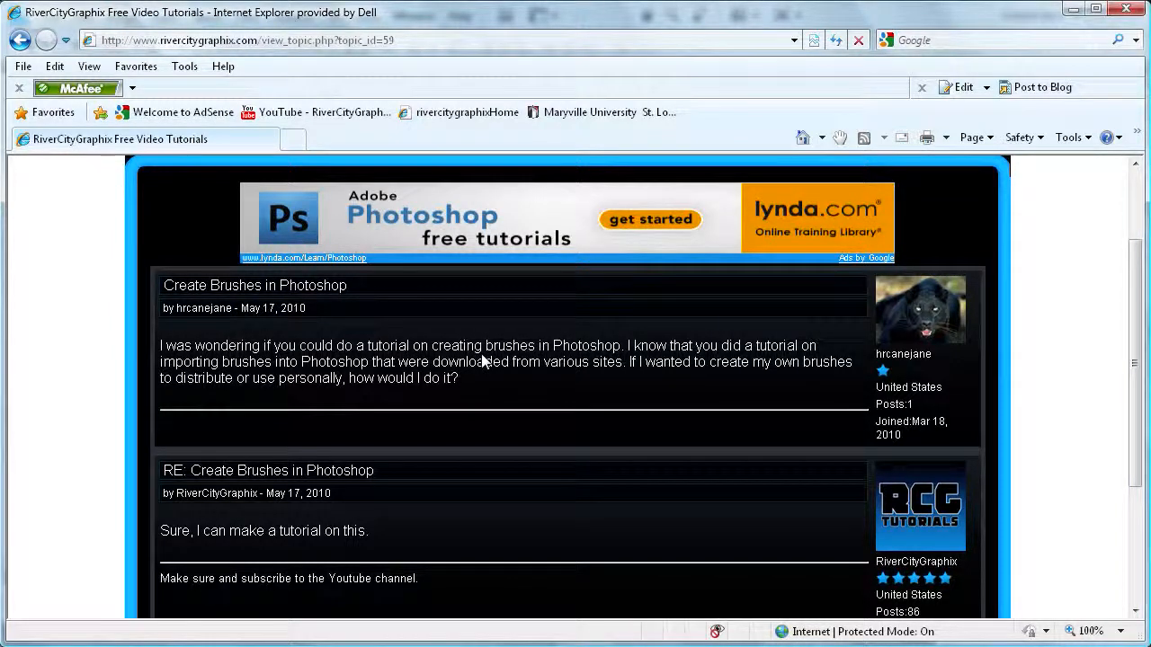
mouse_move(292, 376)
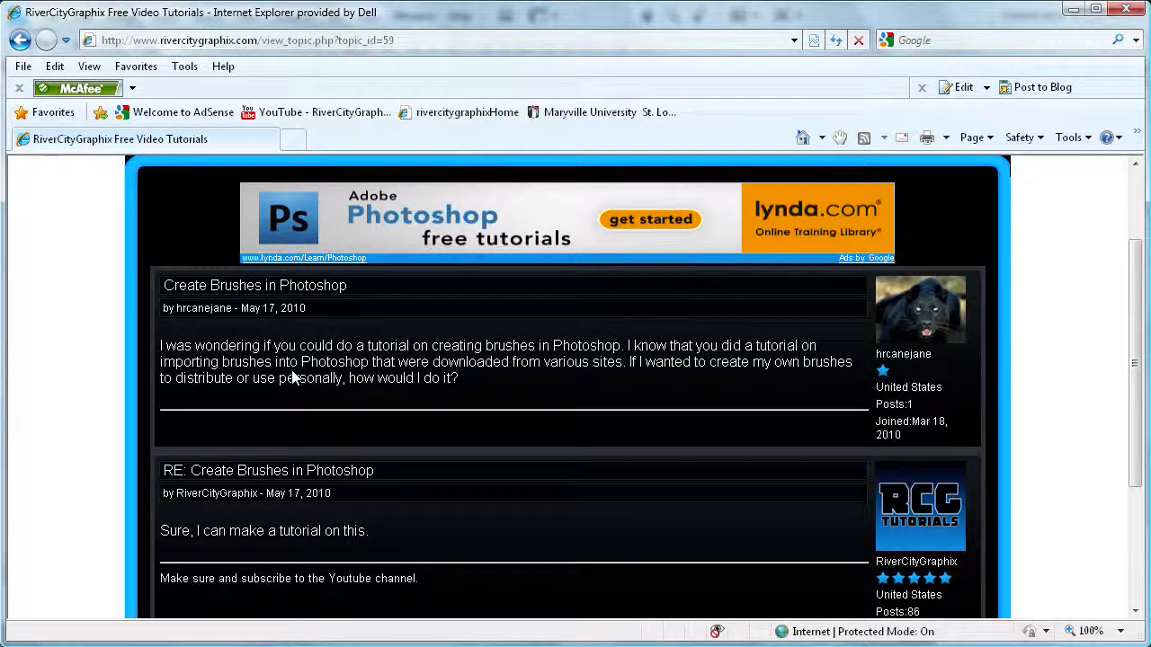
mouse_move(493, 370)
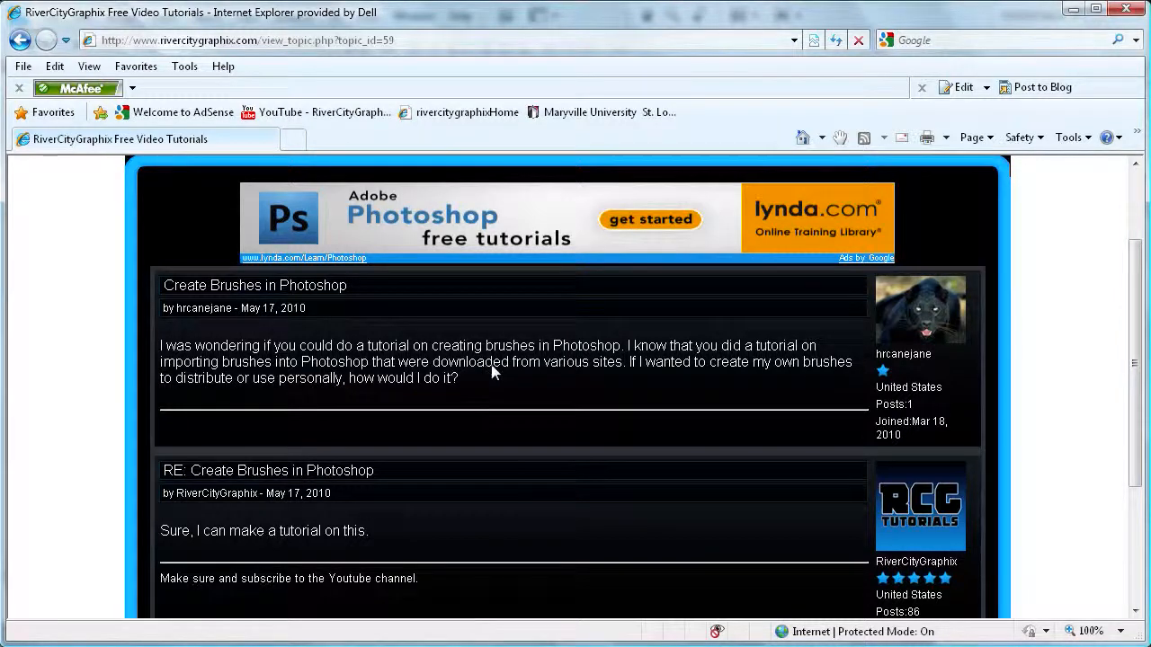
mouse_move(579, 348)
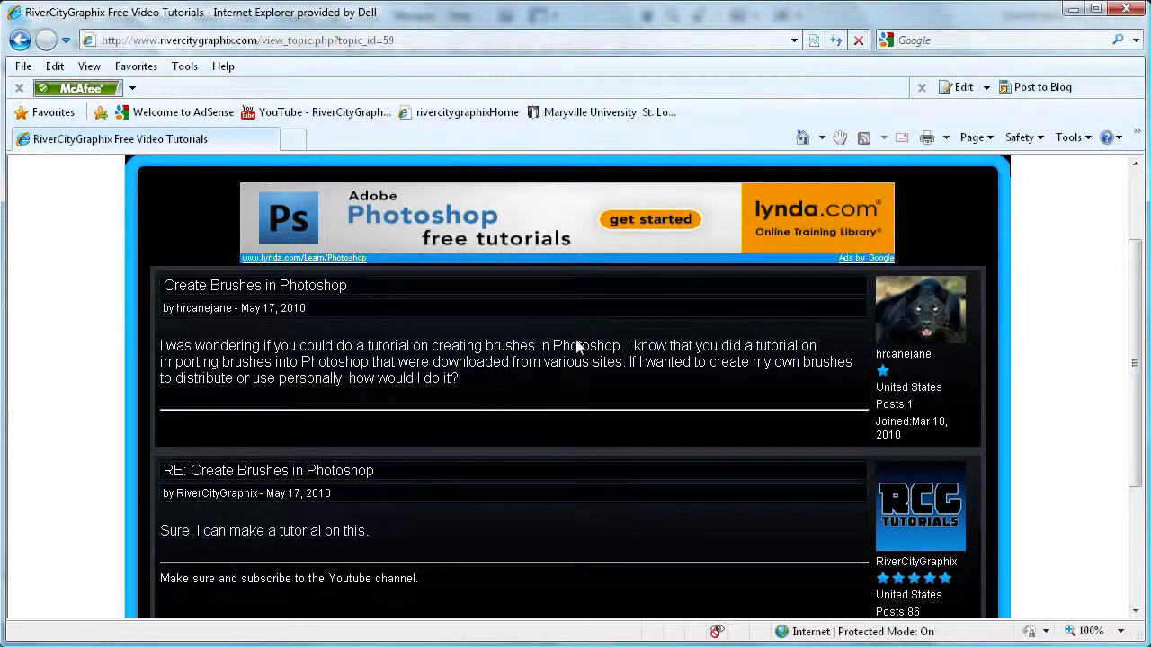
mouse_move(302, 395)
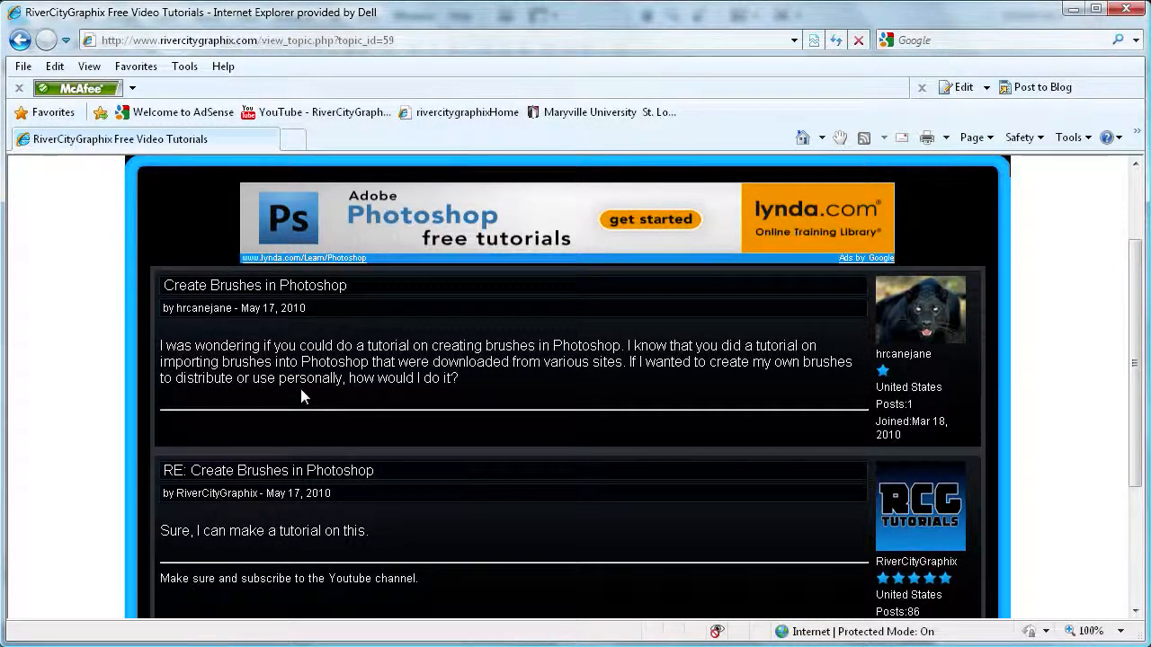
mouse_move(1129, 338)
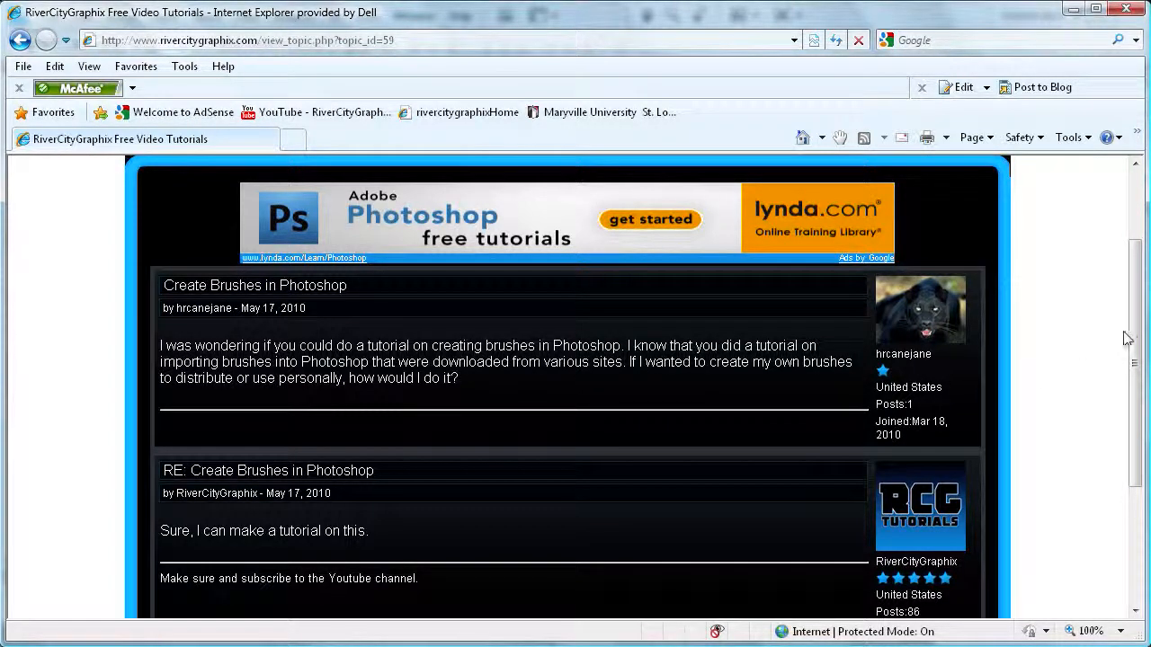
scroll("down", 3)
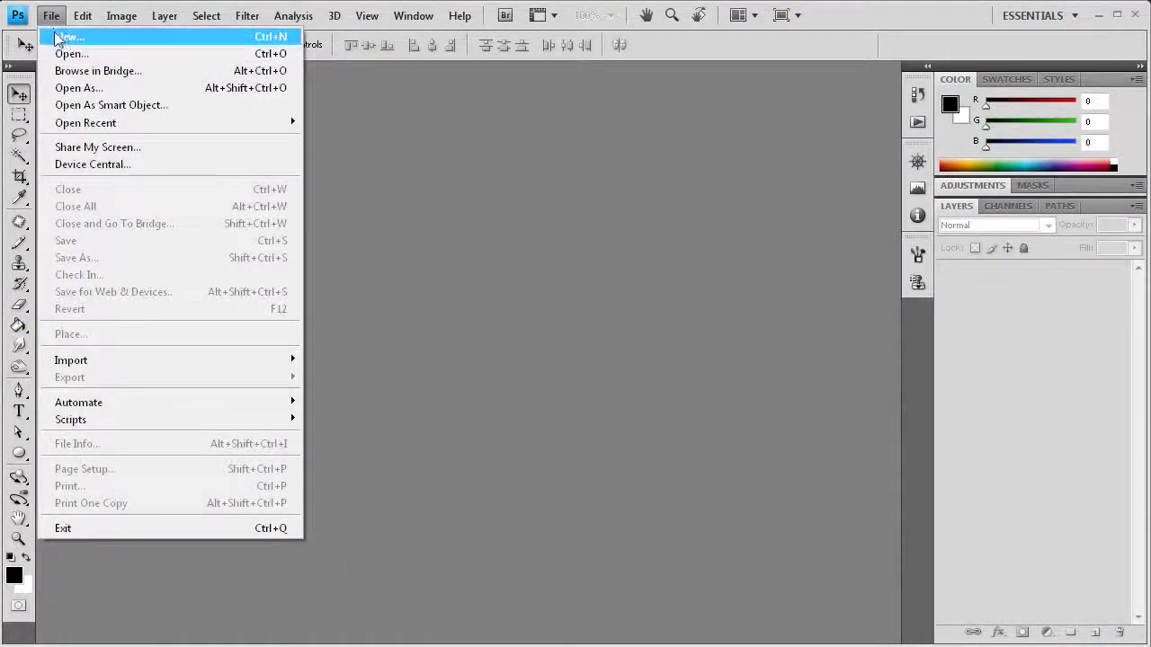
Create a new 300 × 300 pixel document with a transparent background.
left_click(67, 36)
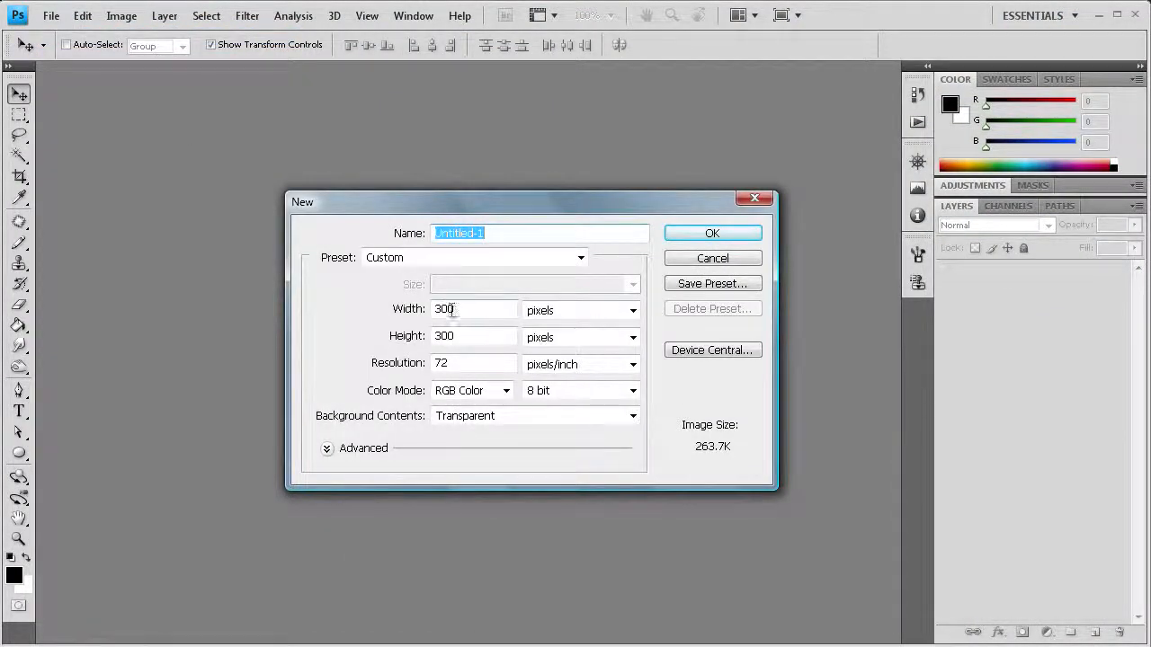
mouse_move(610, 279)
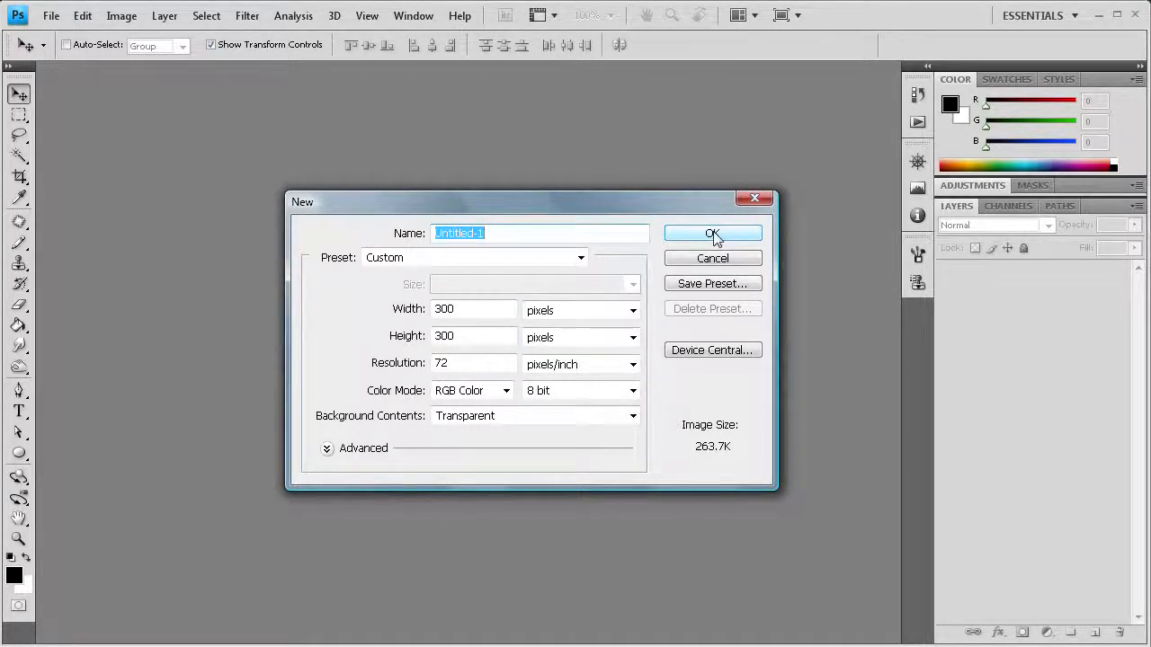
left_click(712, 234)
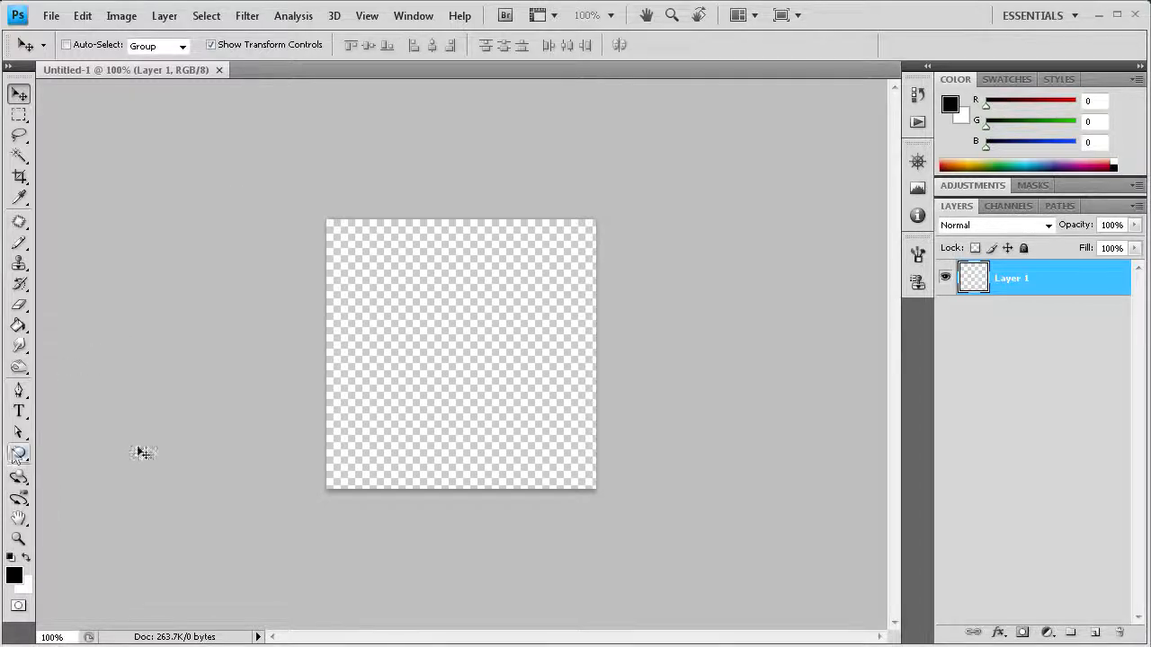
mouse_move(309, 290)
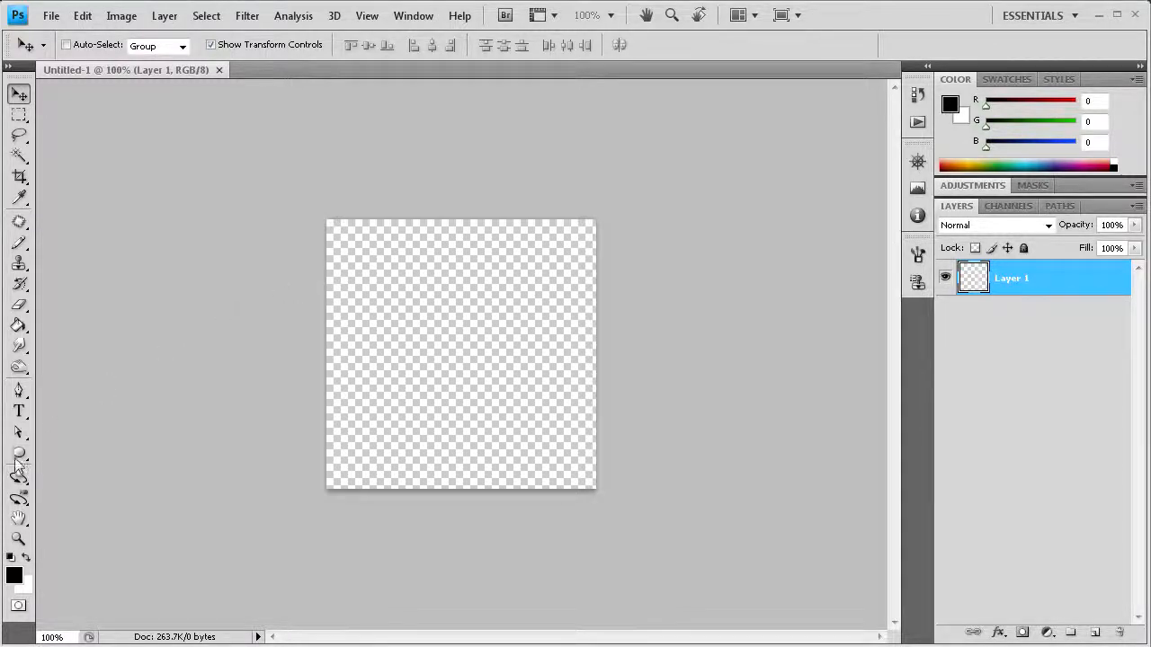
Draw black circles of varying sizes on the canvas with the Ellipse tool.
left_click(18, 453)
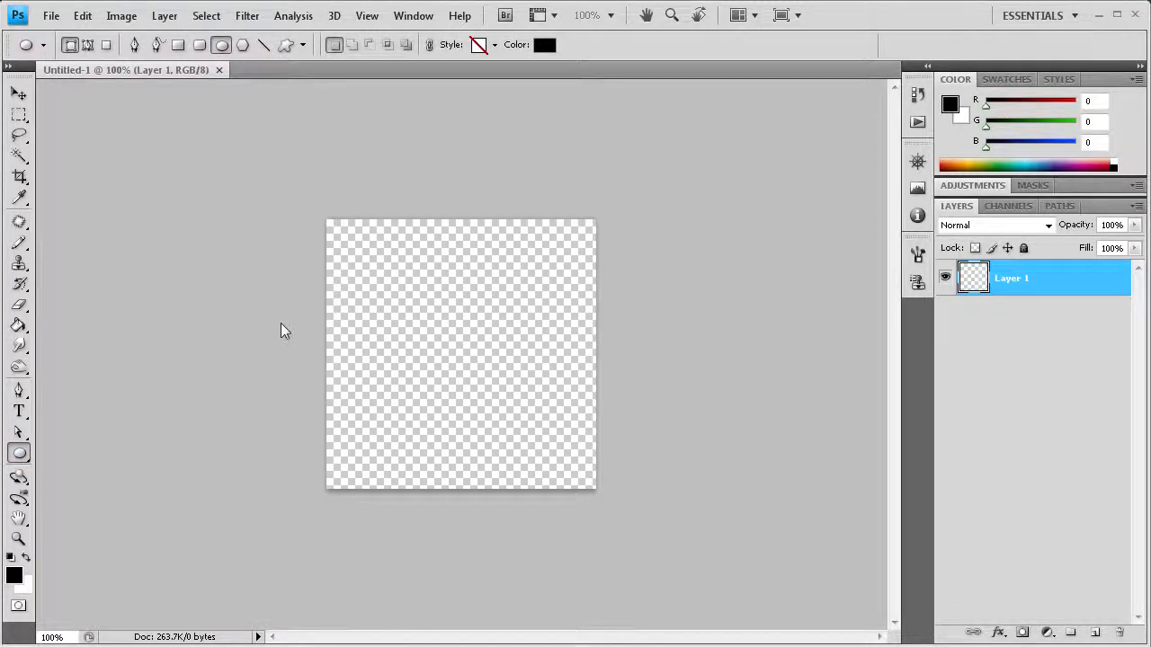
mouse_move(361, 270)
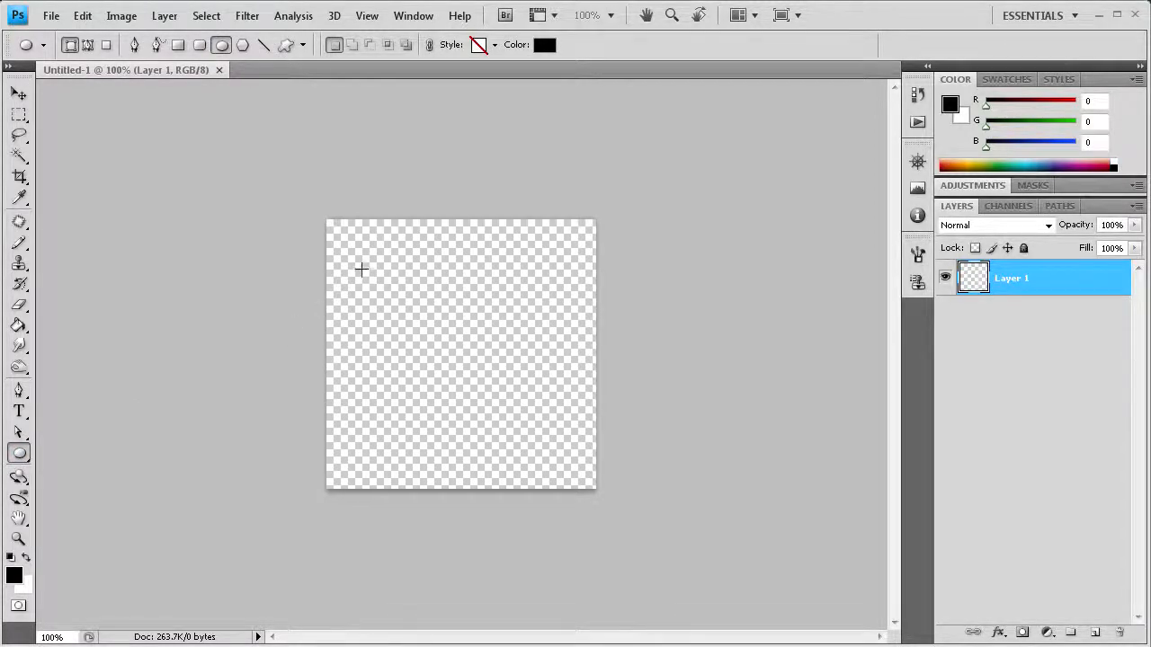
mouse_move(360, 258)
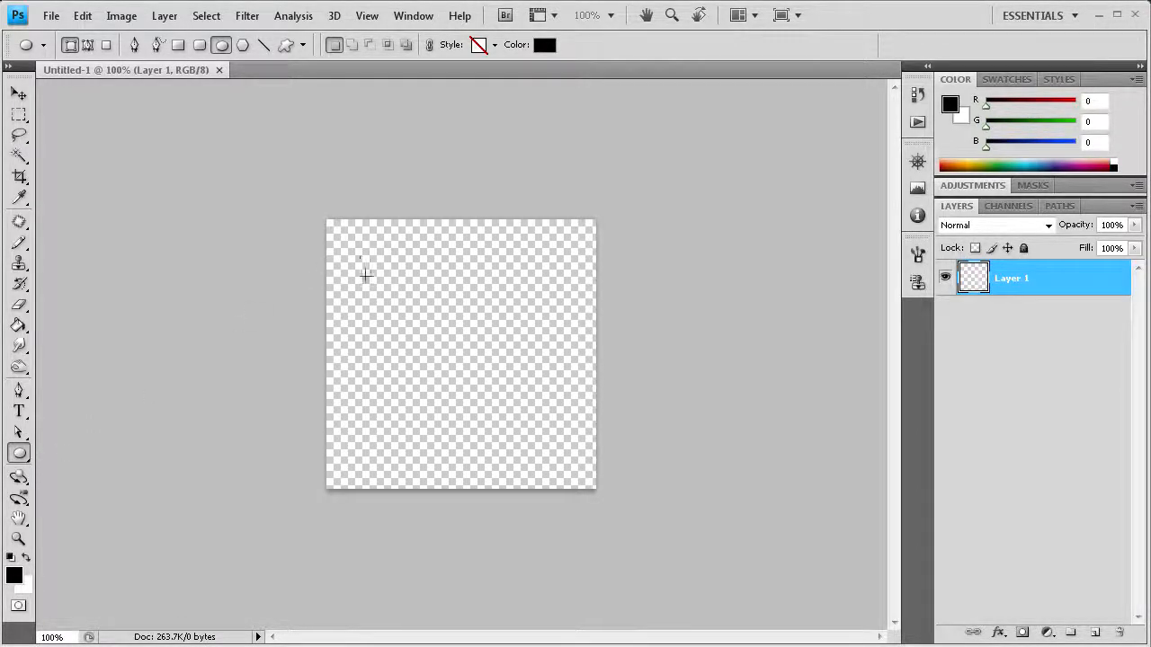
left_click_drag(360, 252, 417, 315)
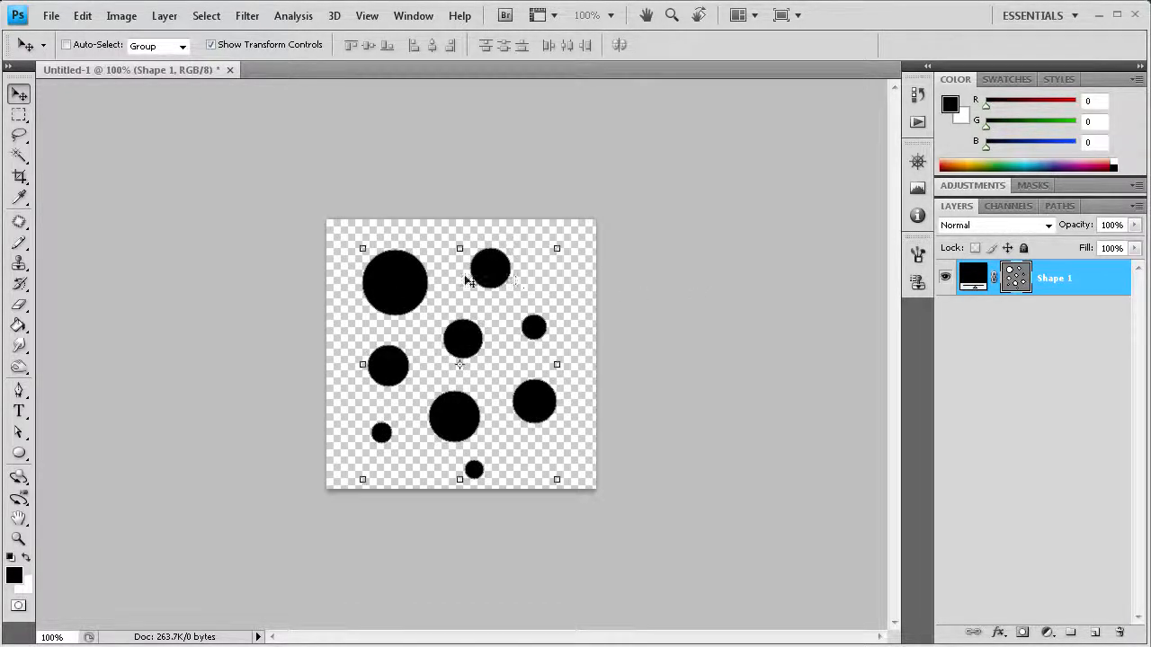
mouse_move(826, 304)
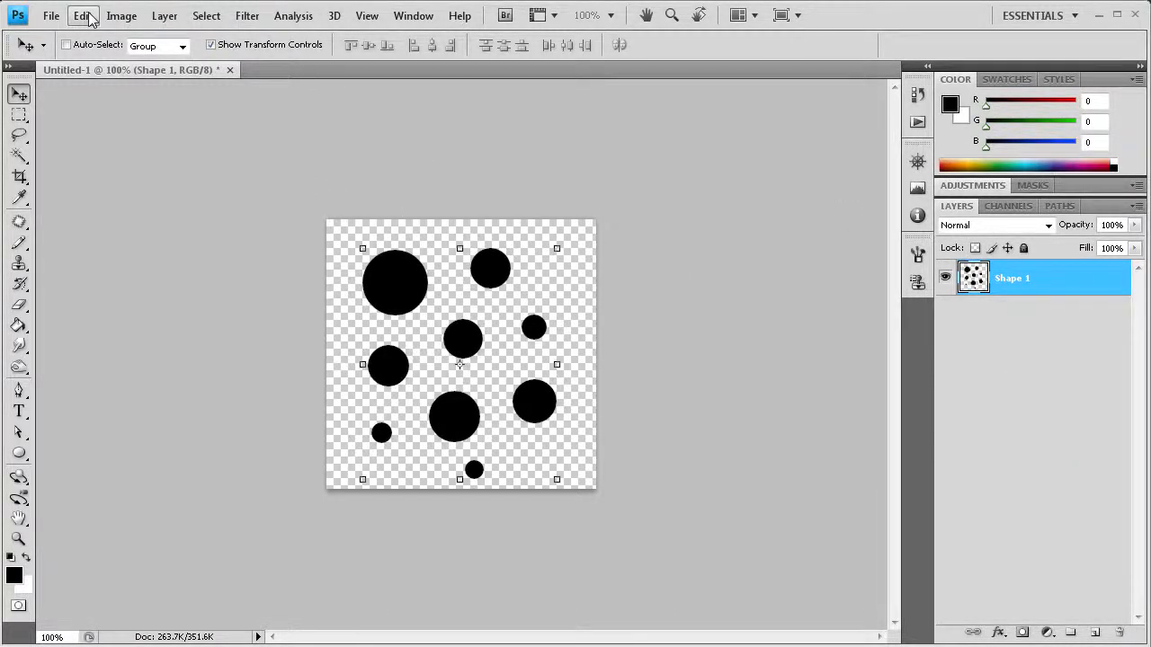
Define the scattered dots as a brush preset named Dots via Edit > Define Brush Preset.
left_click(83, 14)
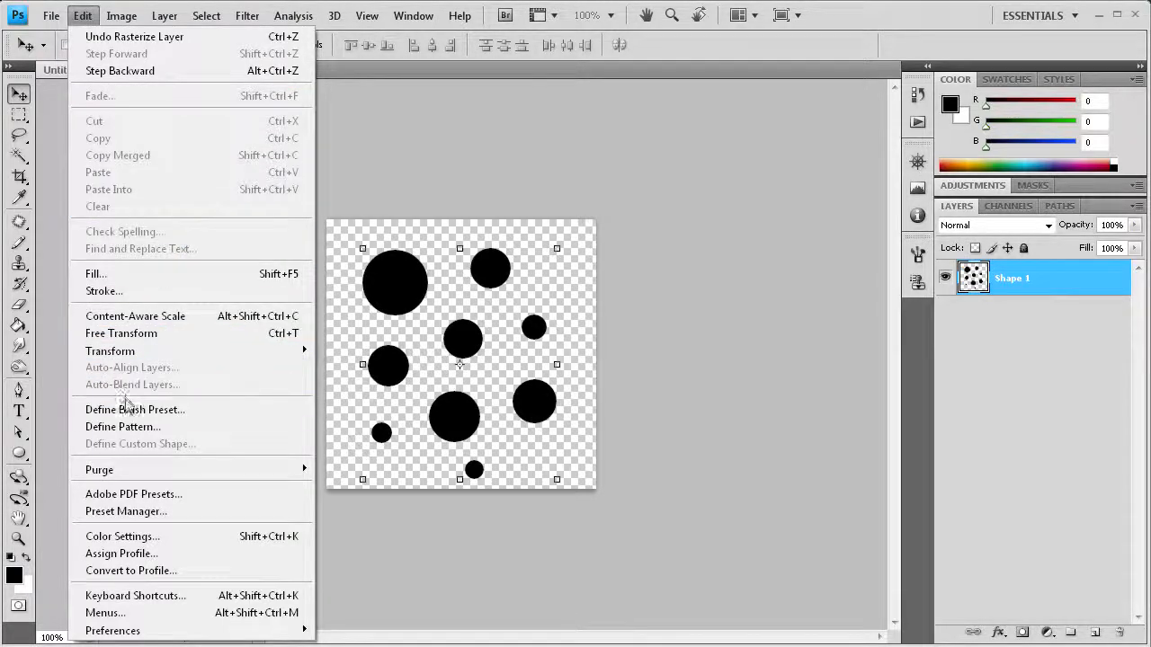
left_click(135, 410)
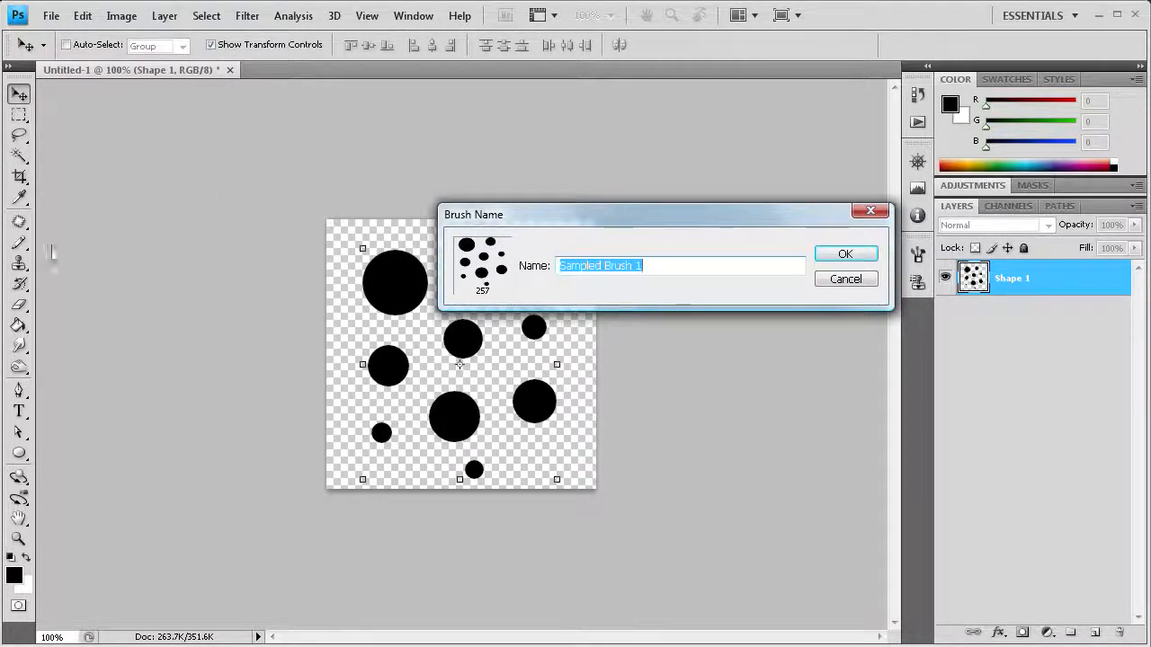
mouse_move(759, 258)
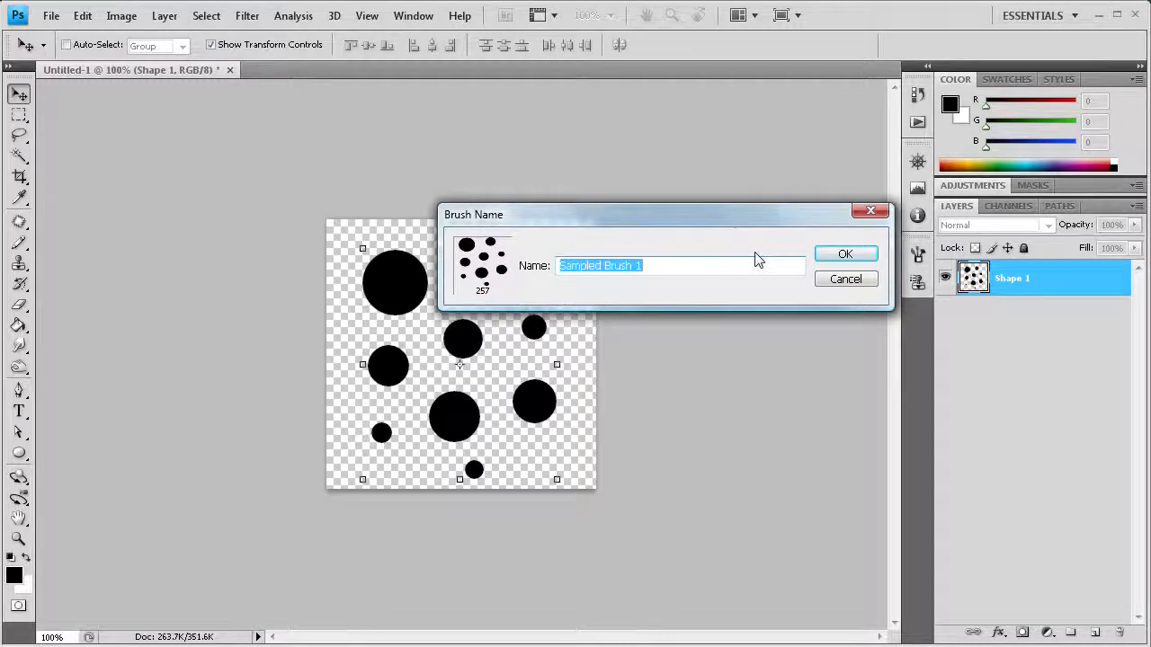
type("Dots")
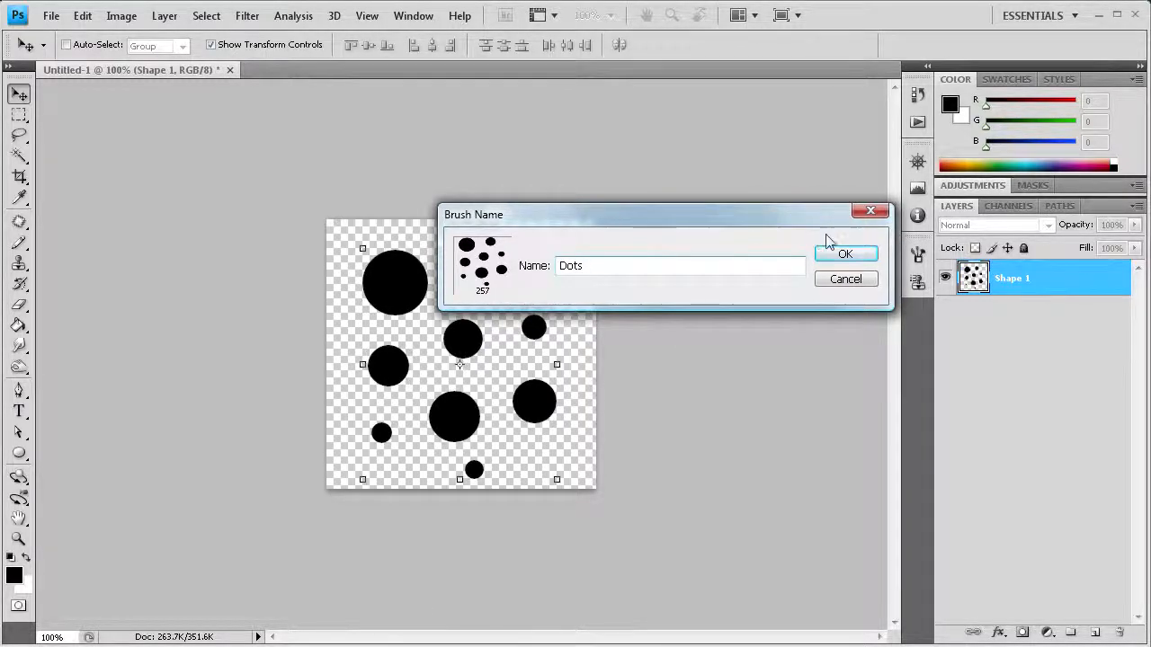
left_click(845, 252)
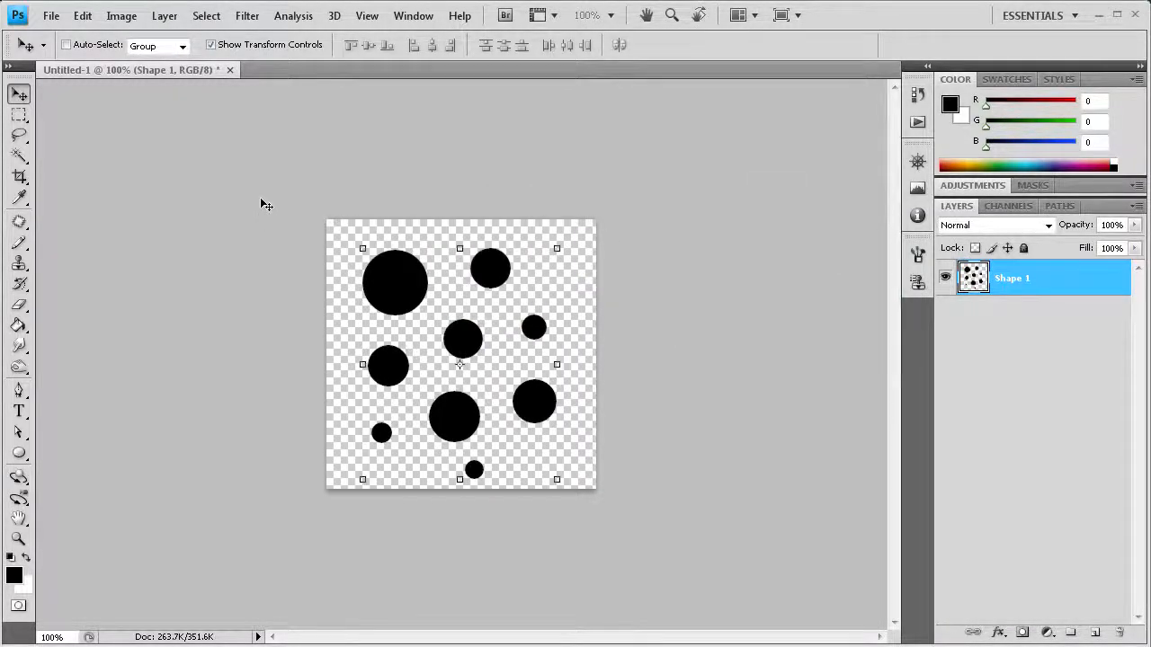
mouse_move(51, 166)
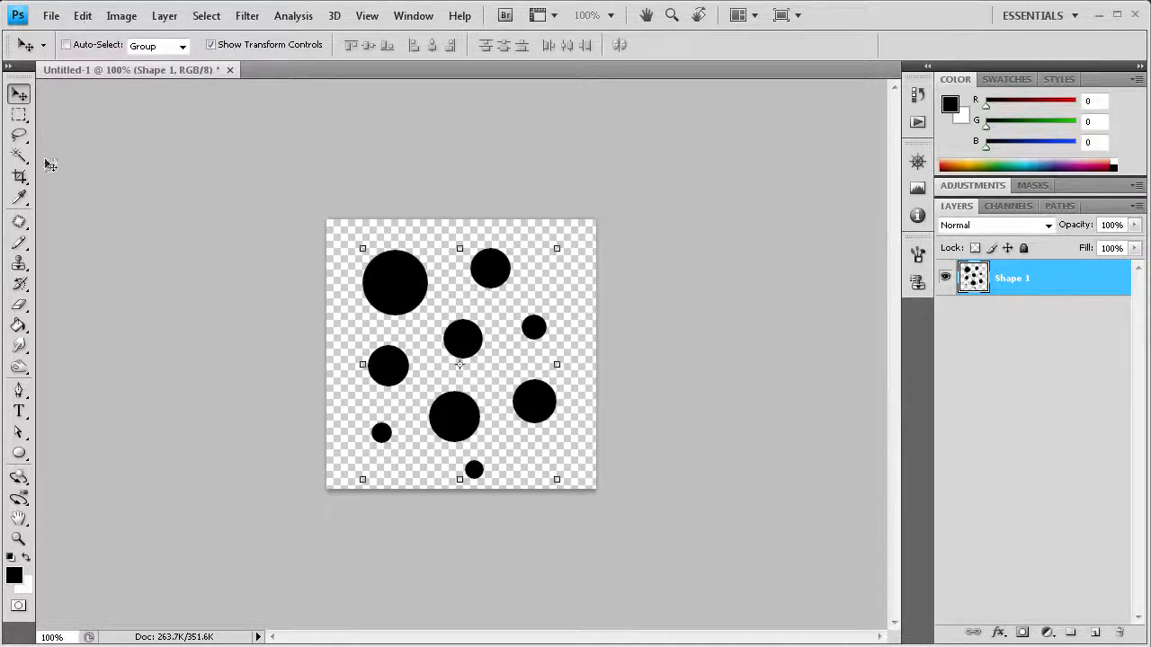
mouse_move(230, 70)
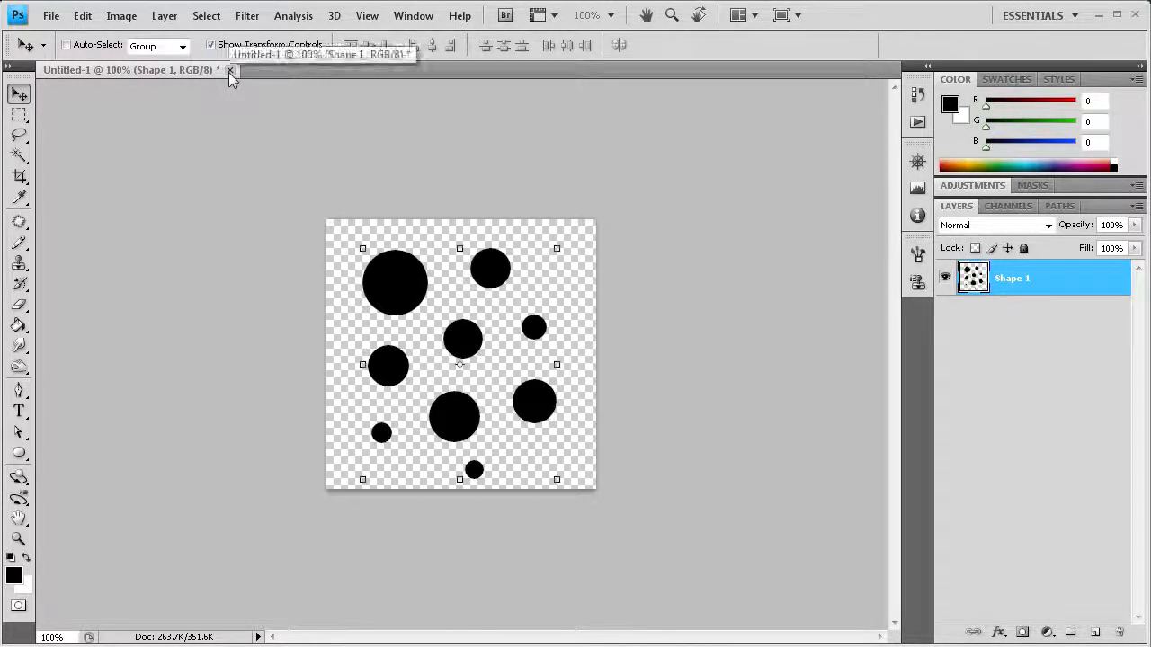
Close the dots document and confirm a fresh blank transparent document.
left_click(230, 71)
type("1000")
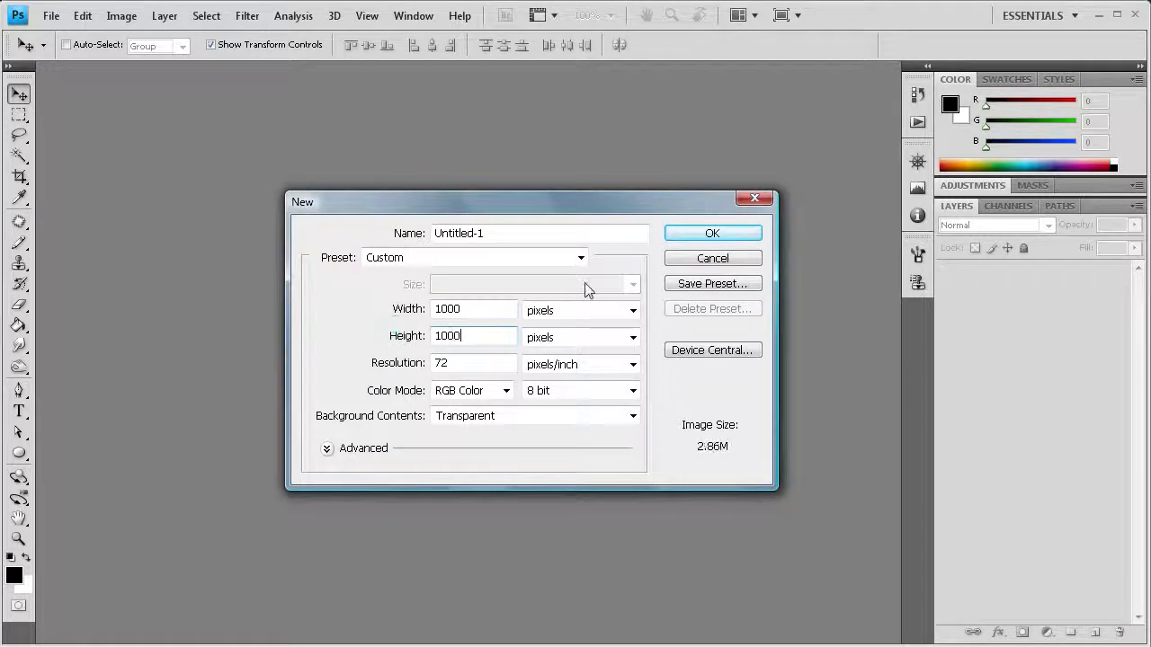
left_click(712, 233)
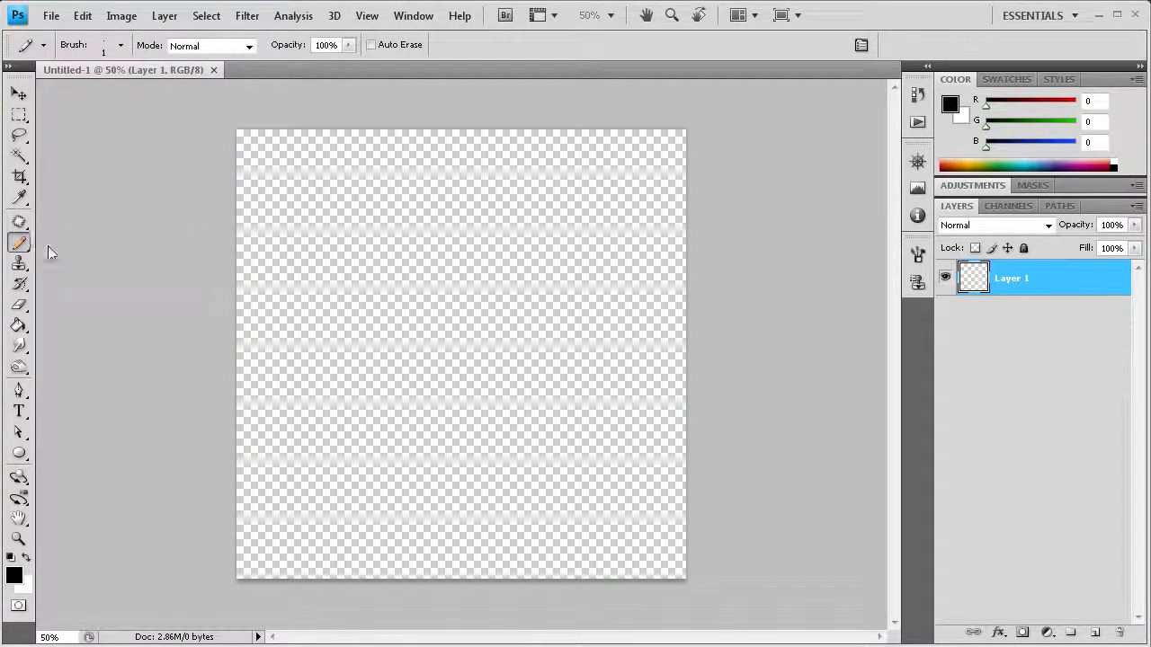
Choose the custom Dots brush from the Brush Preset picker for painting.
left_click(118, 45)
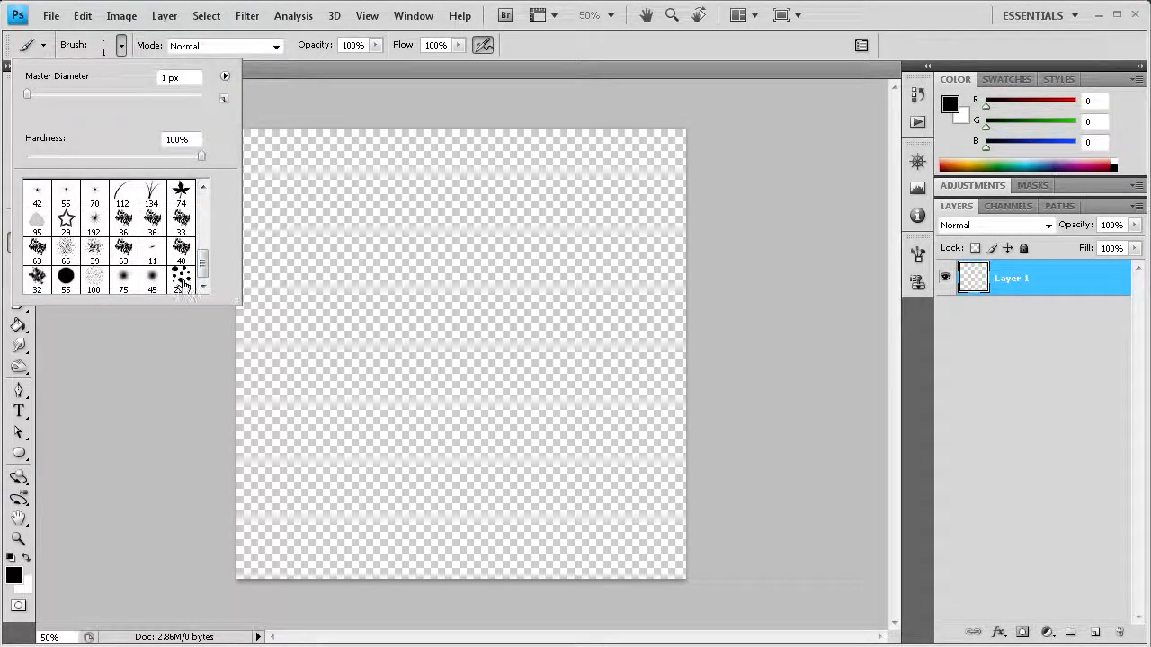
left_click(179, 277)
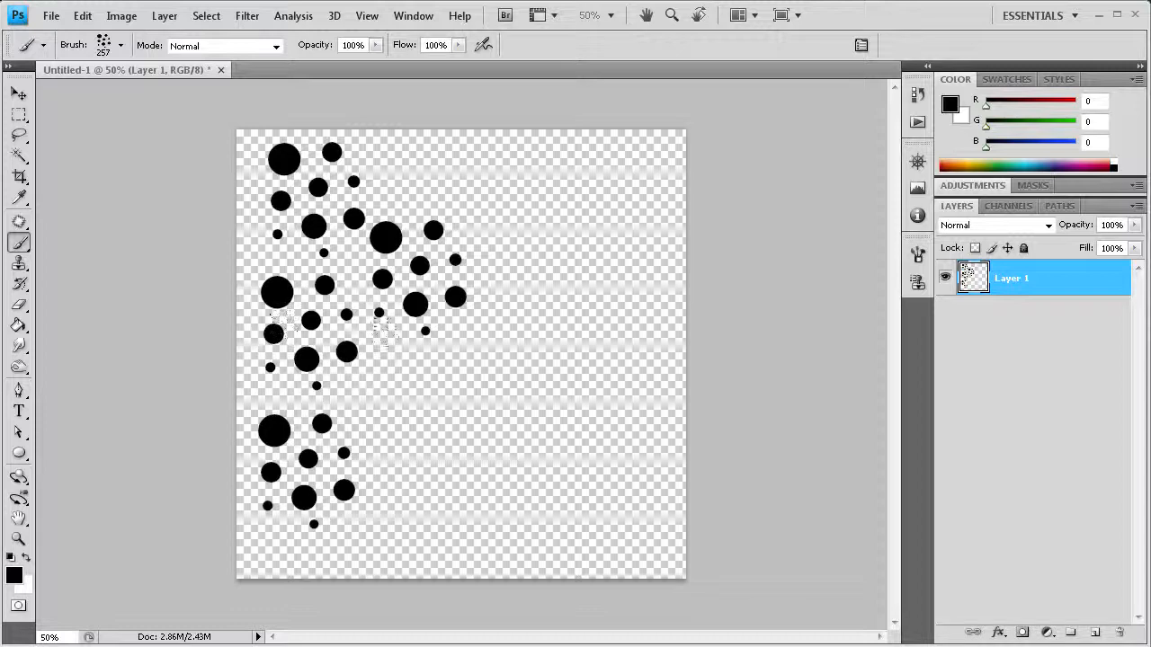
mouse_move(381, 372)
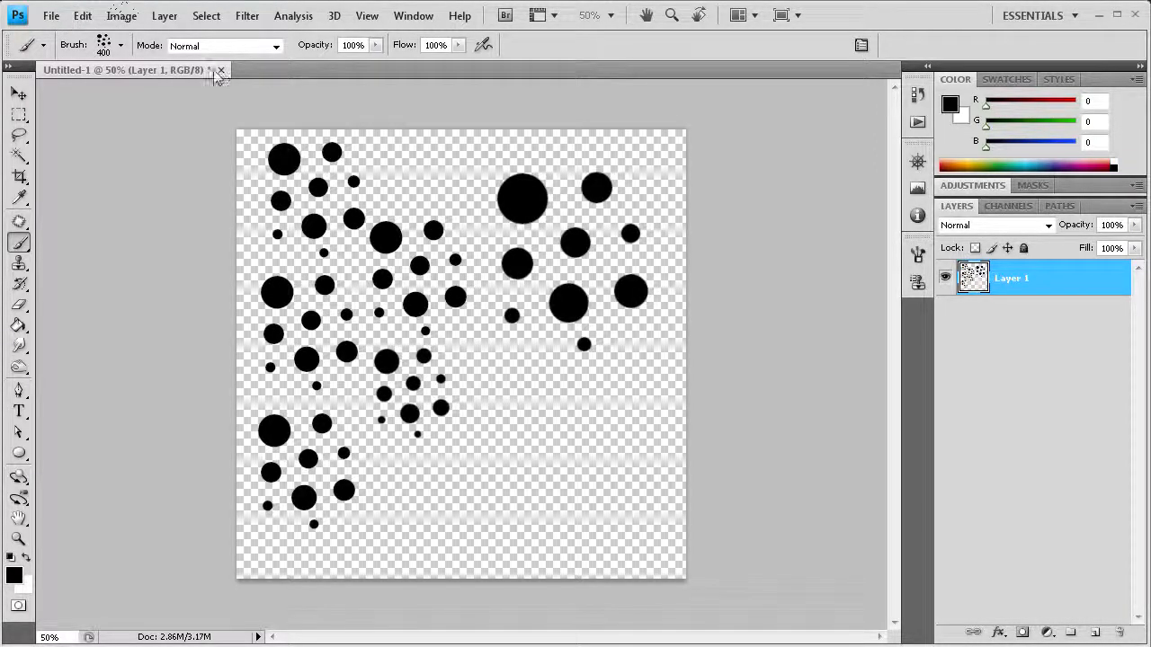
Discard the dot painting and create a new 8 × 8 pixel transparent document.
left_click(220, 70)
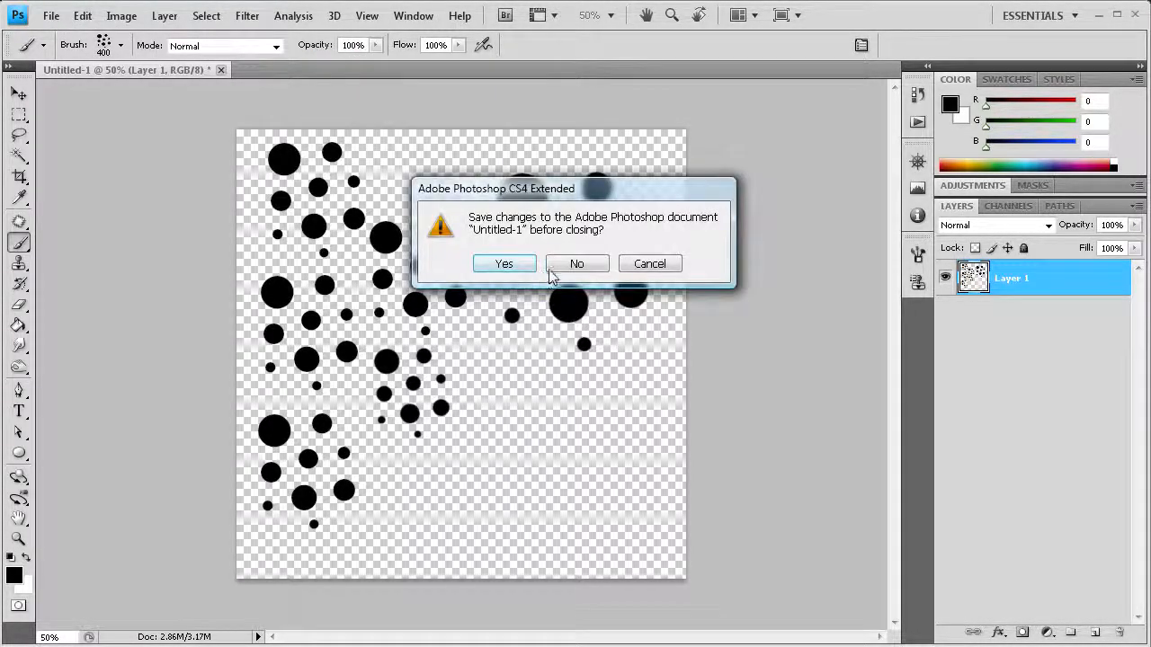
left_click(50, 14)
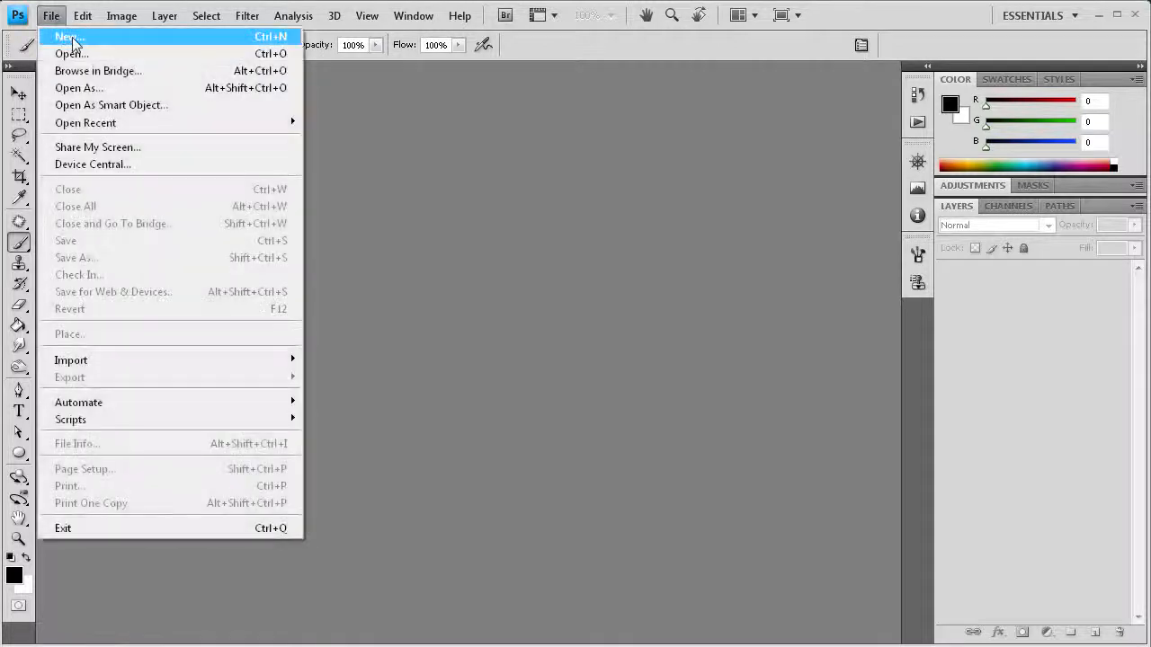
left_click(64, 36)
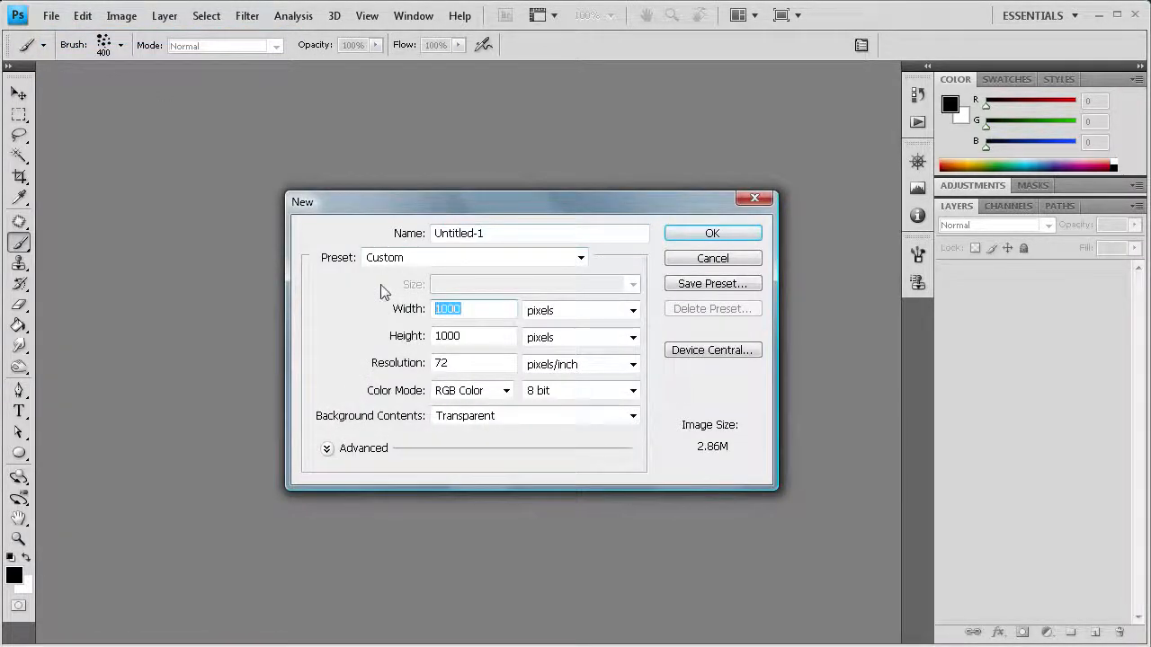
type("8")
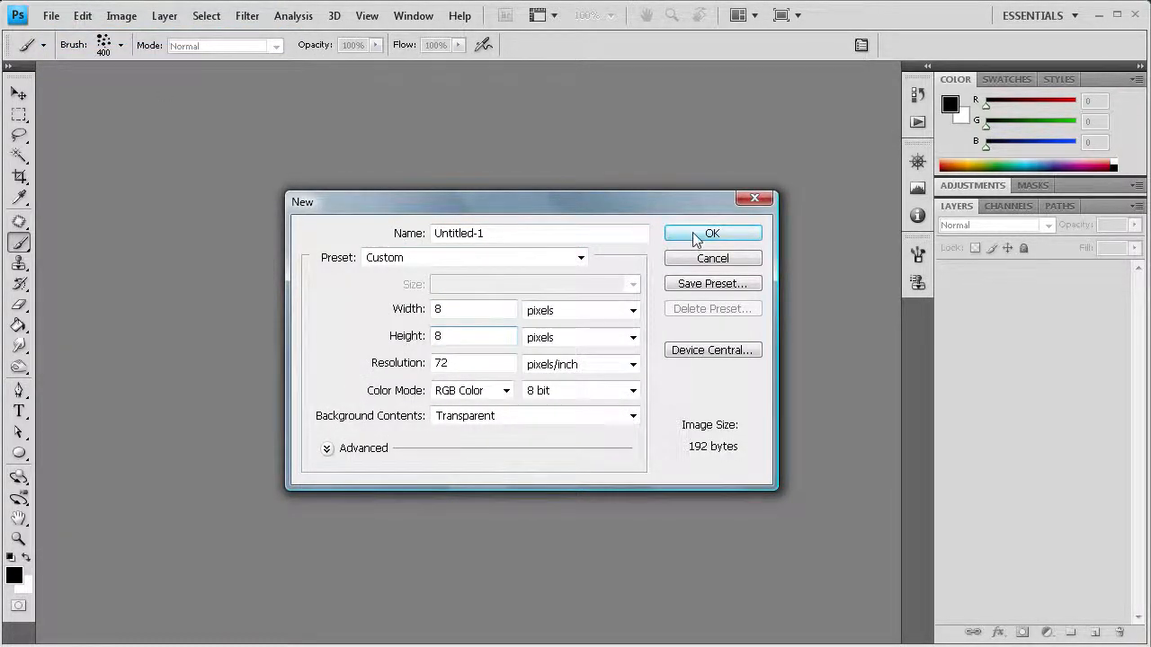
left_click(712, 233)
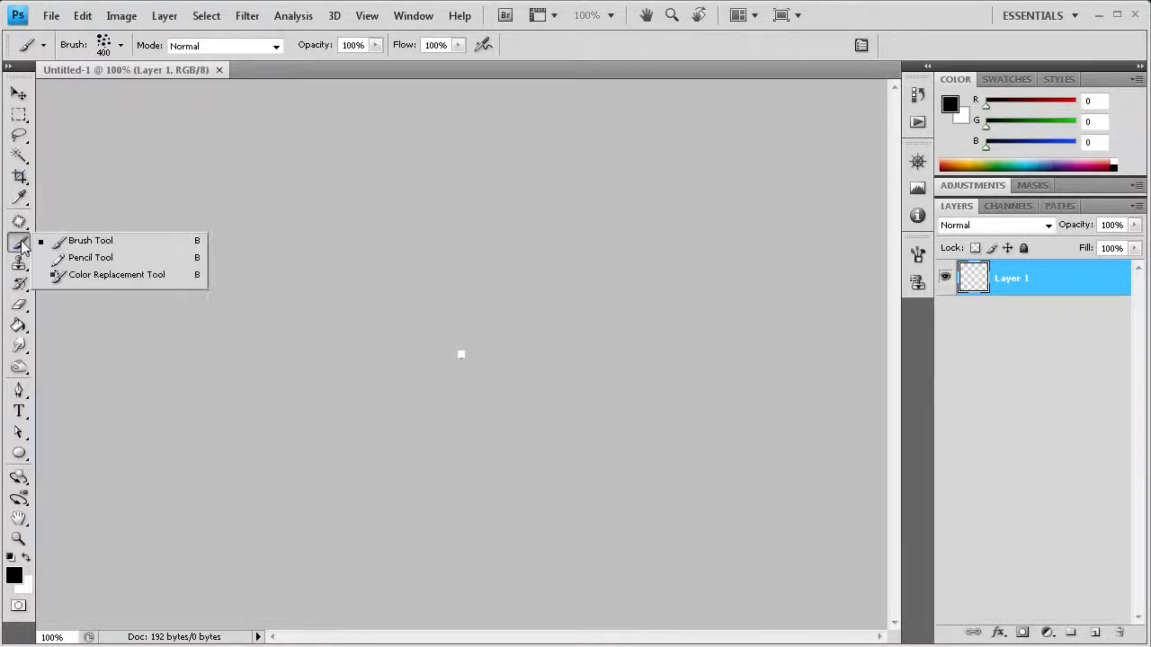
Select the Pencil tool and zoom the 8-pixel canvas in to 3200%.
left_click(90, 257)
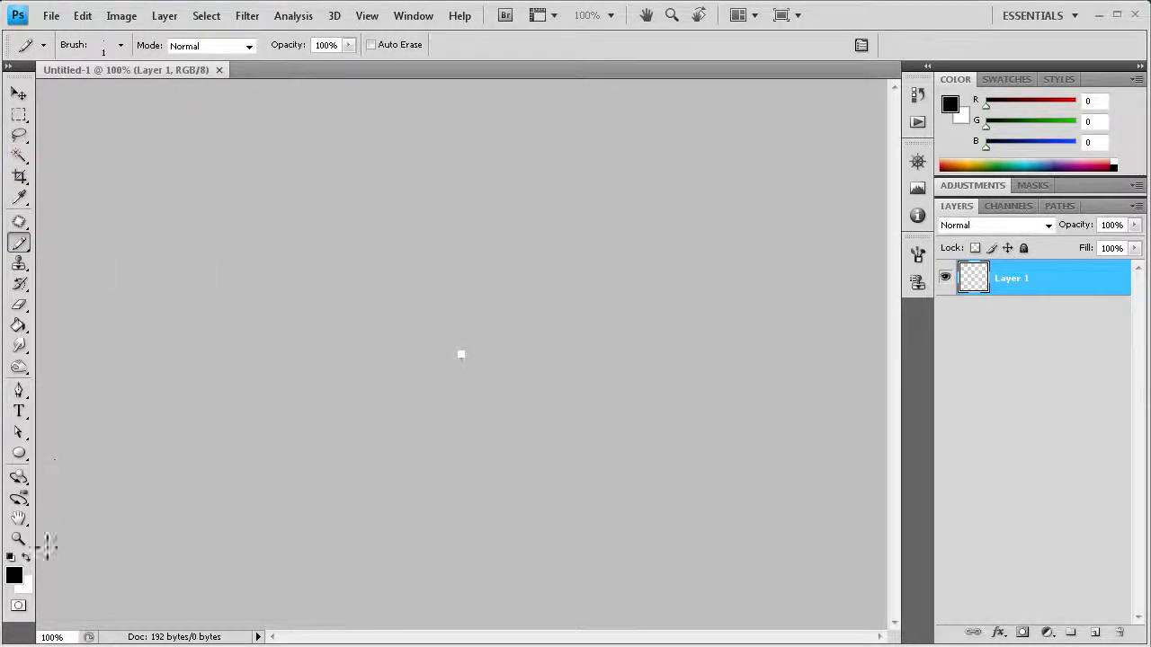
left_click(18, 539)
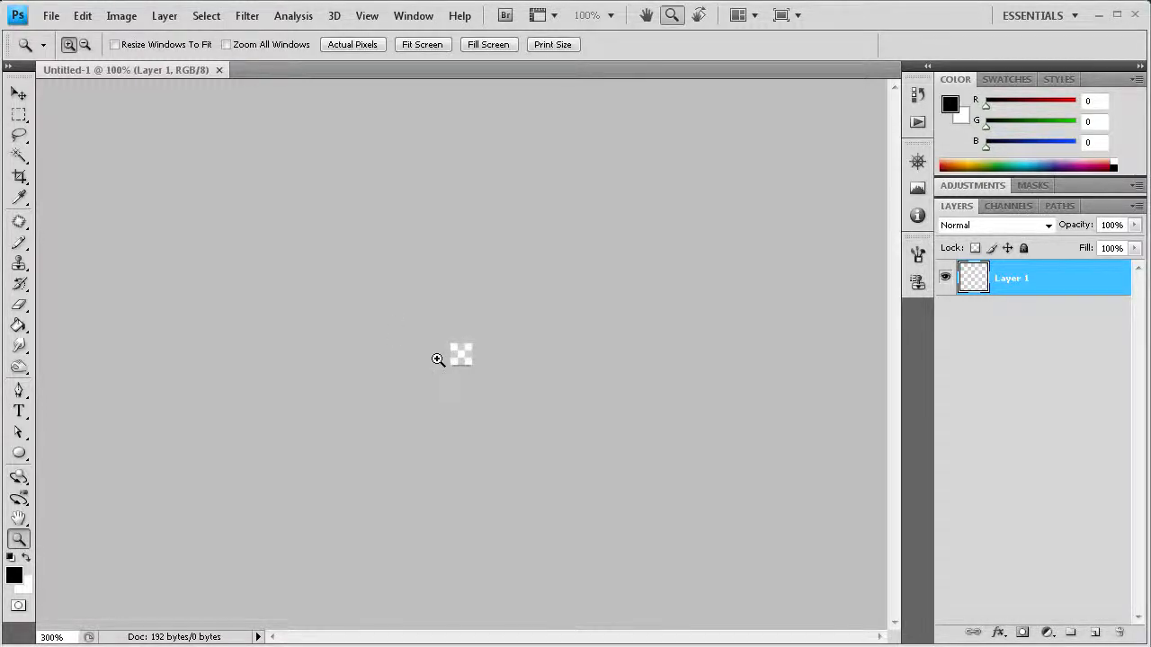
left_click(438, 360)
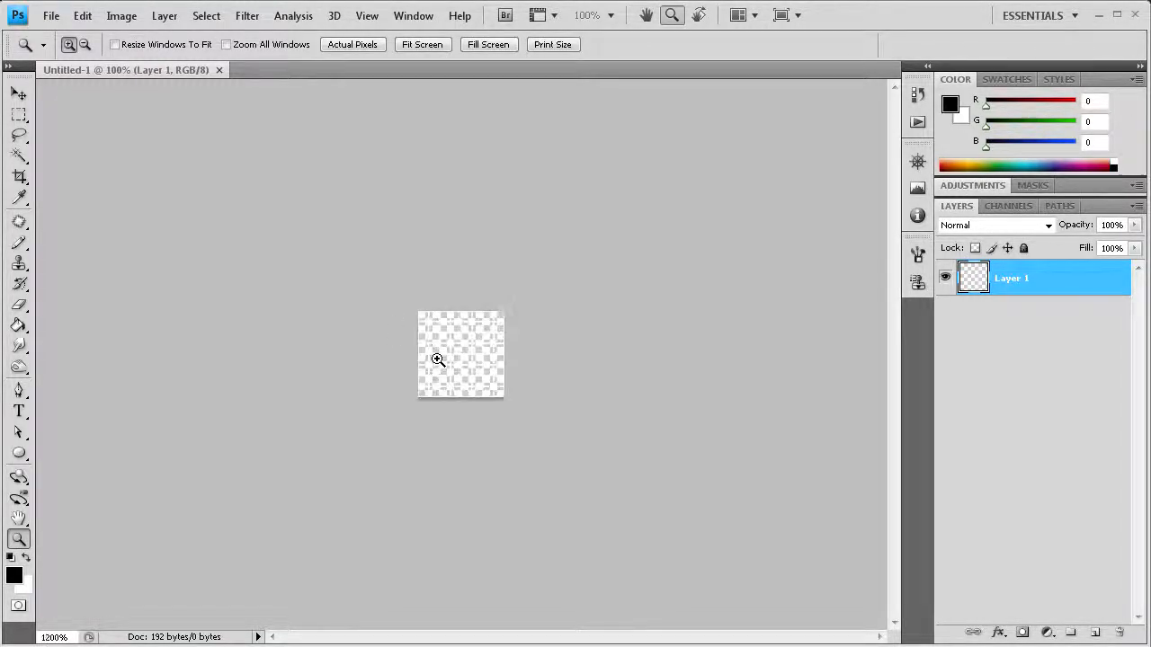
left_click(439, 359)
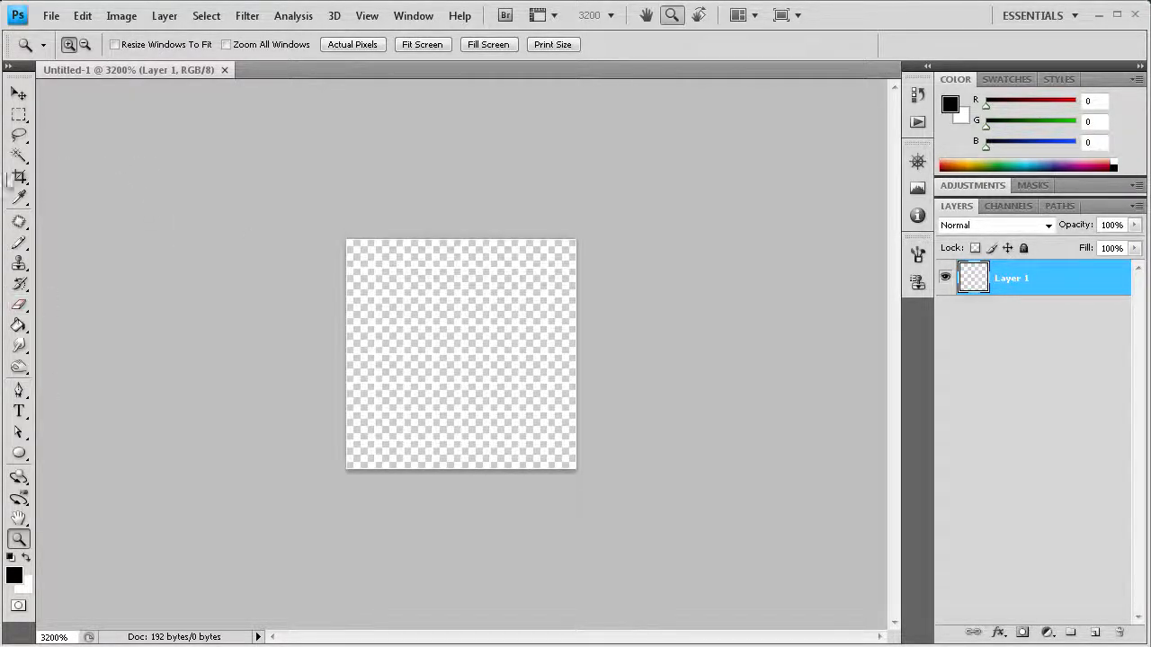
left_click(18, 243)
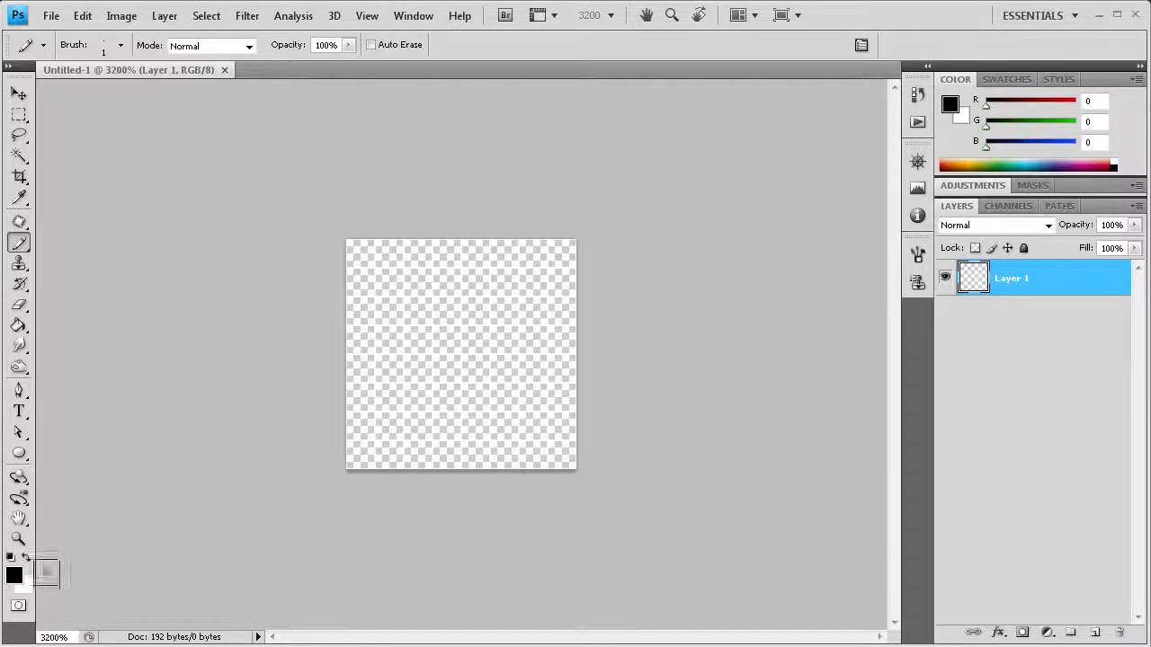
mouse_move(358, 250)
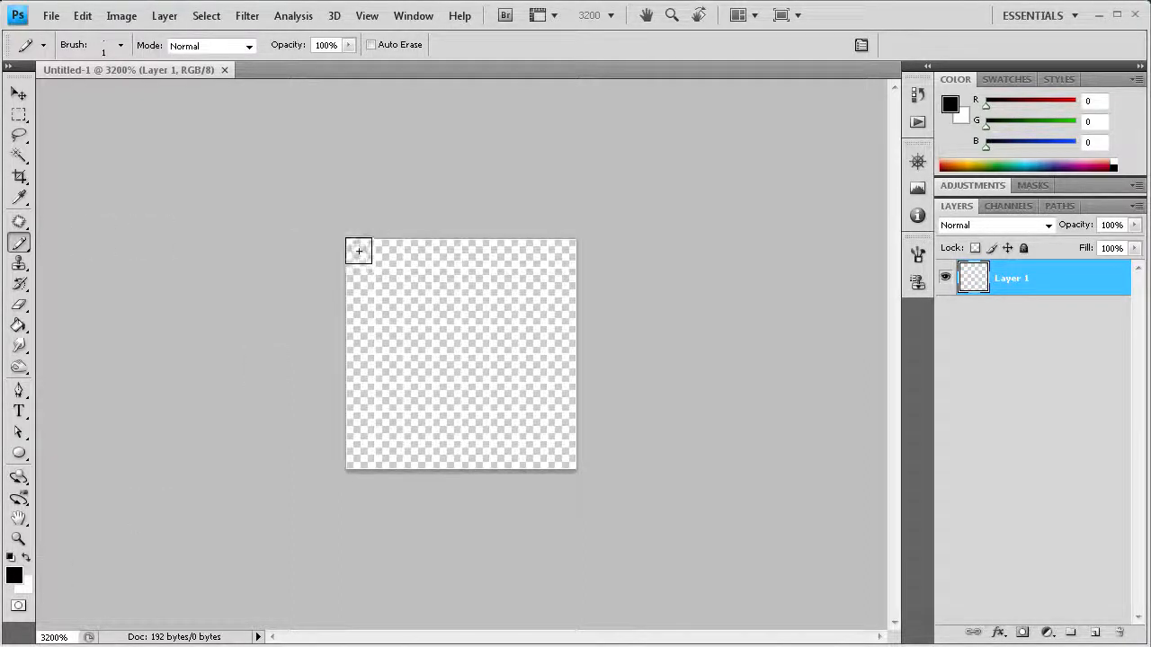
Paint diagonal black stripe bands pixel by pixel with the 1-px pencil, leaving transparent gaps.
left_click(359, 252)
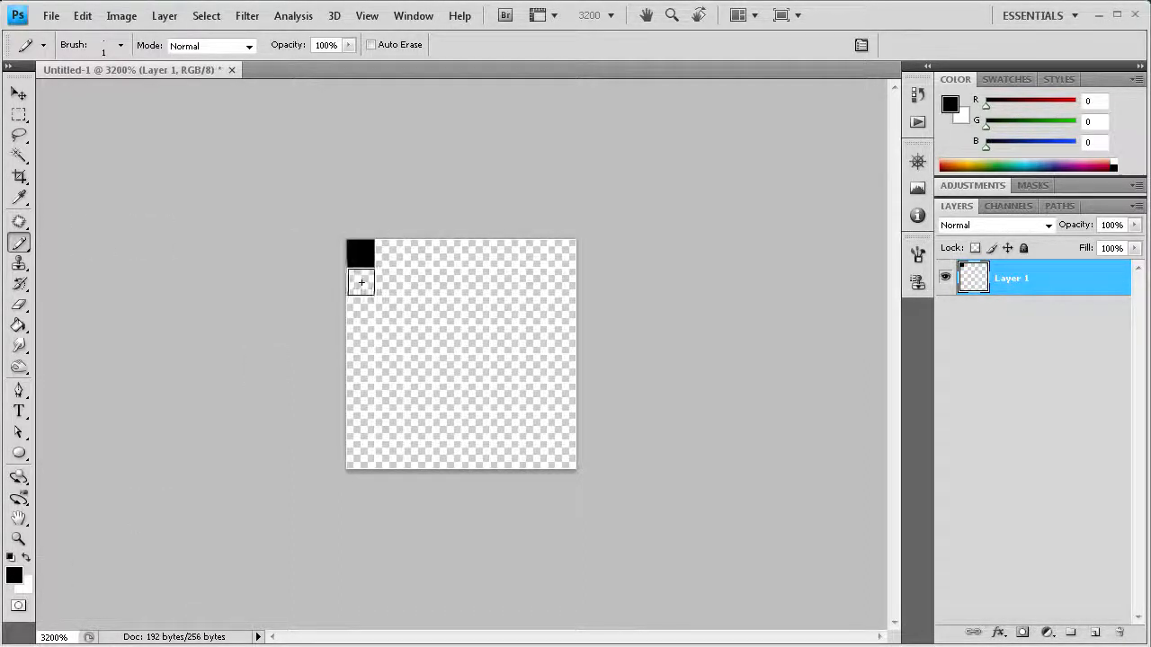
left_click_drag(360, 281, 360, 335)
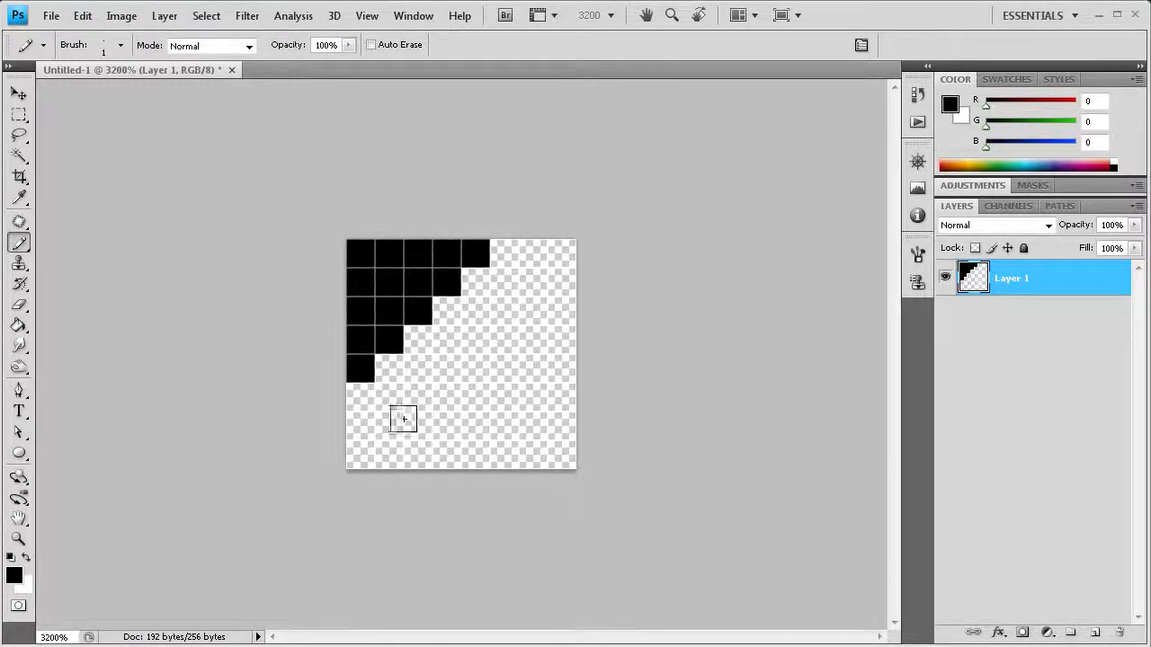
left_click(504, 446)
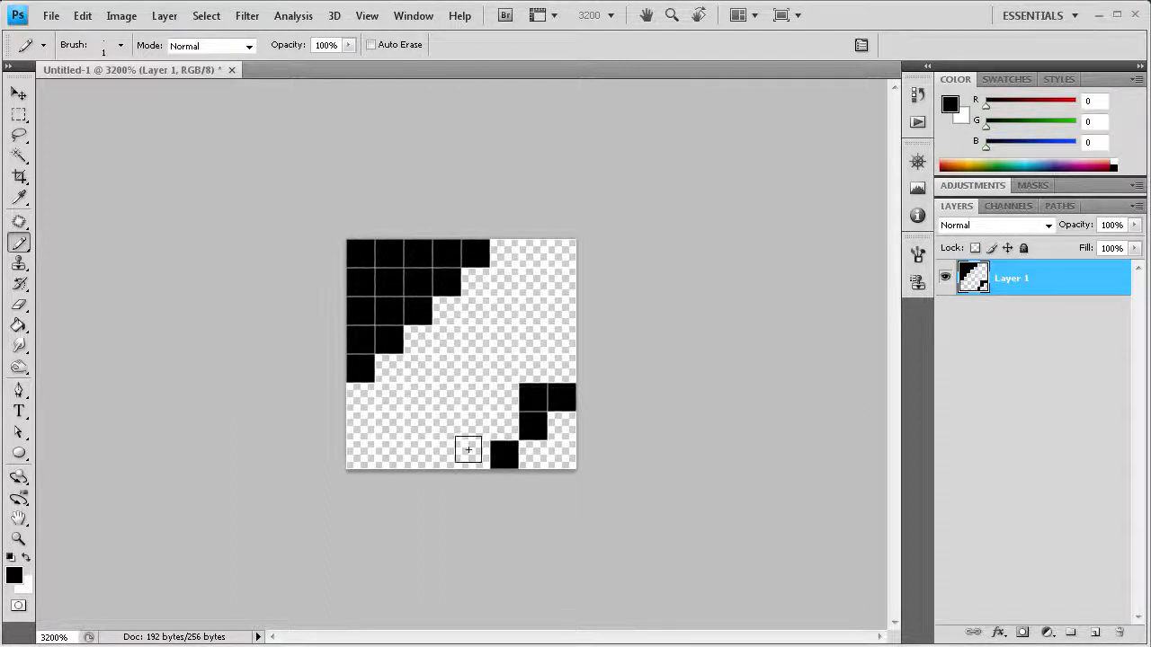
left_click_drag(467, 450, 394, 453)
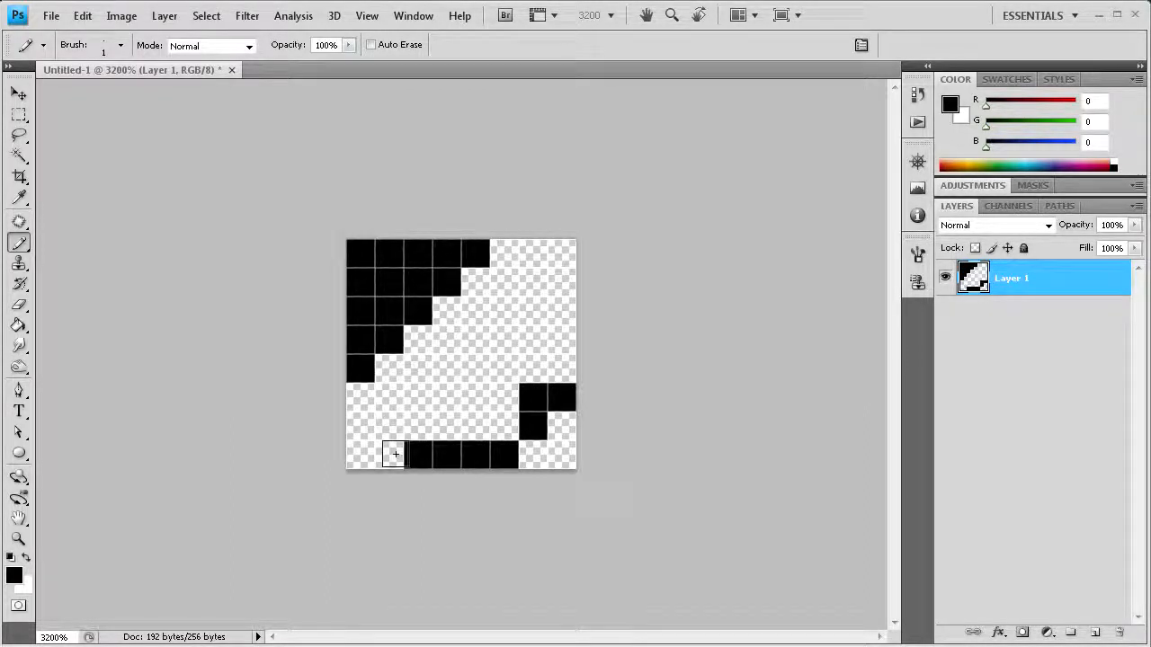
left_click_drag(394, 453, 476, 372)
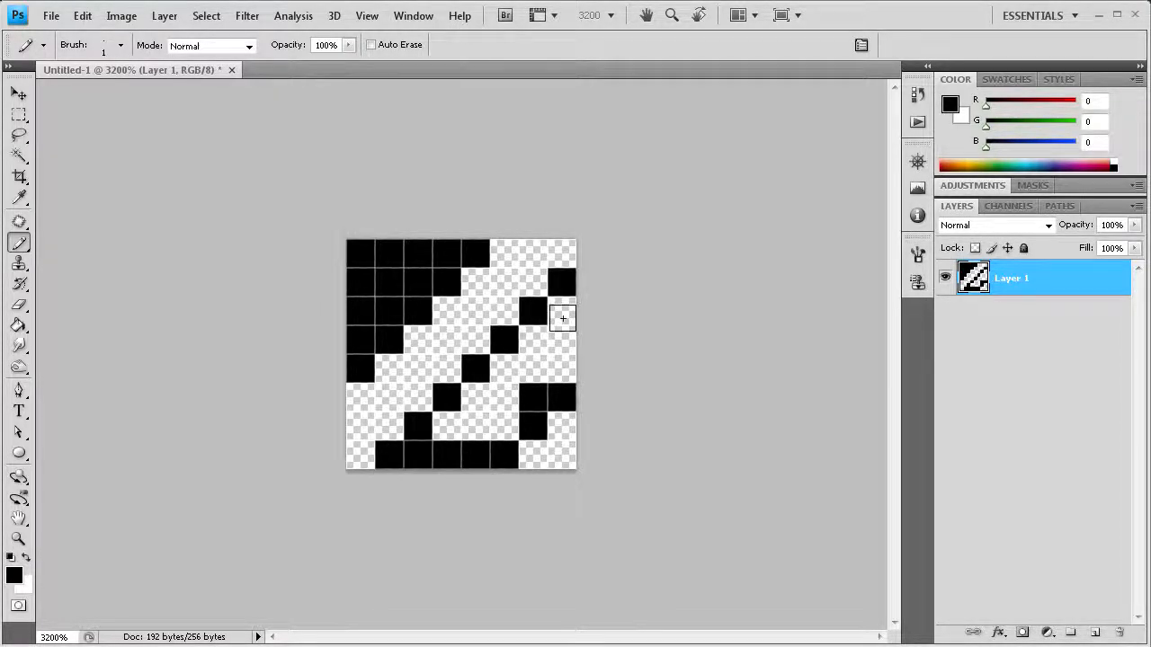
left_click(531, 338)
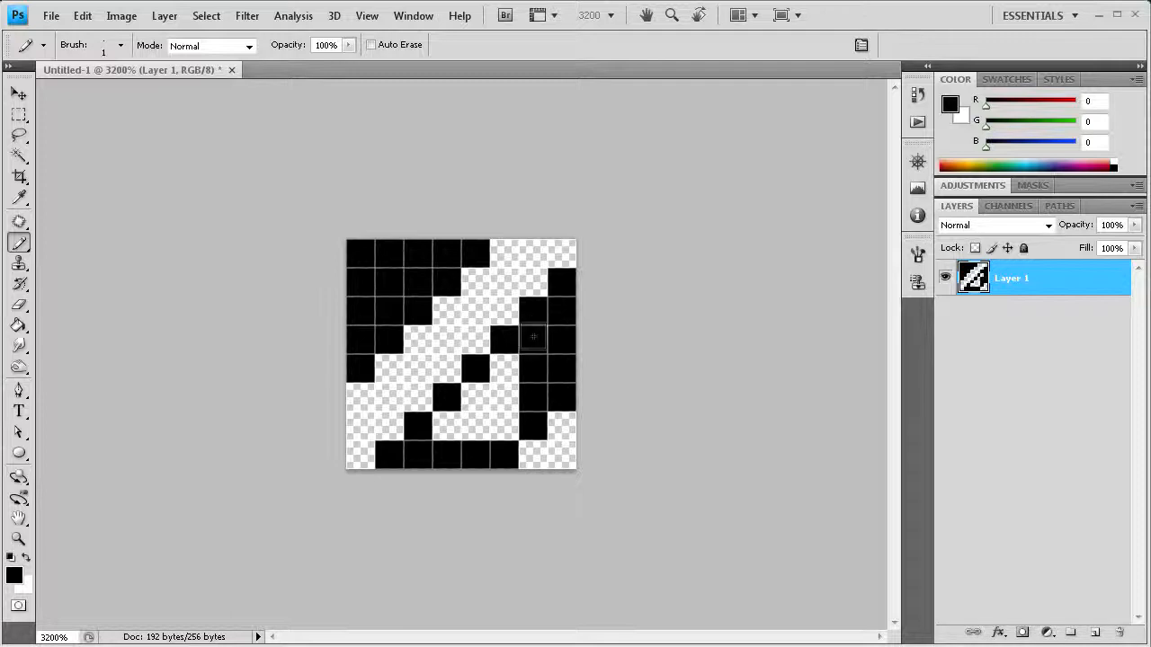
left_click_drag(530, 338, 453, 422)
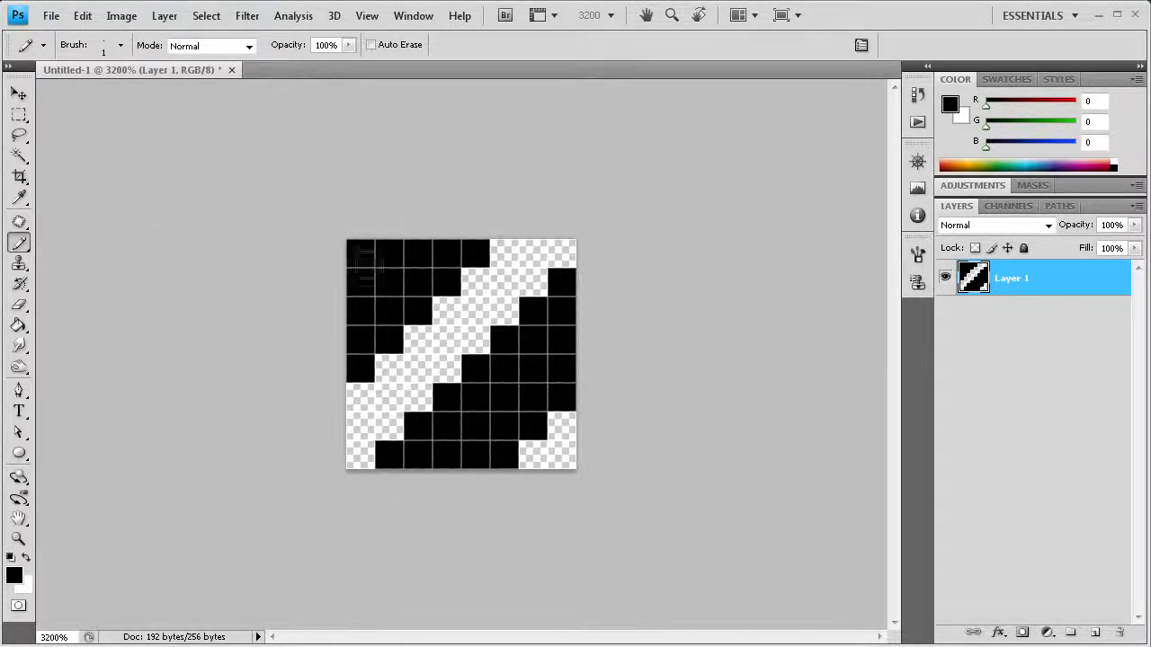
mouse_move(230, 230)
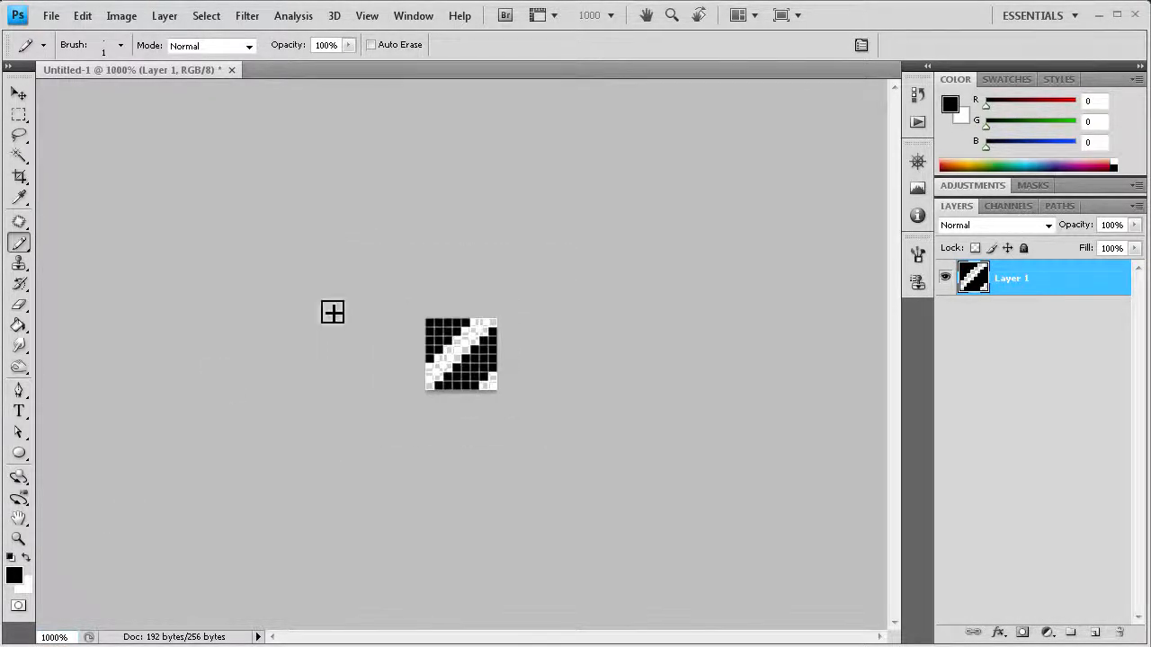
mouse_move(269, 115)
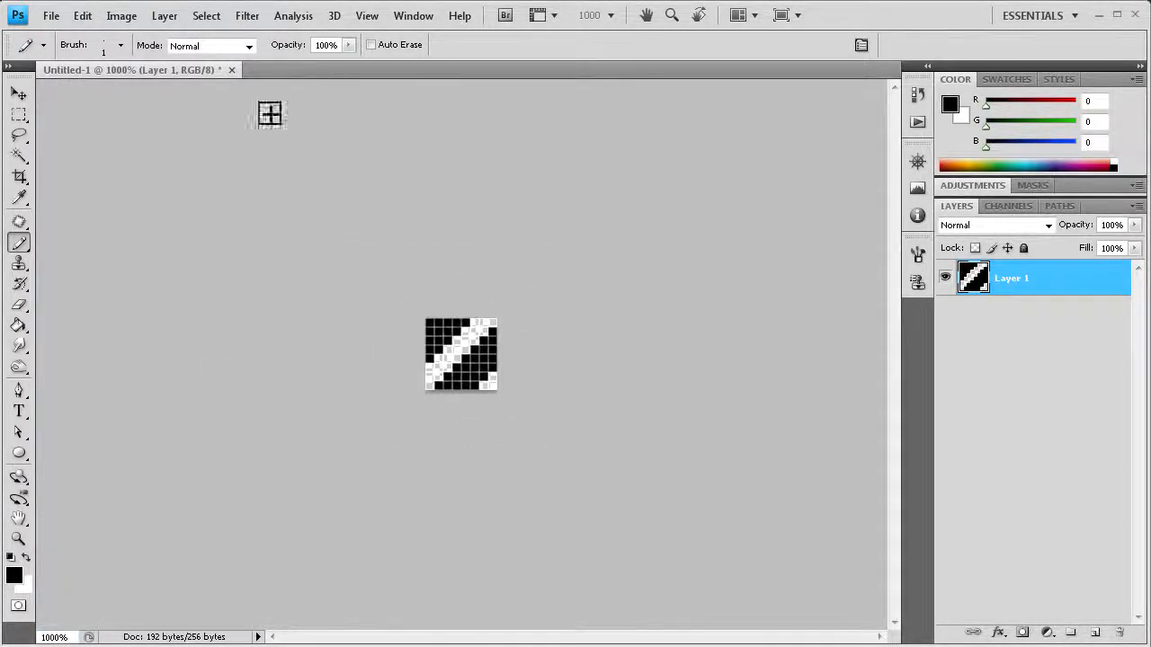
mouse_move(50, 15)
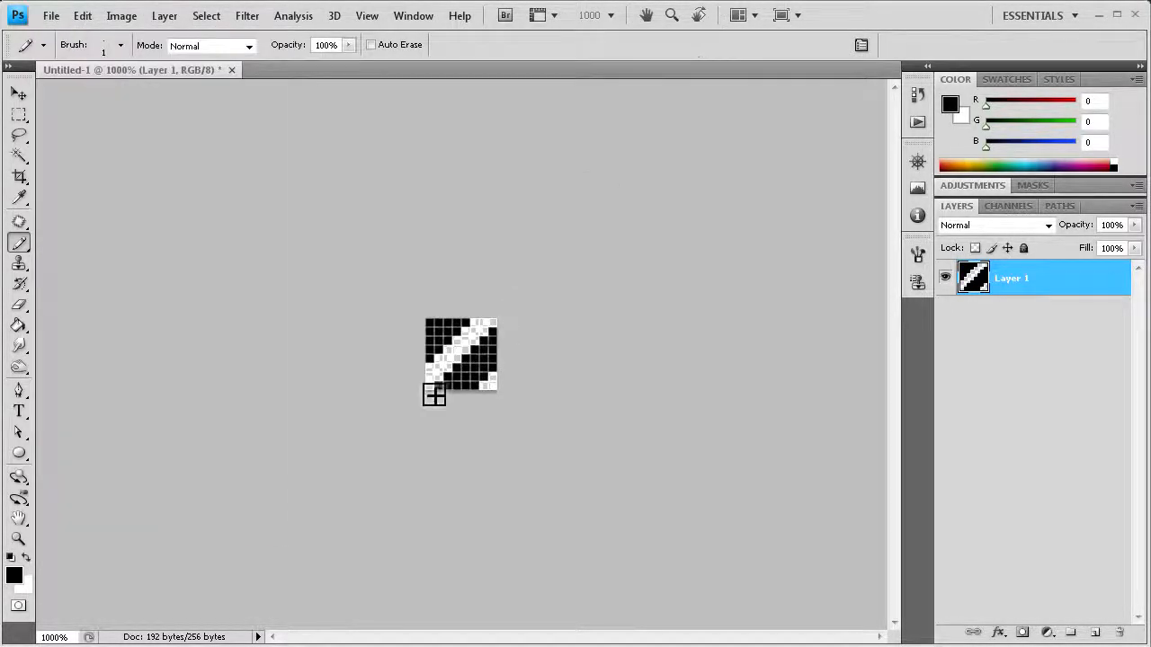
mouse_move(446, 297)
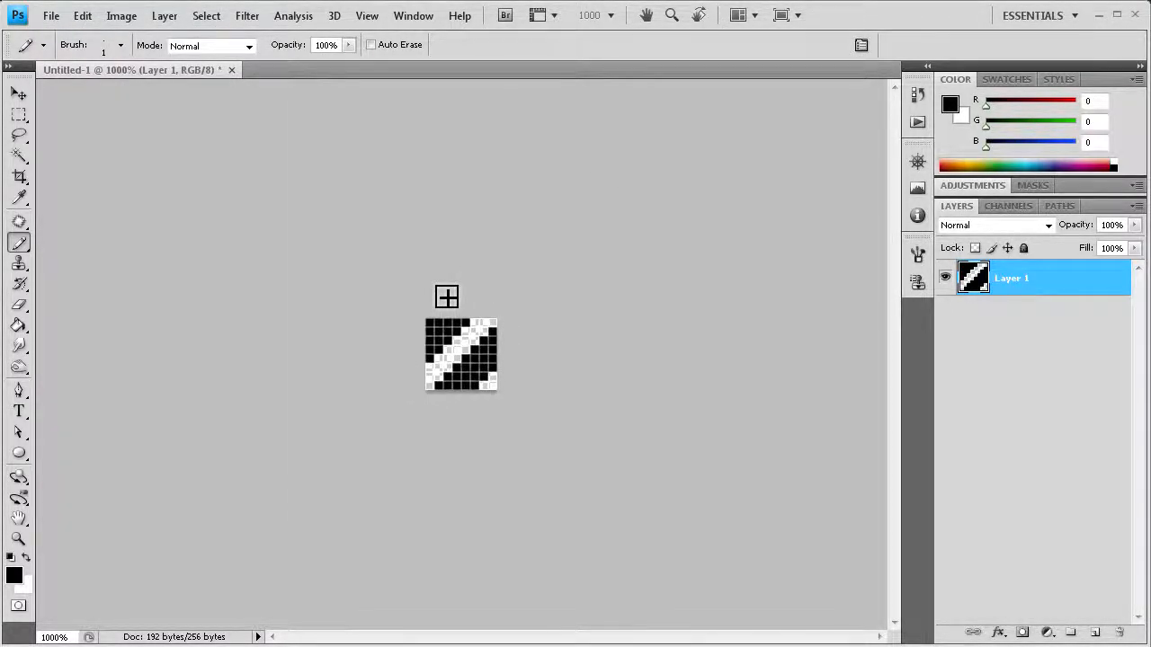
Define the striped tile as a pattern named Stripe via Edit > Define Pattern.
left_click(50, 15)
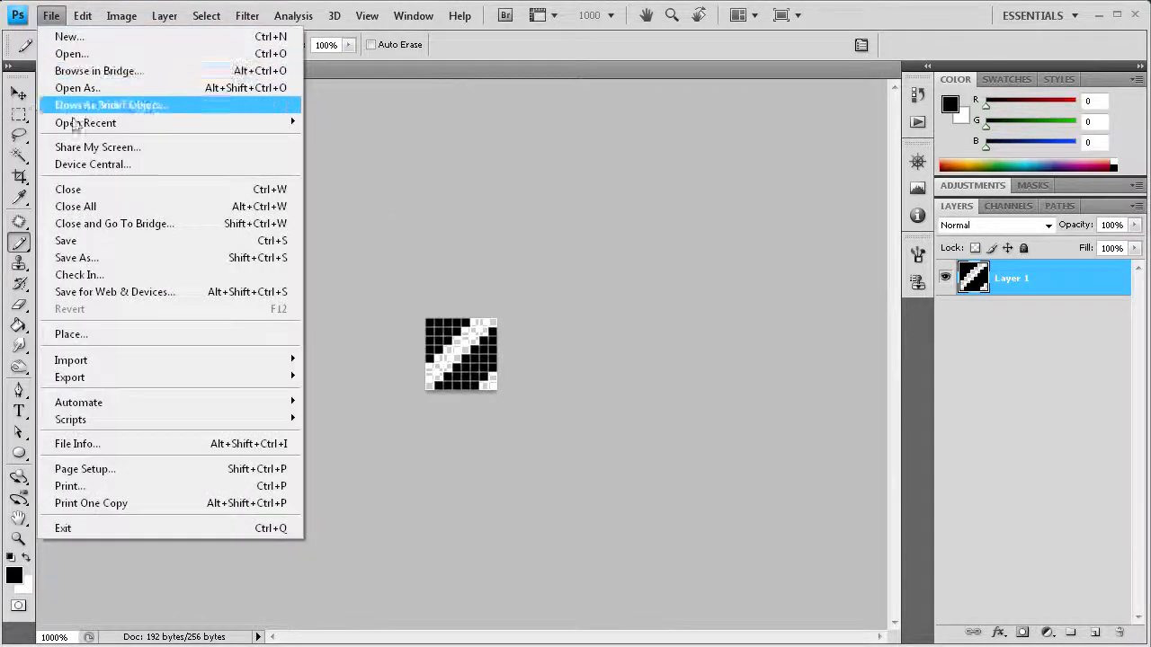
left_click(82, 14)
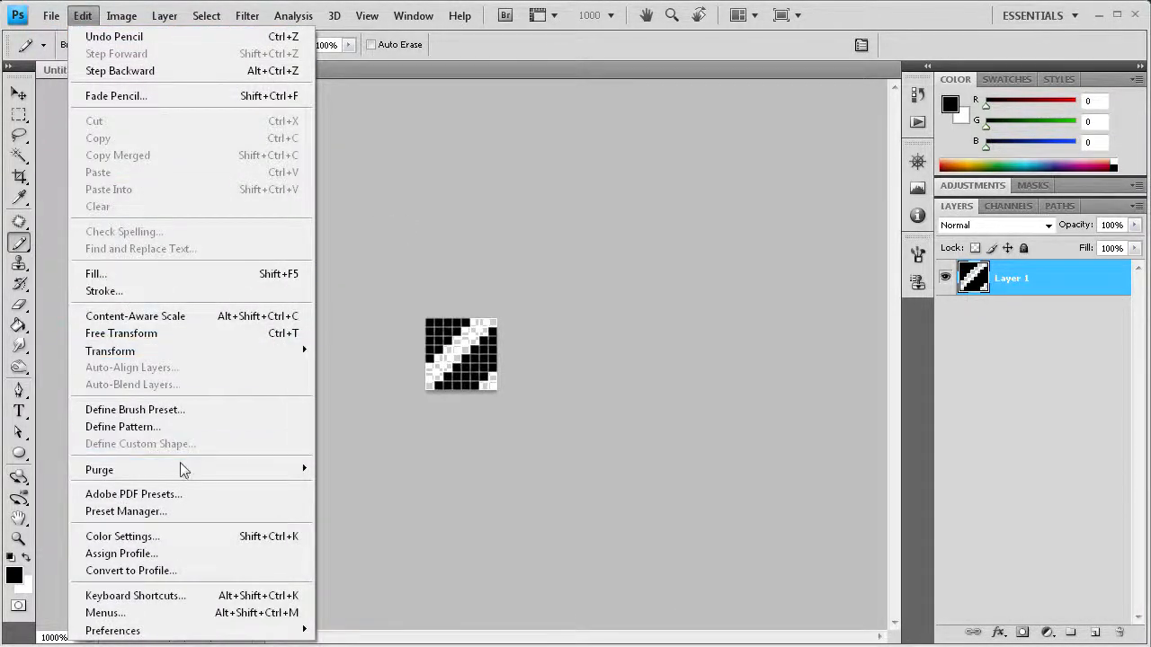
left_click(123, 426)
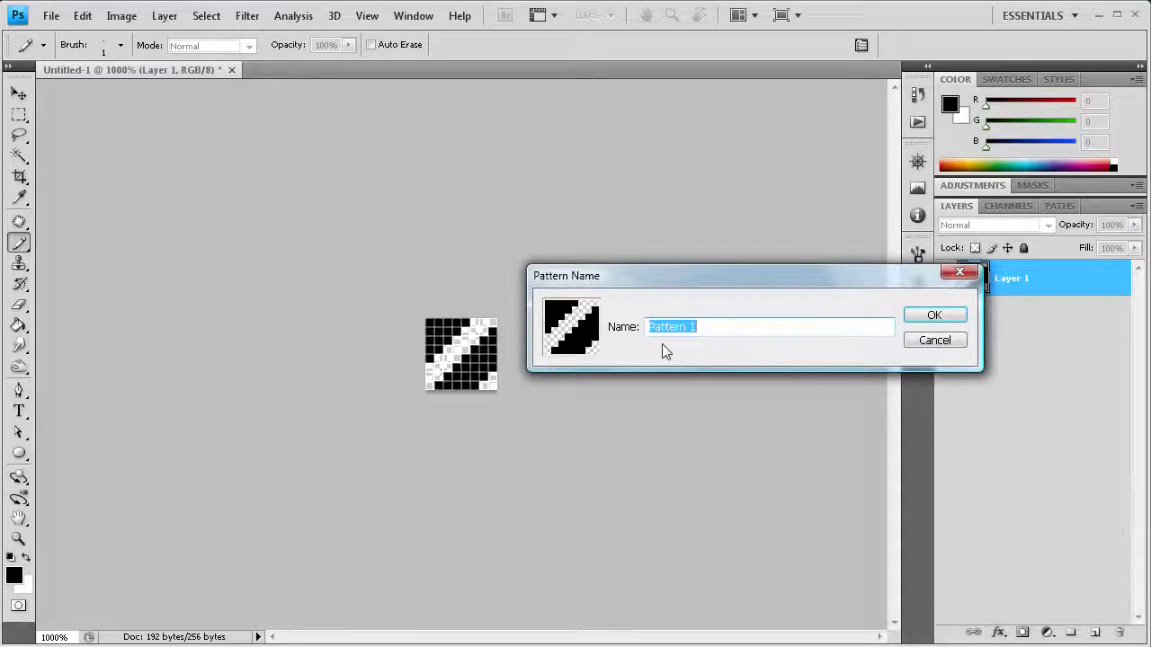
type("Strip")
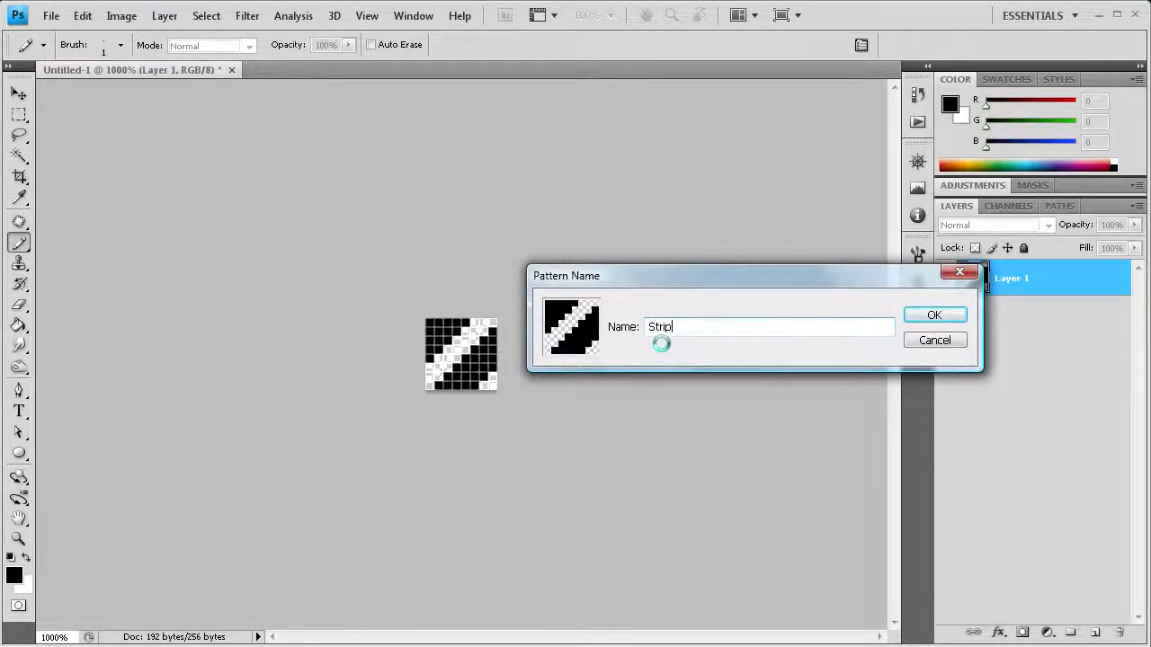
key("Backspace")
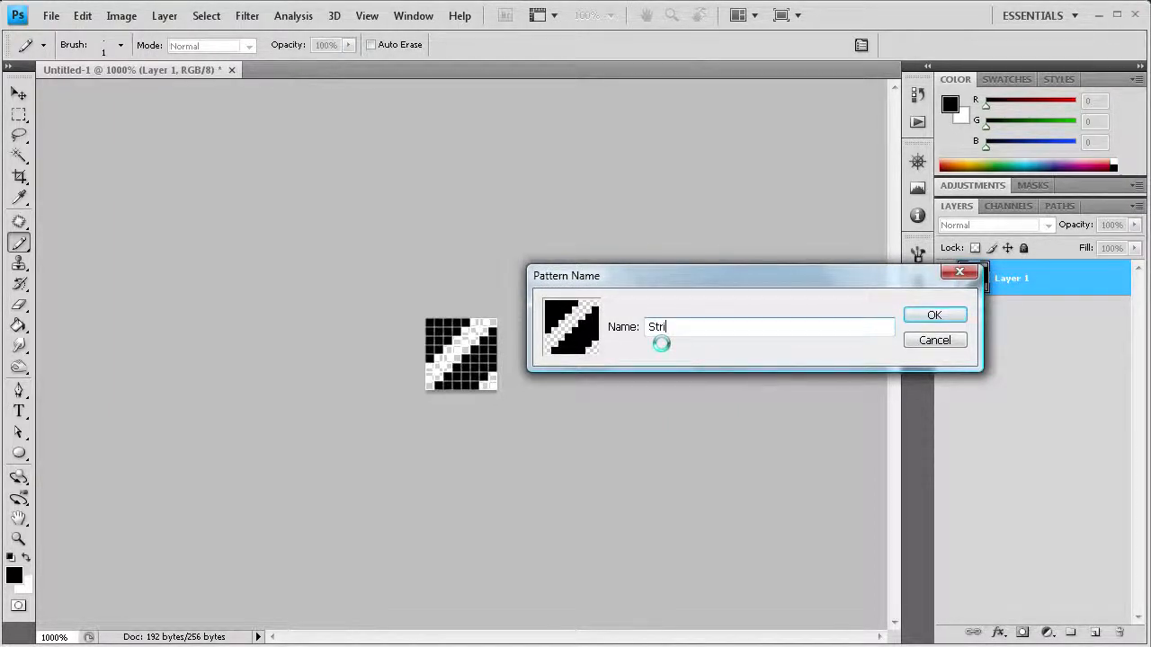
type("pe")
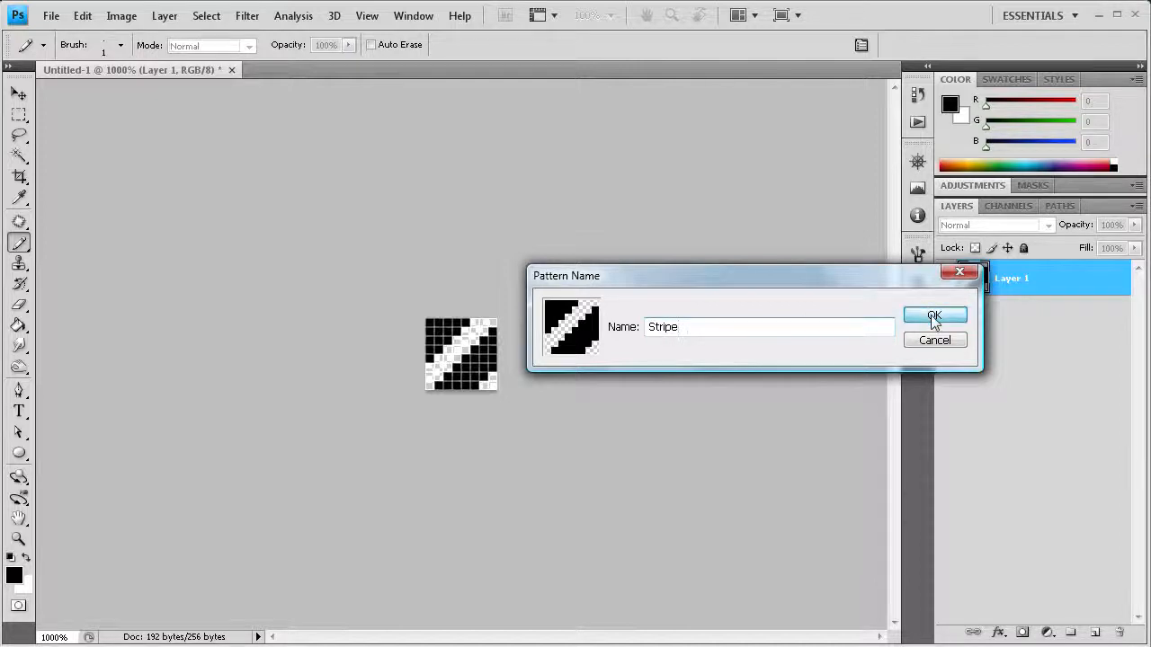
left_click(935, 317)
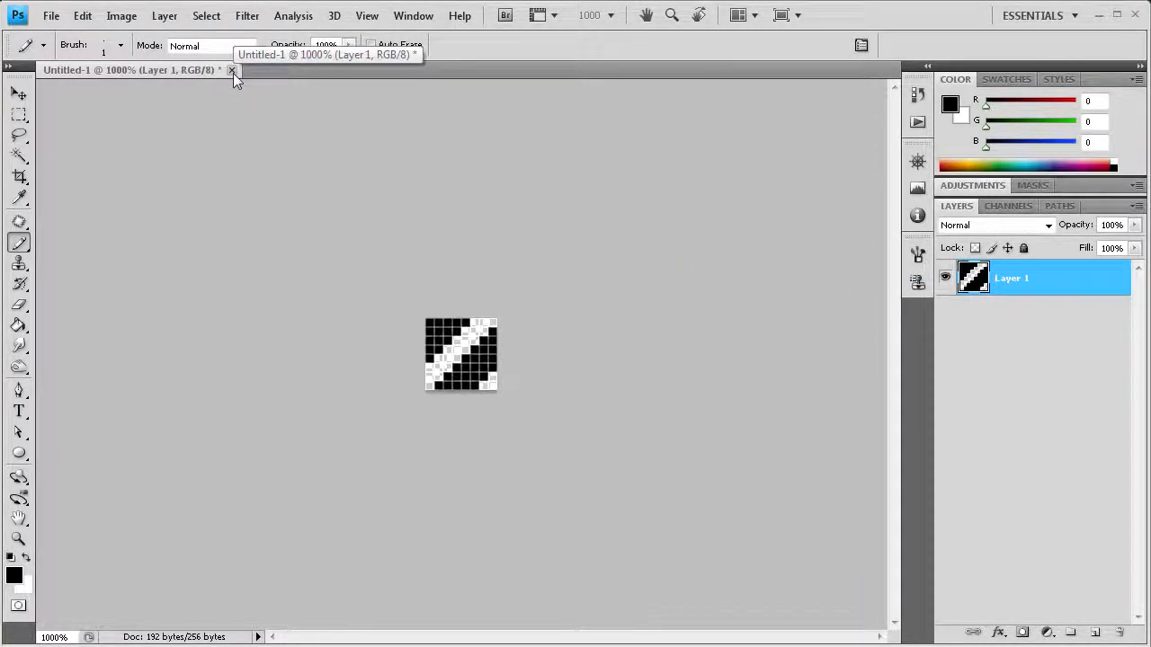
Close the striped tile document, discarding its unsaved changes.
left_click(232, 70)
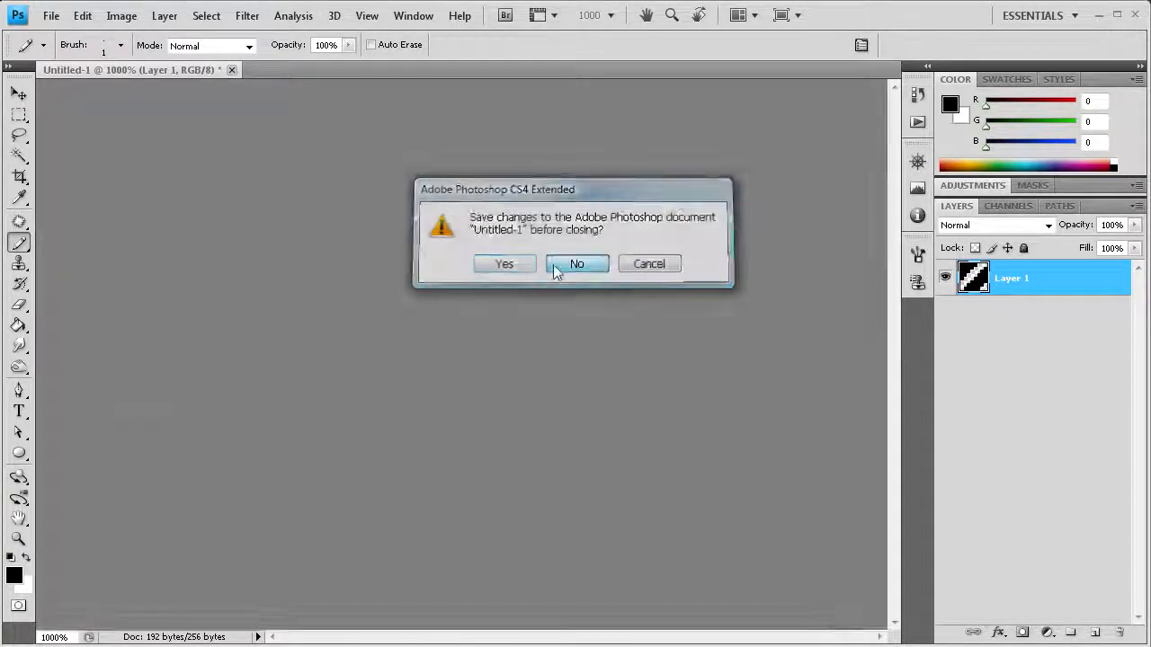
left_click(575, 263)
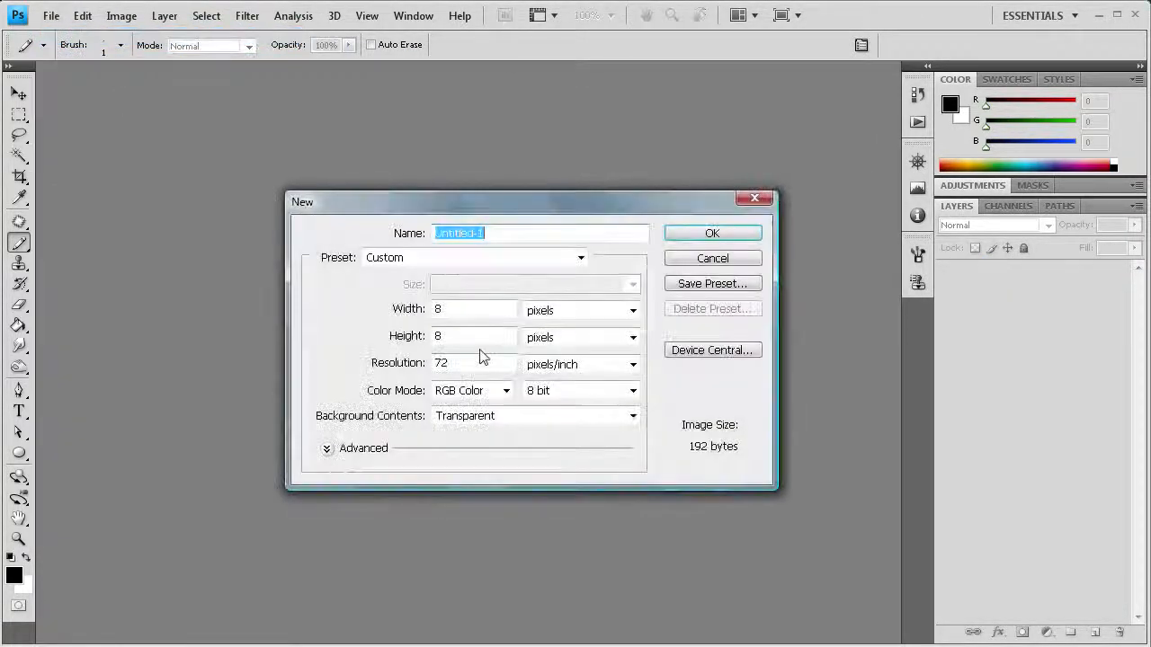
Create a new 500 by 500 pixel transparent document.
left_click(474, 309)
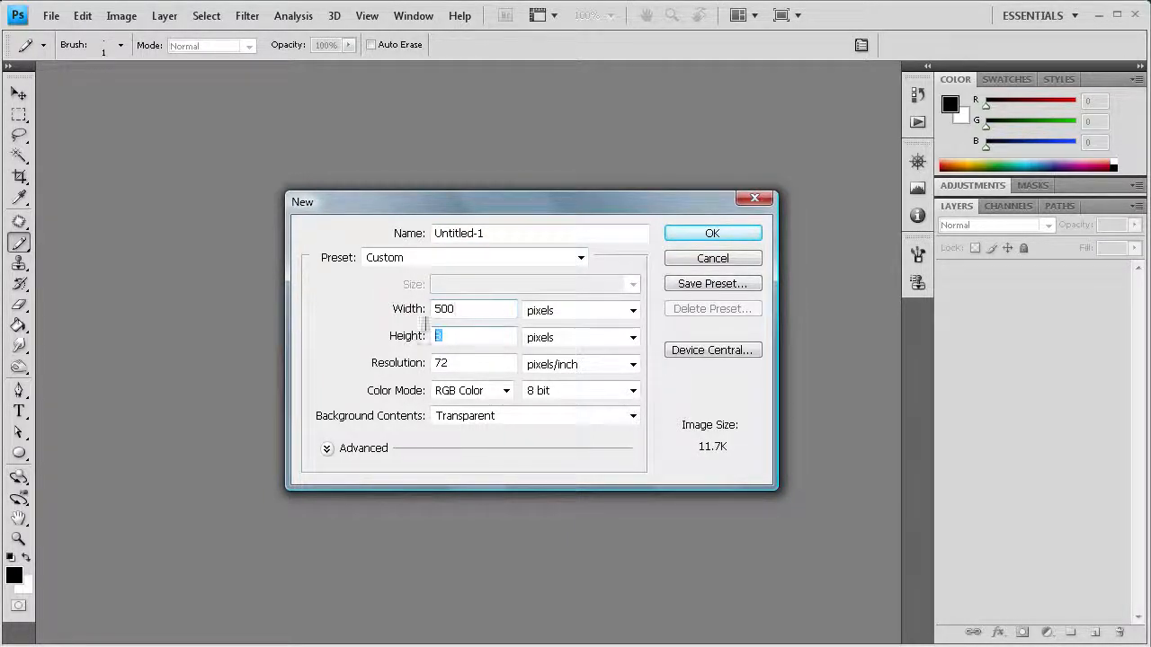
type("500")
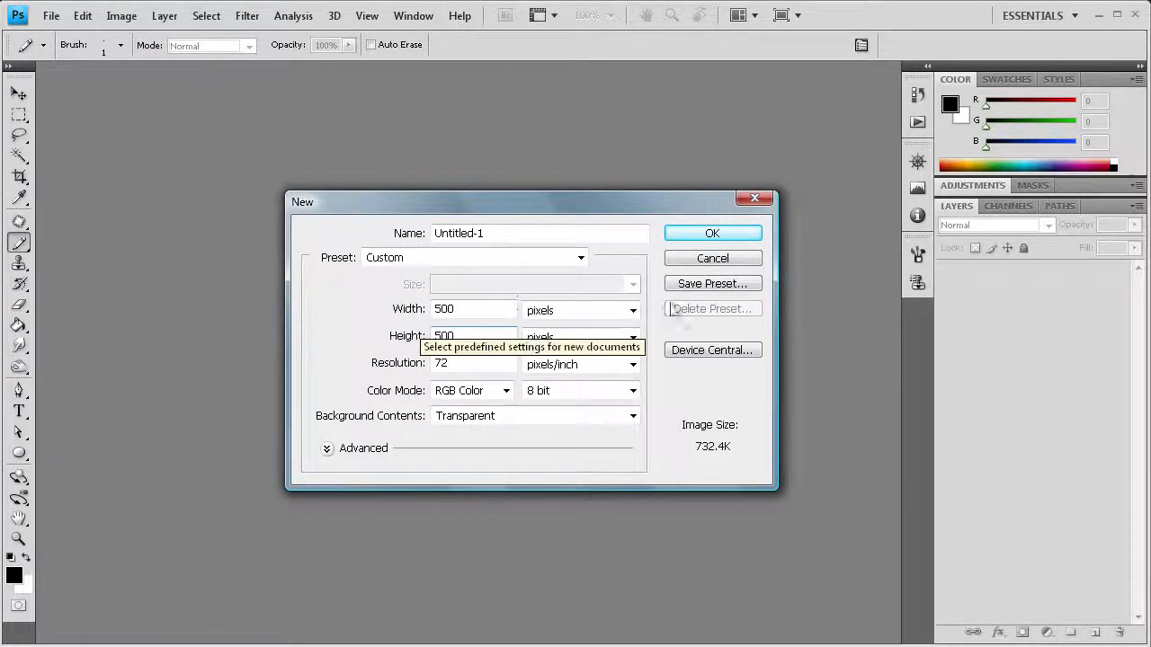
left_click(712, 234)
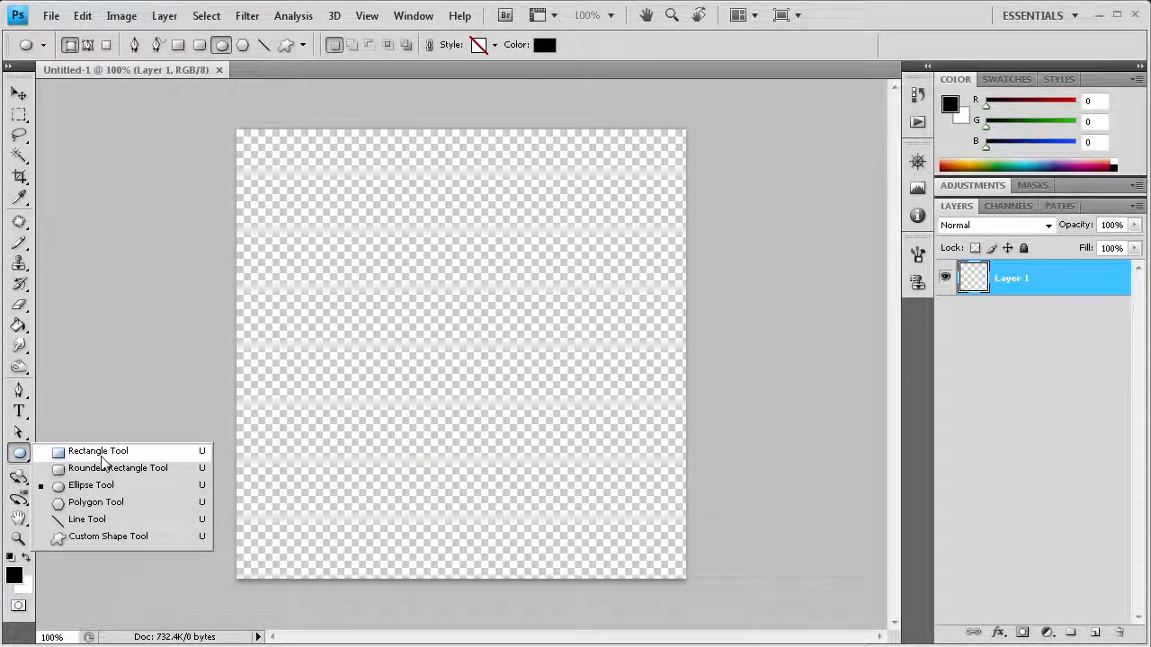
Draw a light gray rectangle shape in the centre of the canvas with the Rectangle Tool.
left_click(117, 468)
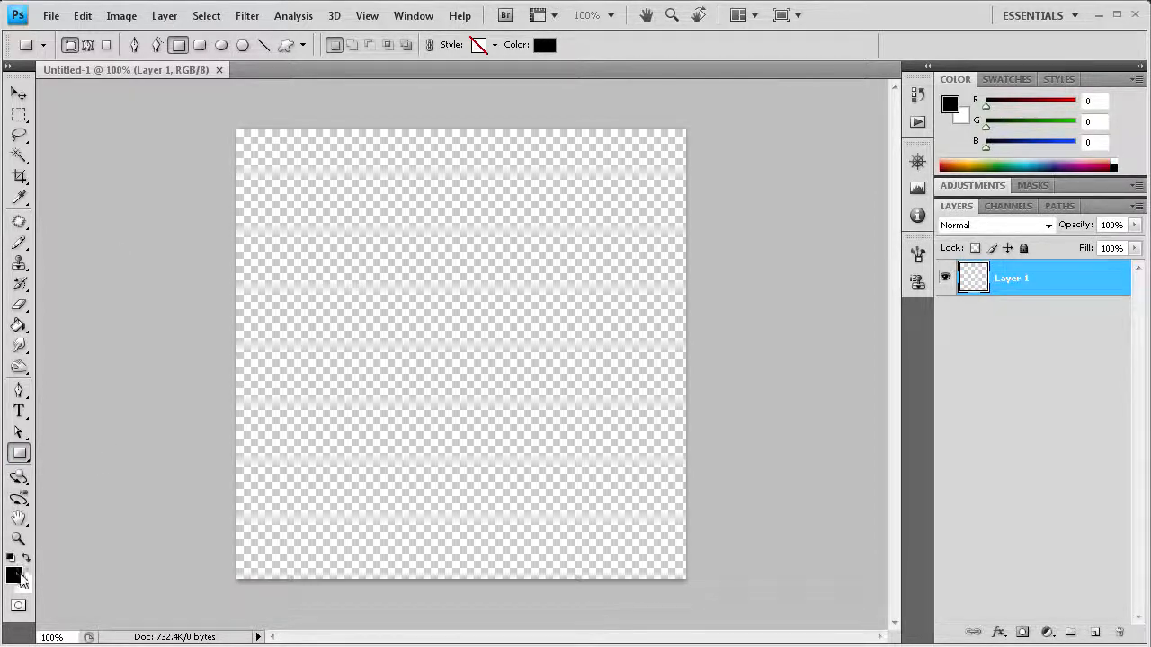
left_click(14, 577)
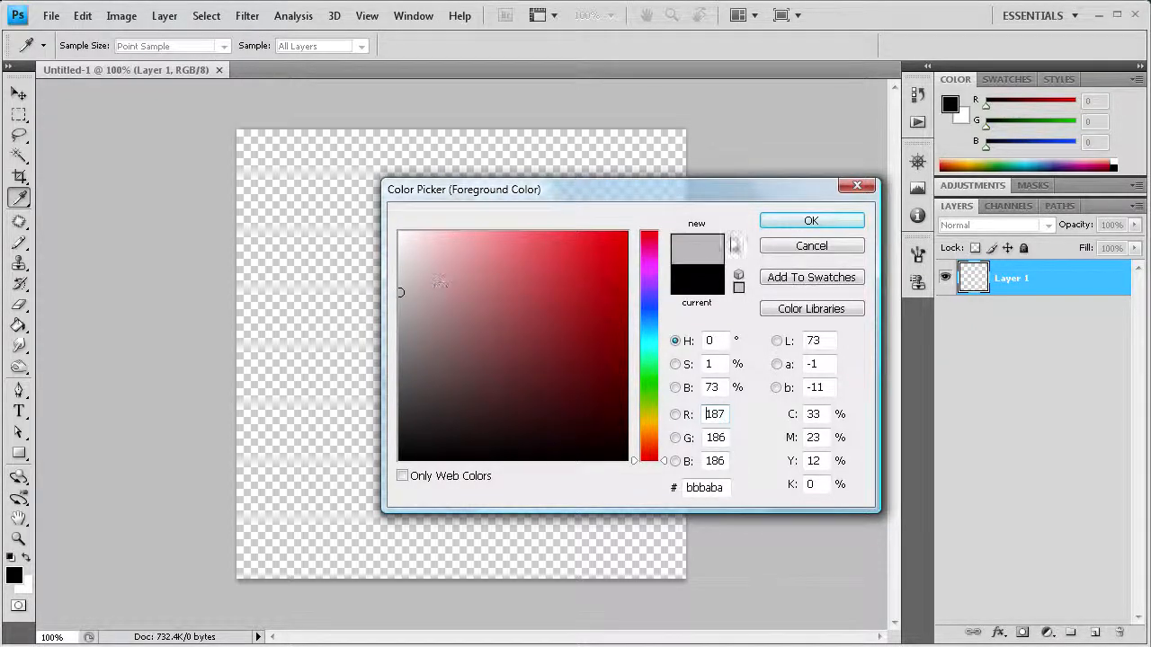
left_click(809, 220)
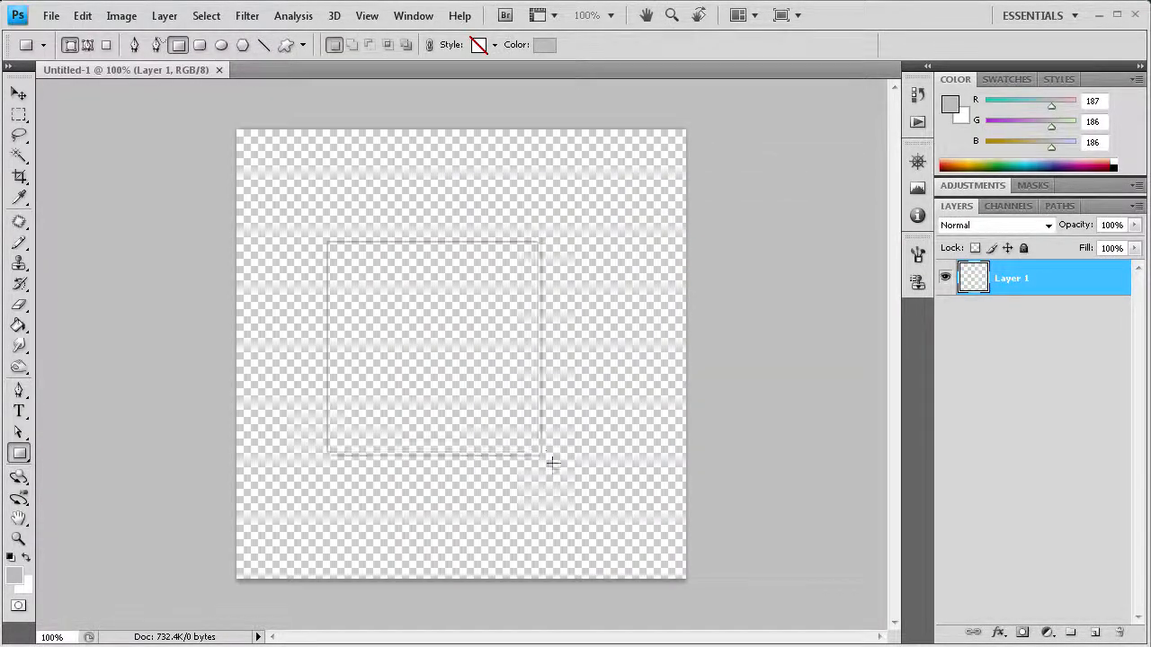
left_click_drag(331, 243, 561, 464)
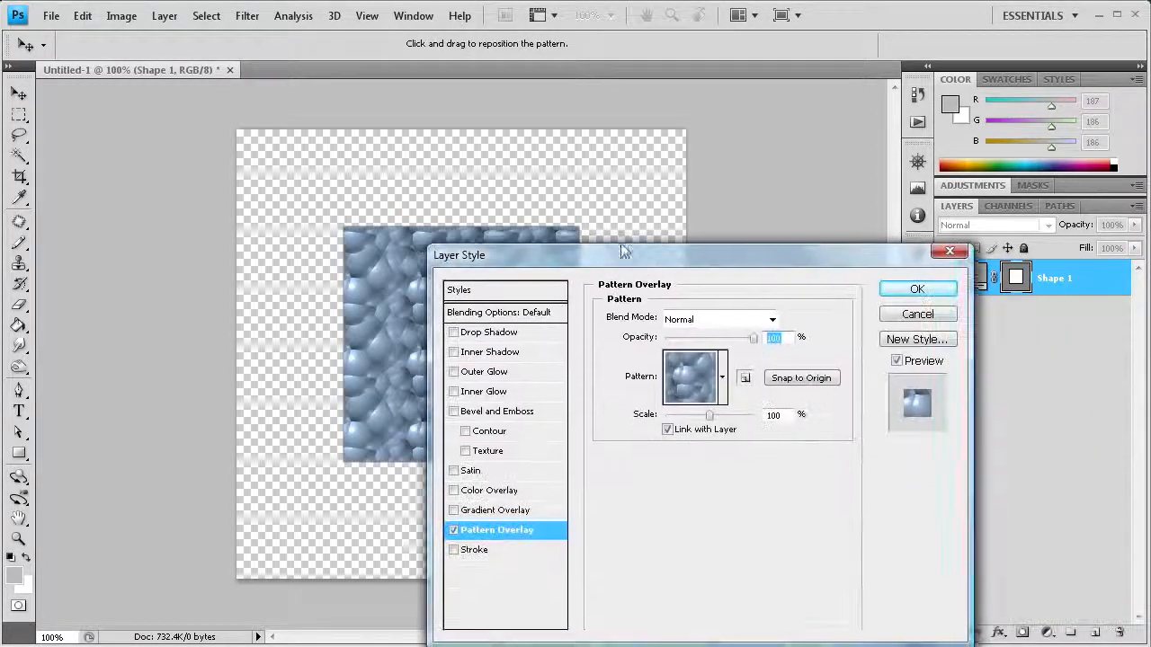
Apply a Pattern Overlay using the custom Stripe pattern so the square shows black diagonal stripes.
left_click_drag(620, 255, 782, 188)
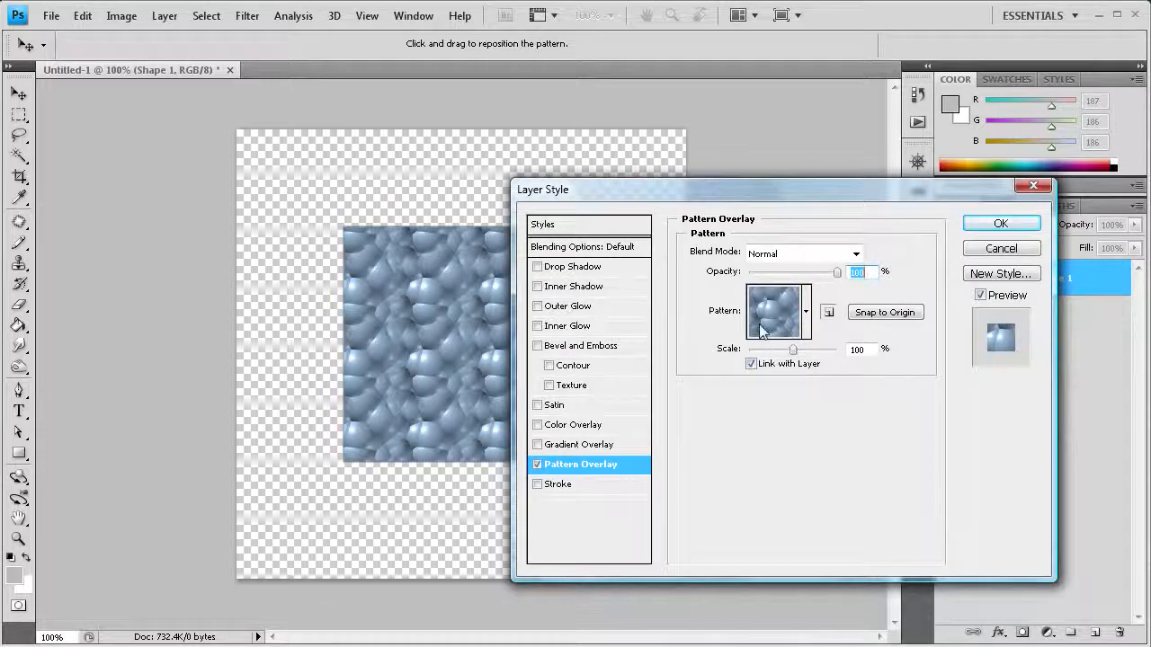
left_click(806, 311)
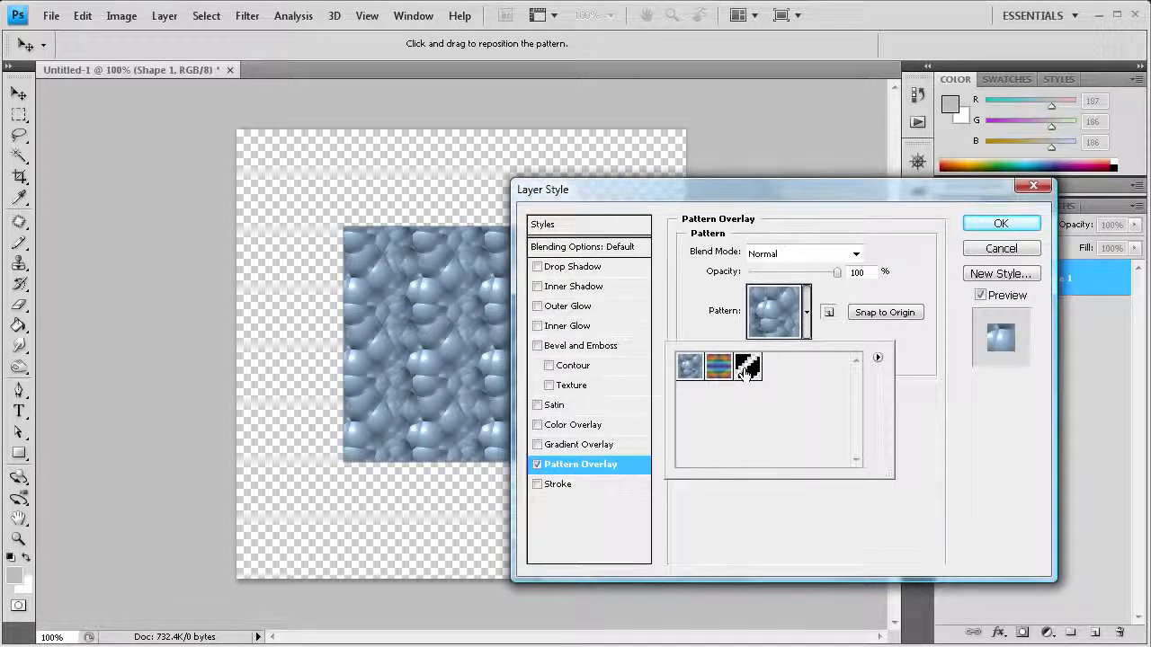
left_click(748, 367)
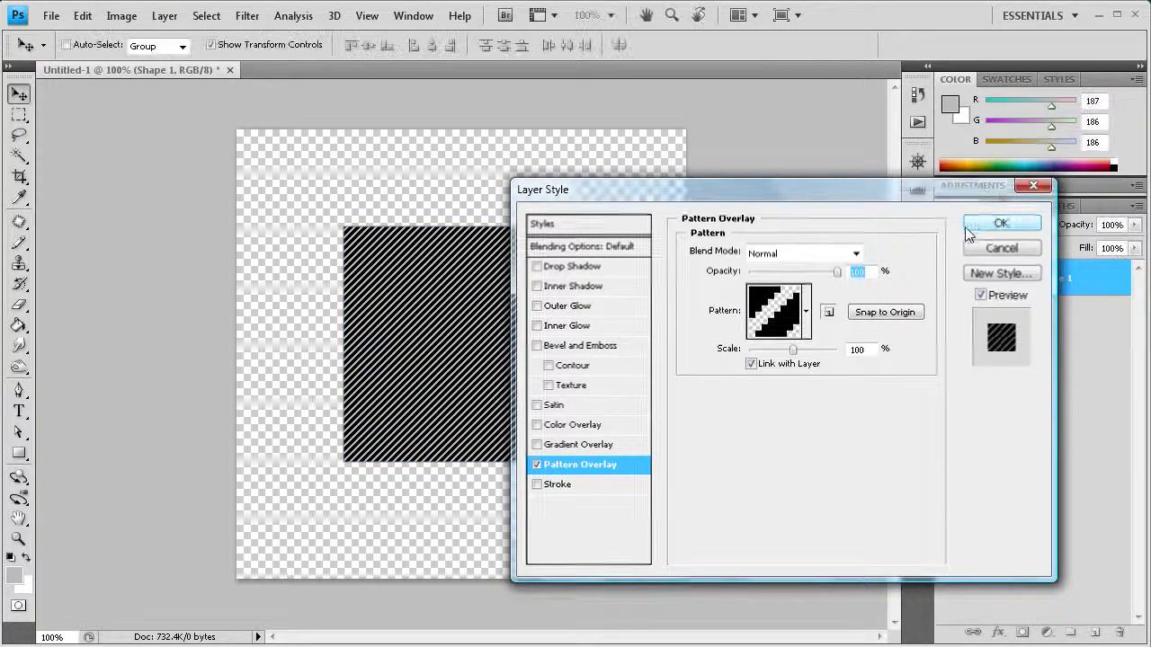
left_click(1000, 222)
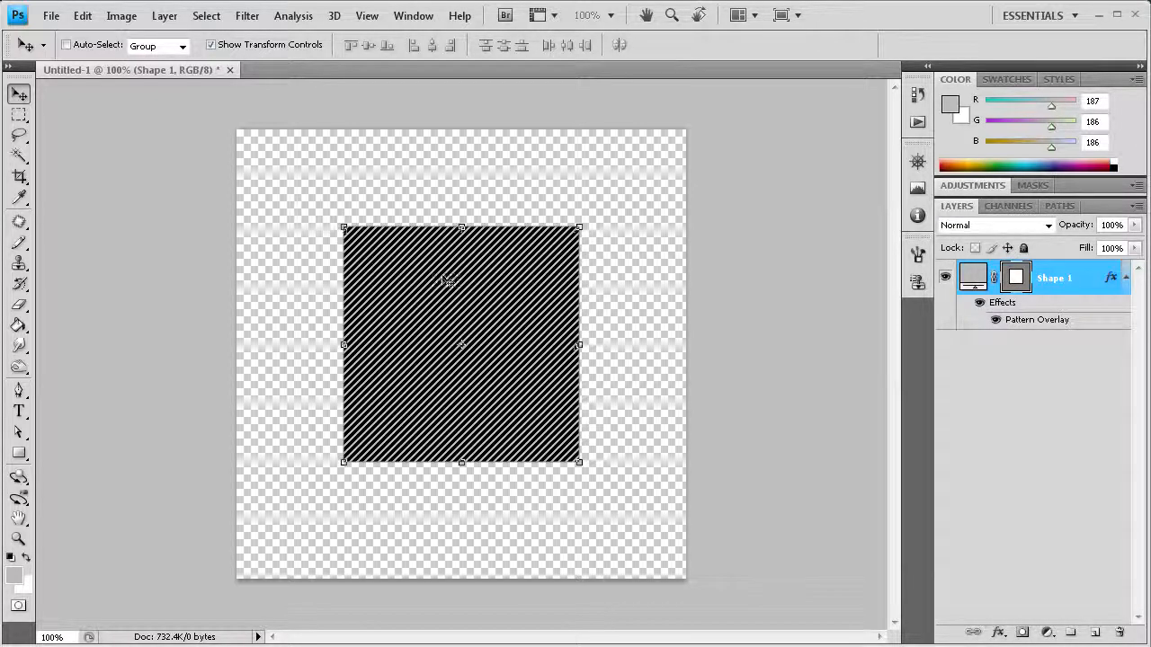
mouse_move(320, 205)
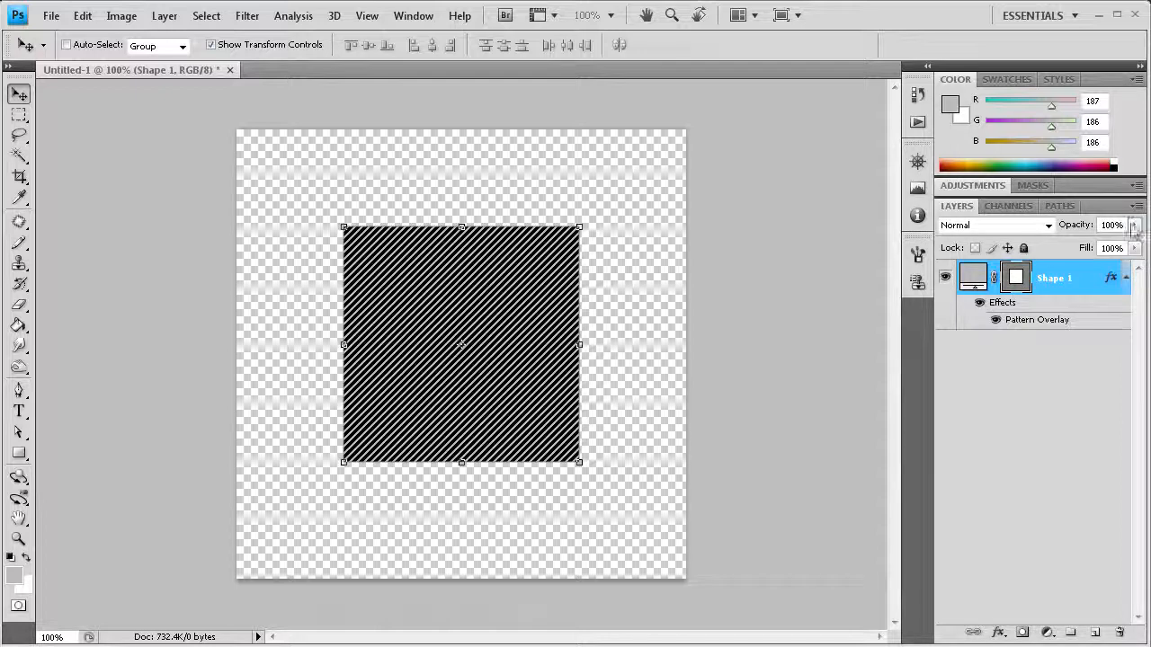
left_click_drag(1115, 243, 1096, 242)
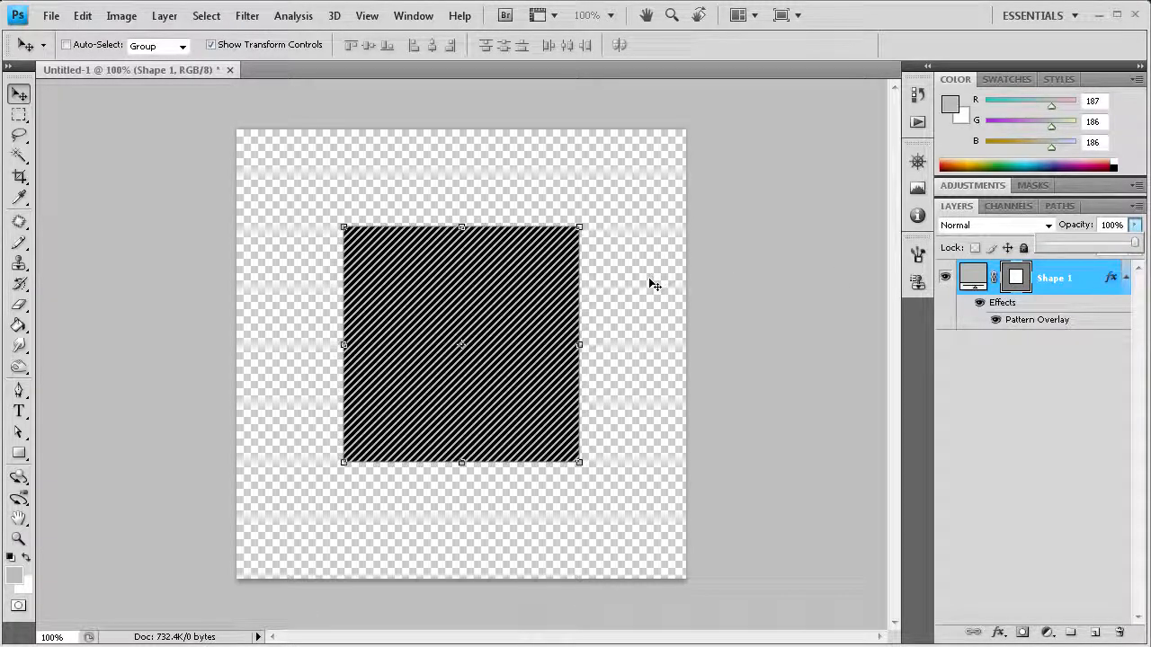
mouse_move(643, 277)
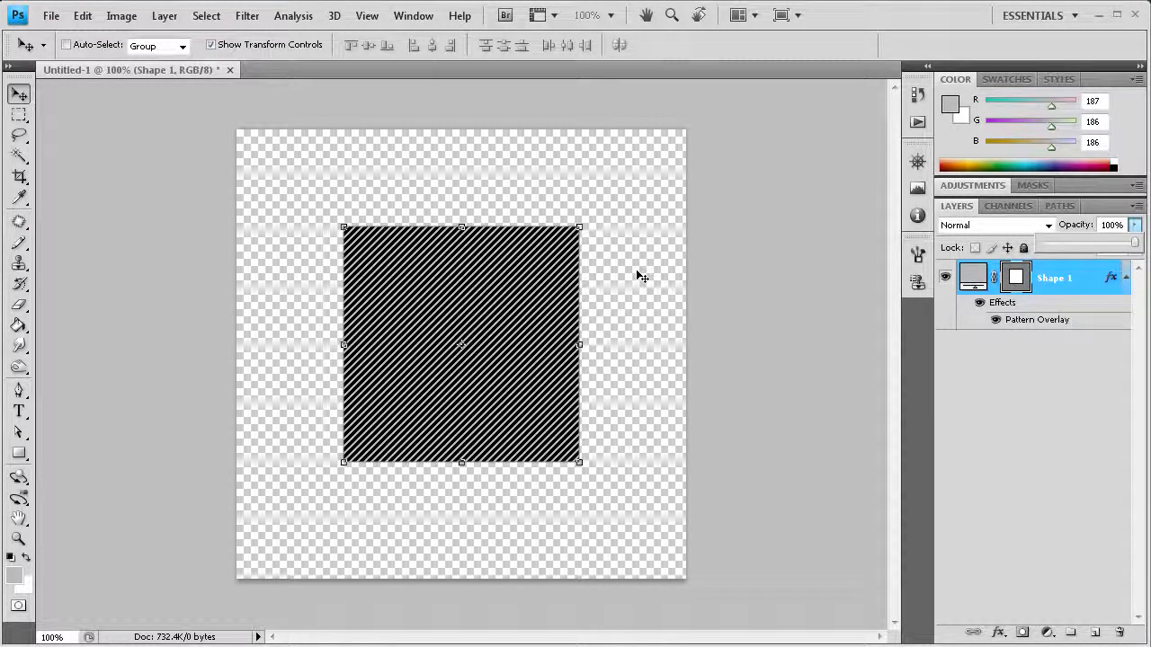
mouse_move(548, 263)
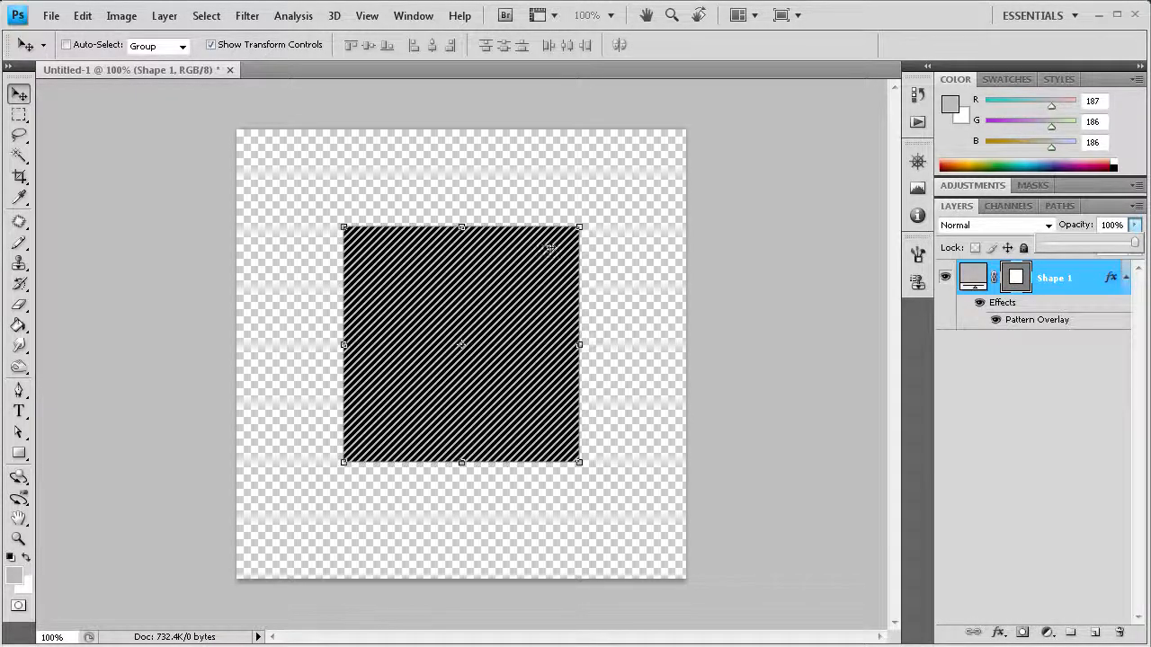
mouse_move(162, 156)
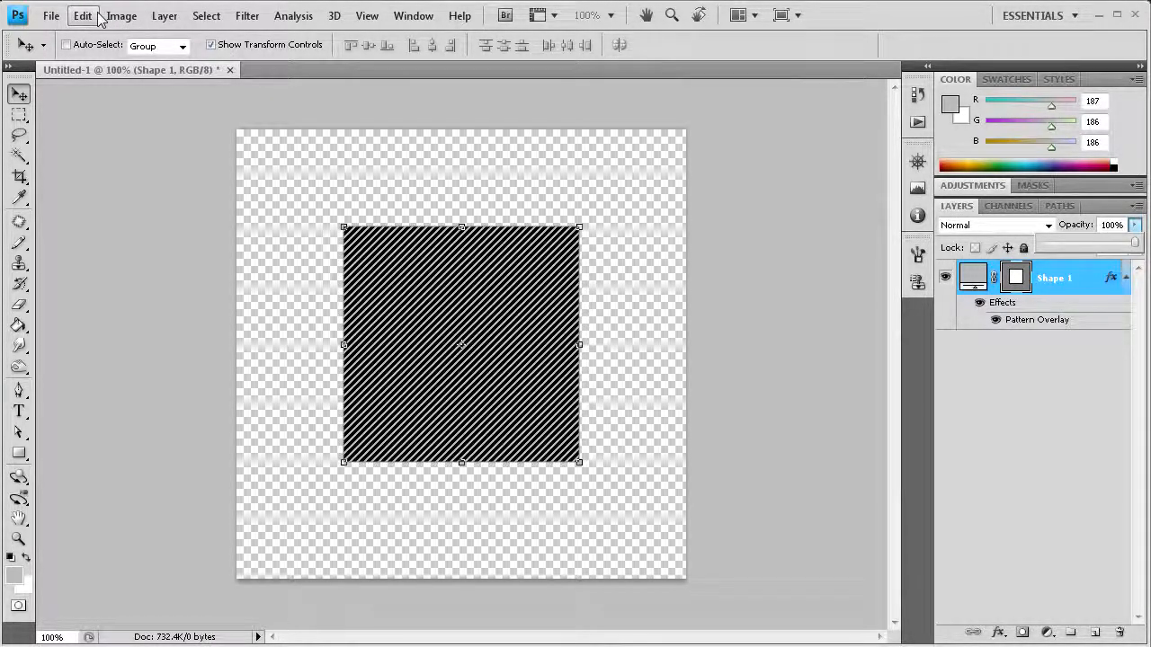
left_click(83, 14)
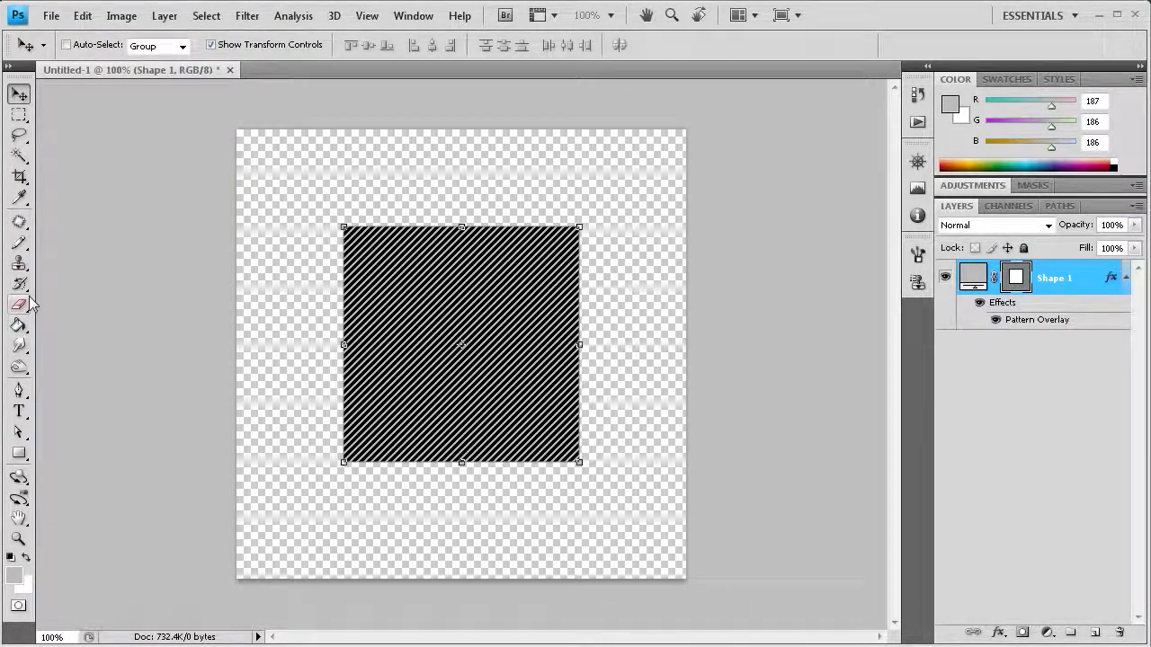
Open the brush Preset Manager from the Brush tool and select the dotted 257 brush.
left_click(18, 243)
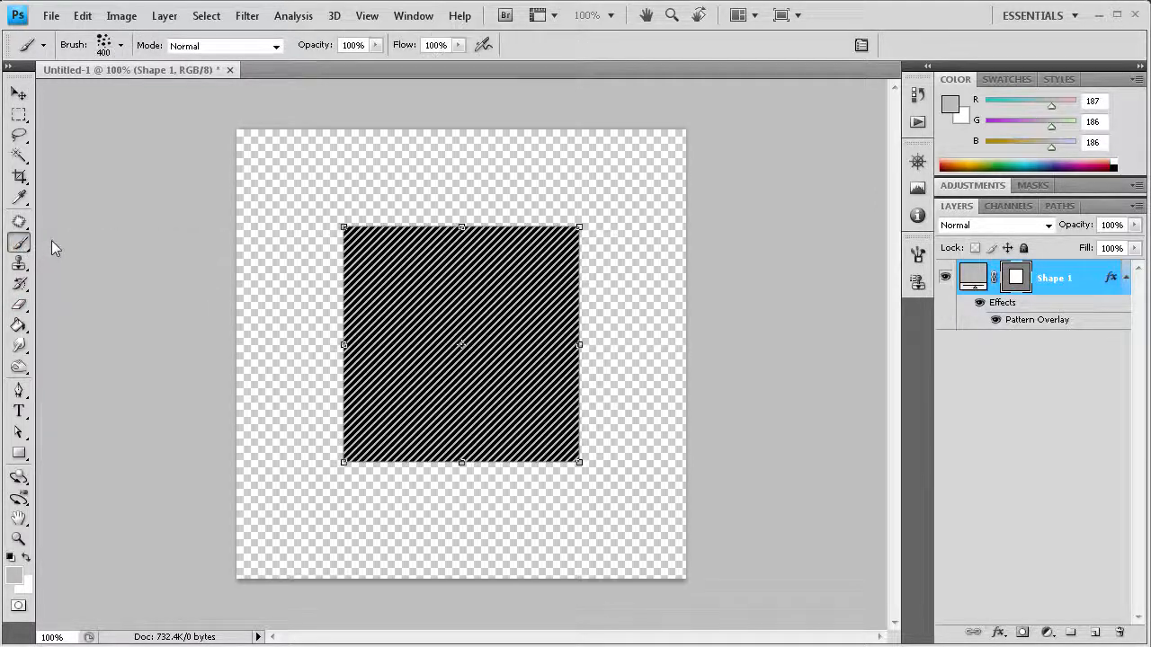
left_click(119, 45)
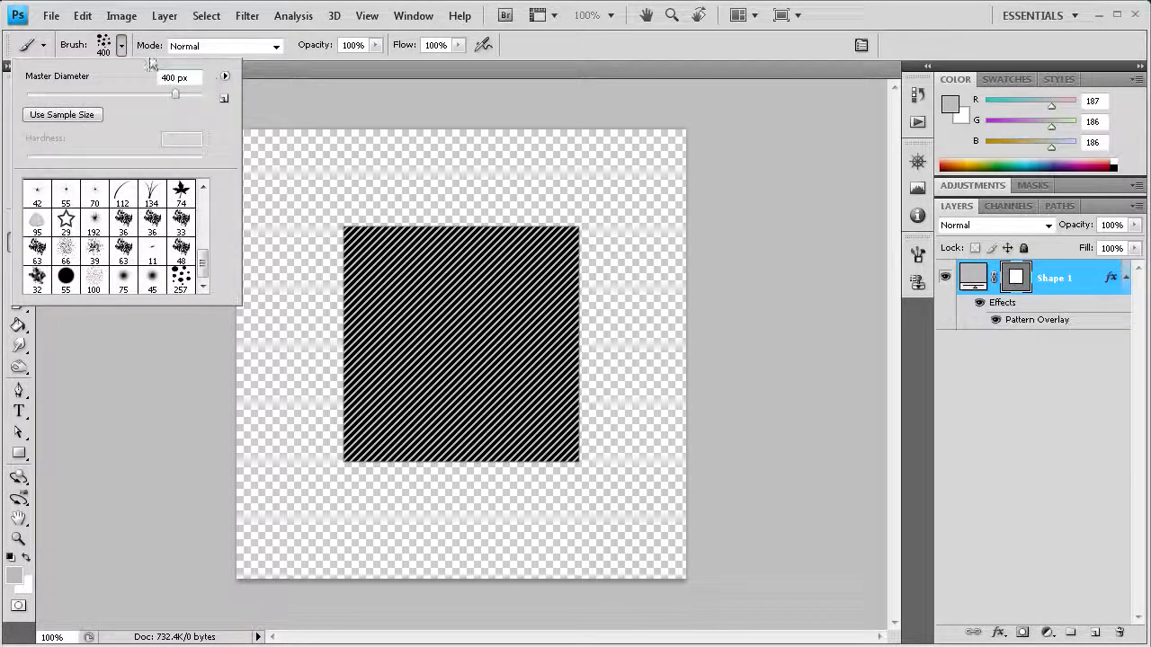
left_click(225, 75)
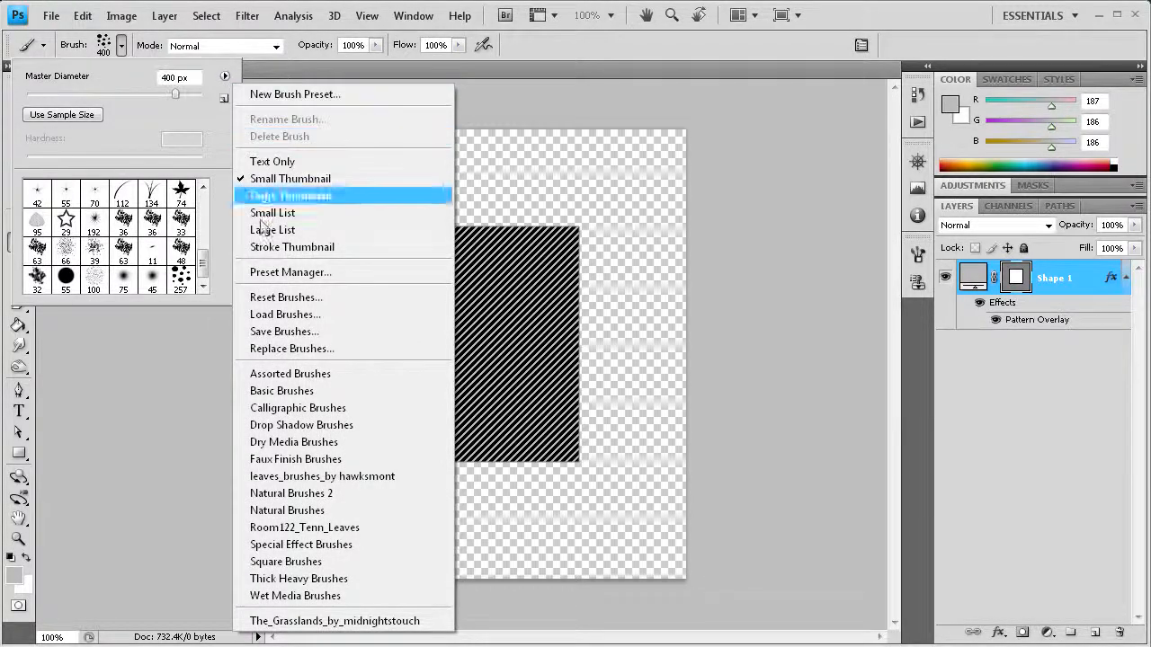
left_click(290, 271)
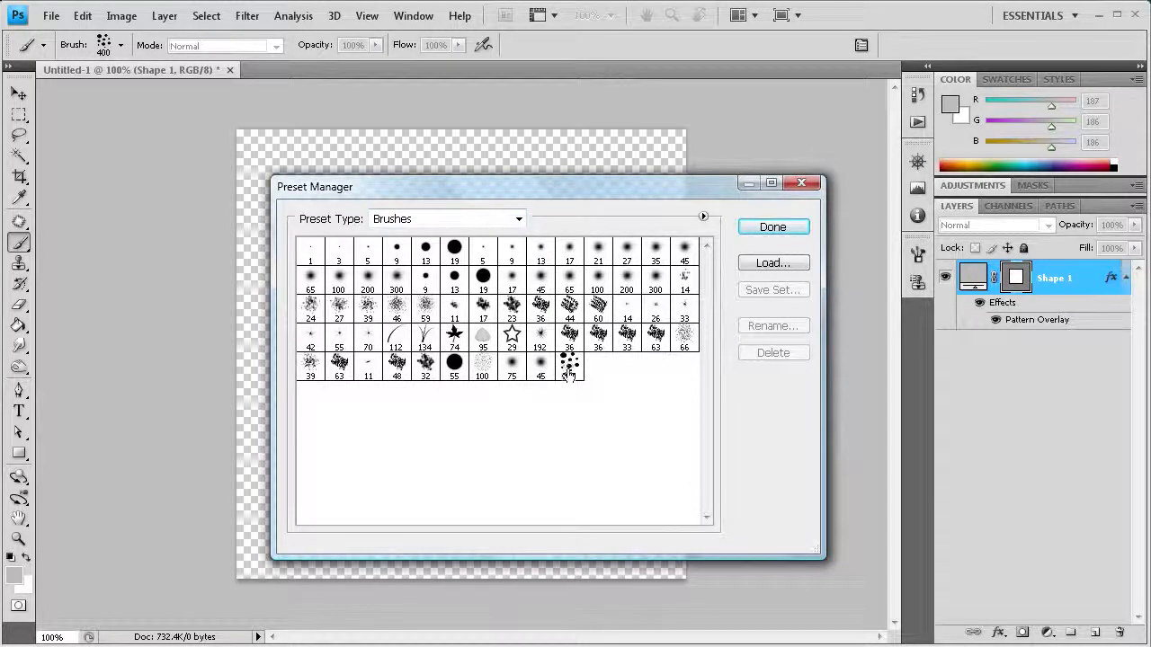
left_click(568, 363)
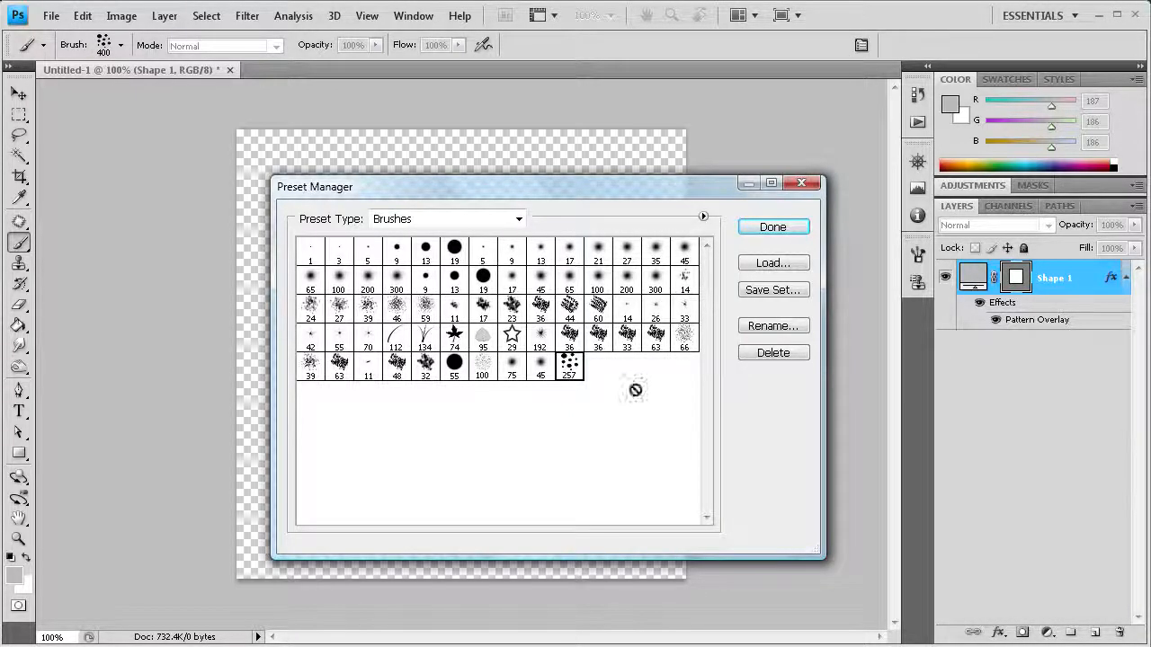
mouse_move(771, 290)
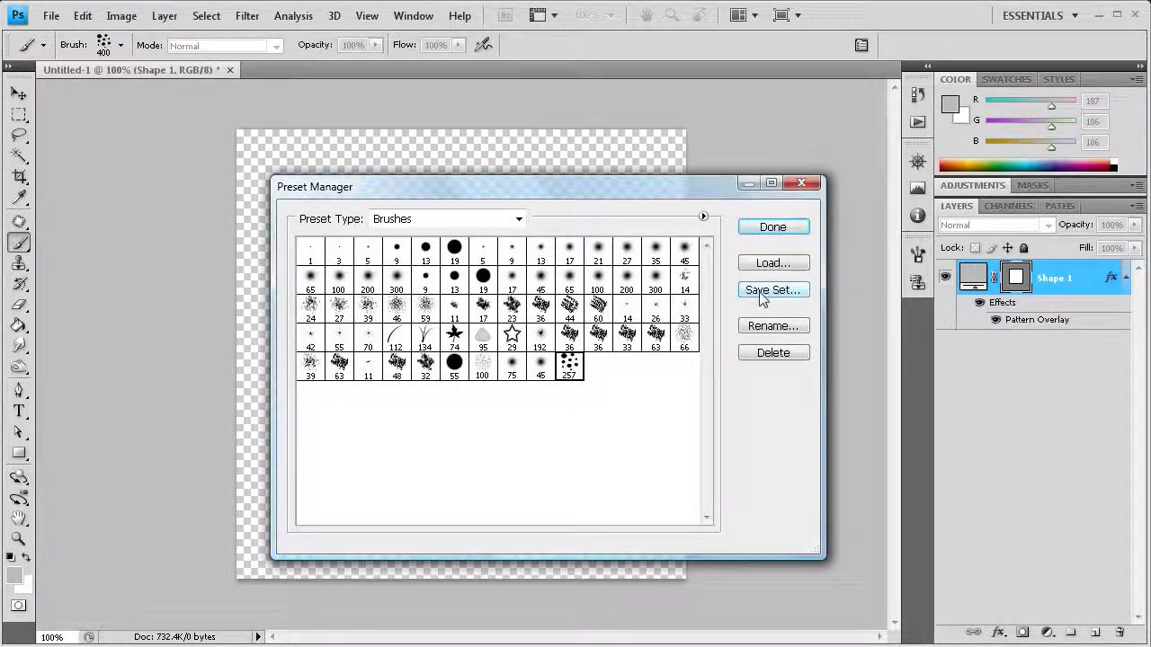
Save the dotted brush as Dot in the desktop Brushes and Patterns folder.
left_click(773, 290)
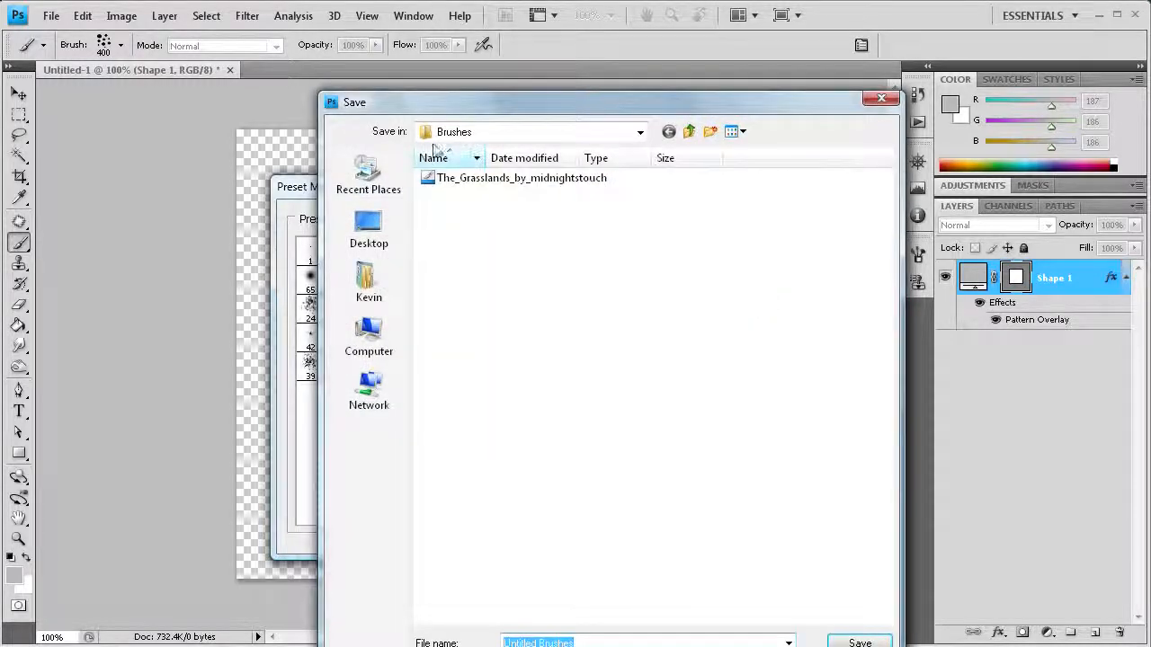
left_click(369, 231)
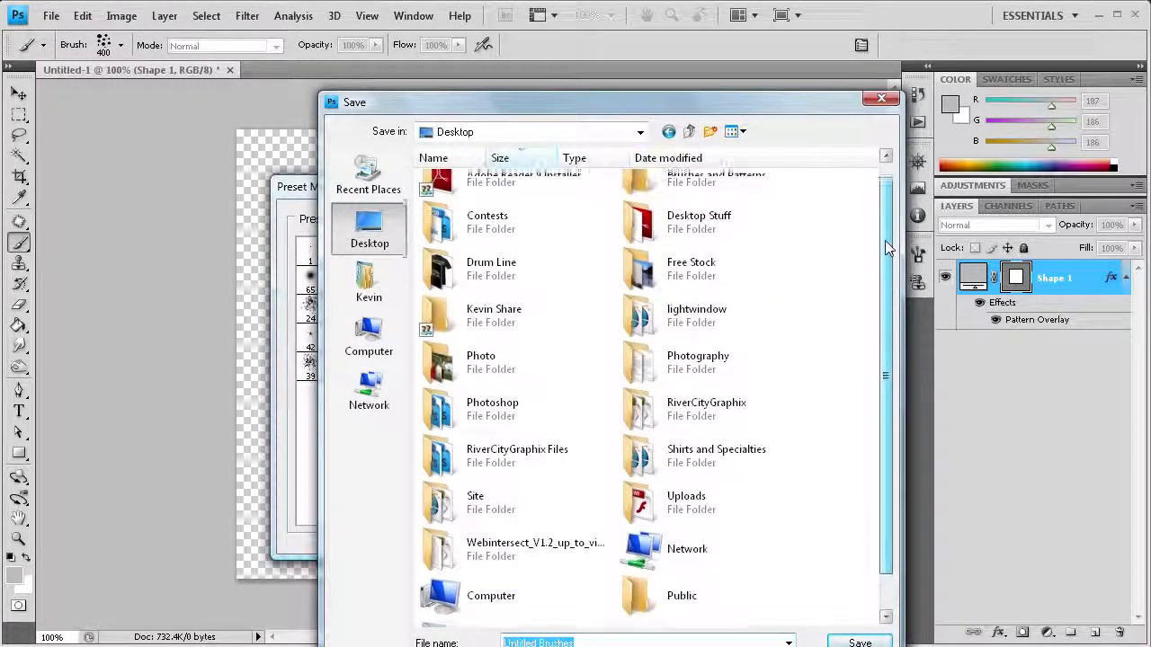
scroll("up", 3)
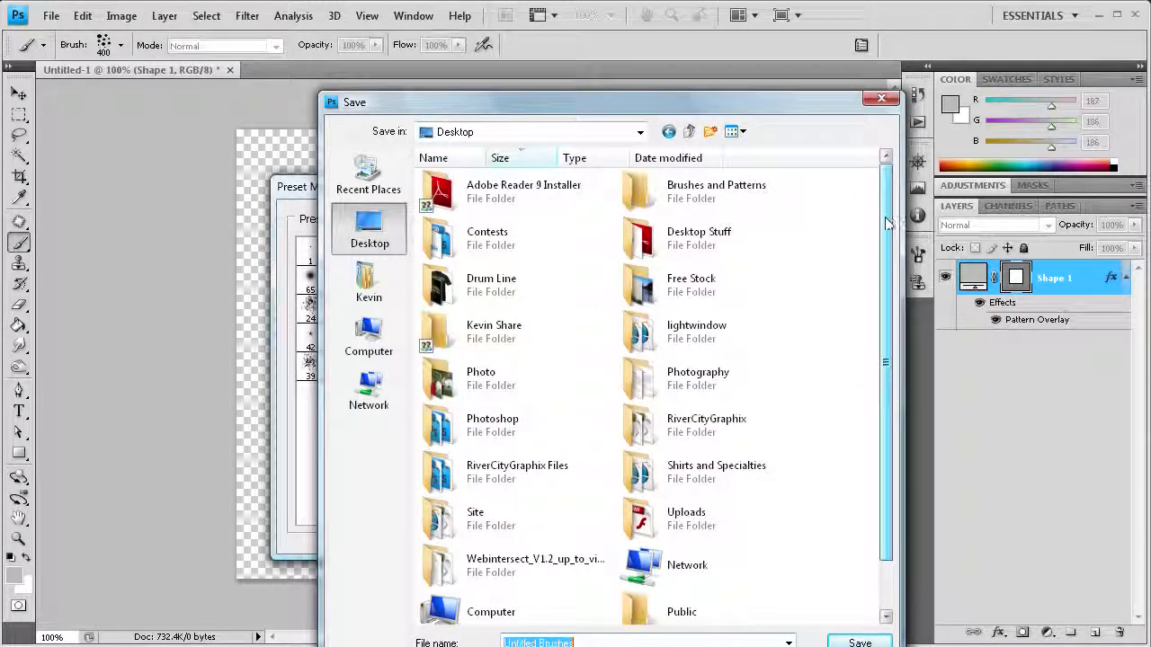
double_click(716, 190)
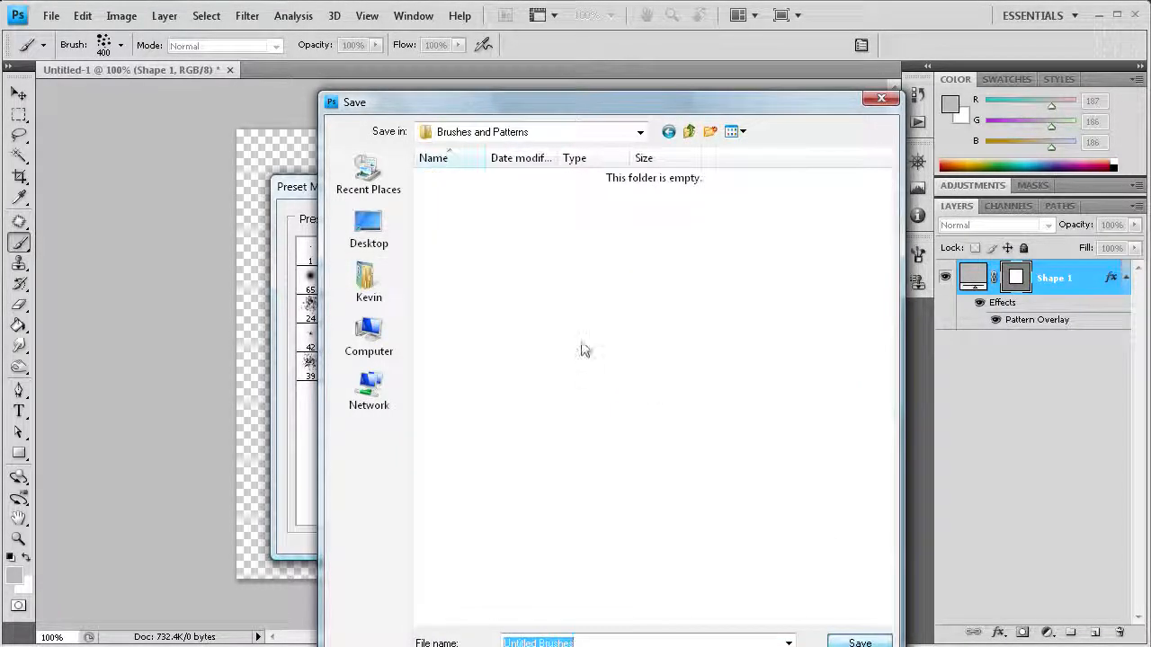
left_click_drag(590, 101, 548, 43)
type("Dot")
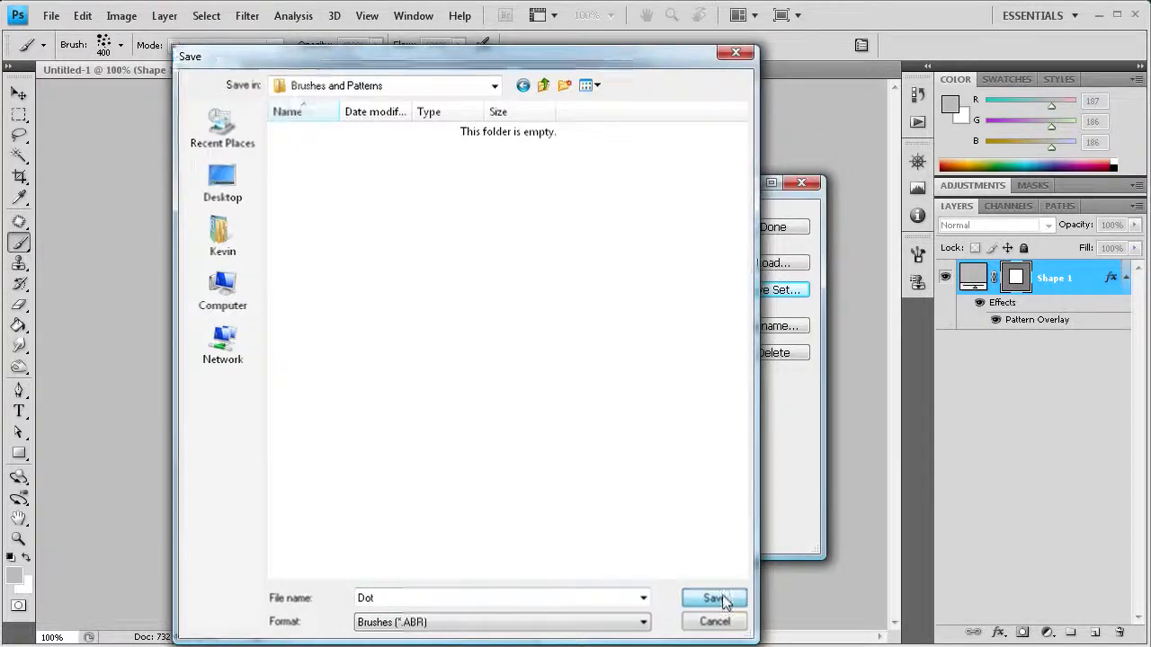
left_click(712, 599)
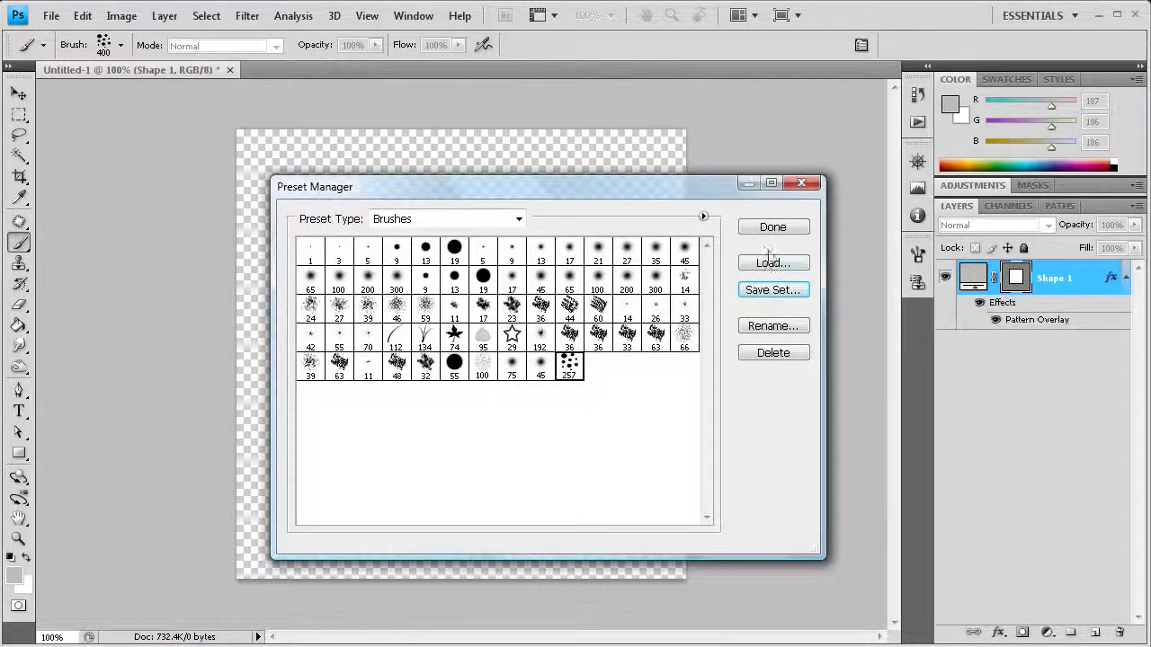
Switch the Preset Manager to Patterns and begin saving a pattern set.
left_click(518, 219)
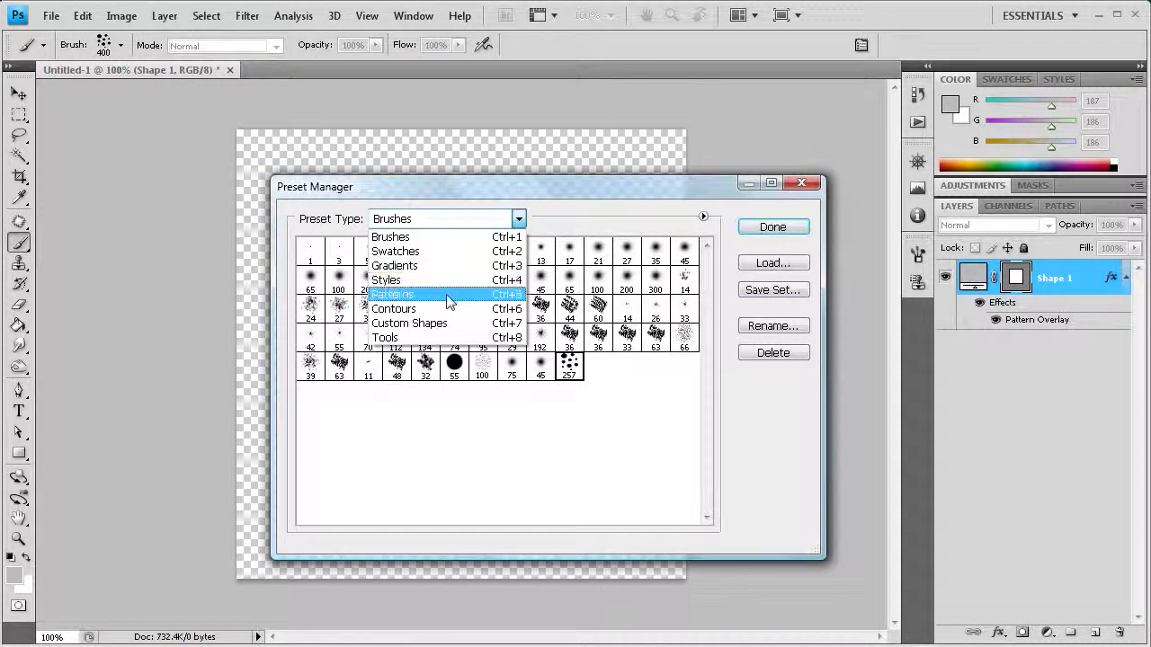
left_click(392, 295)
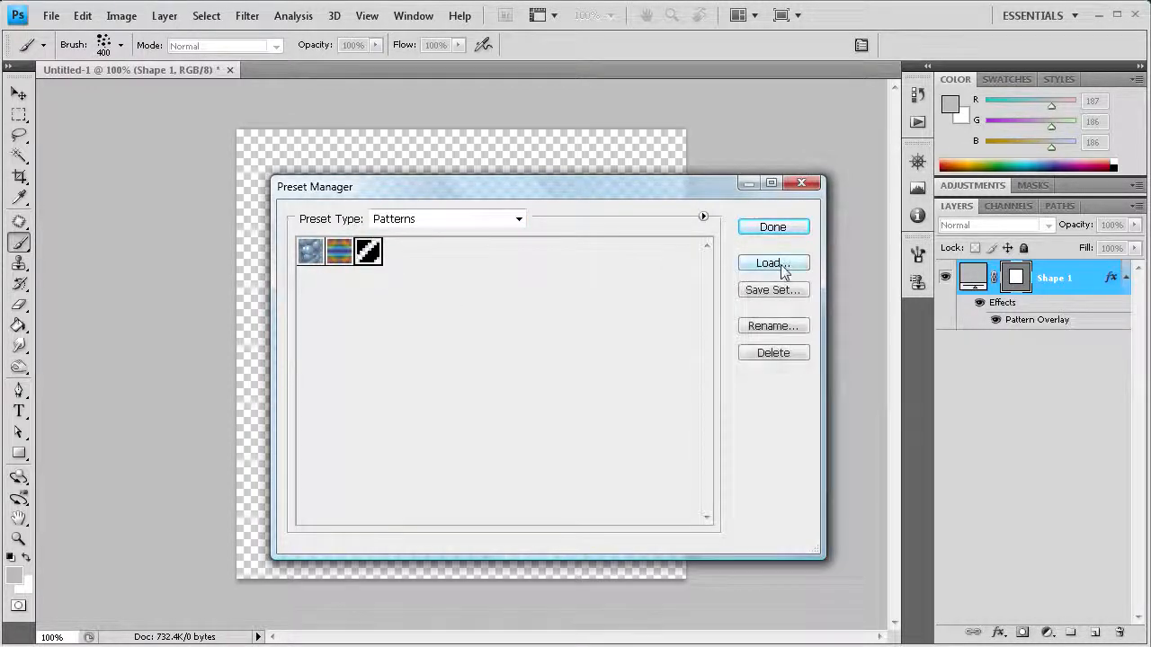
left_click(773, 290)
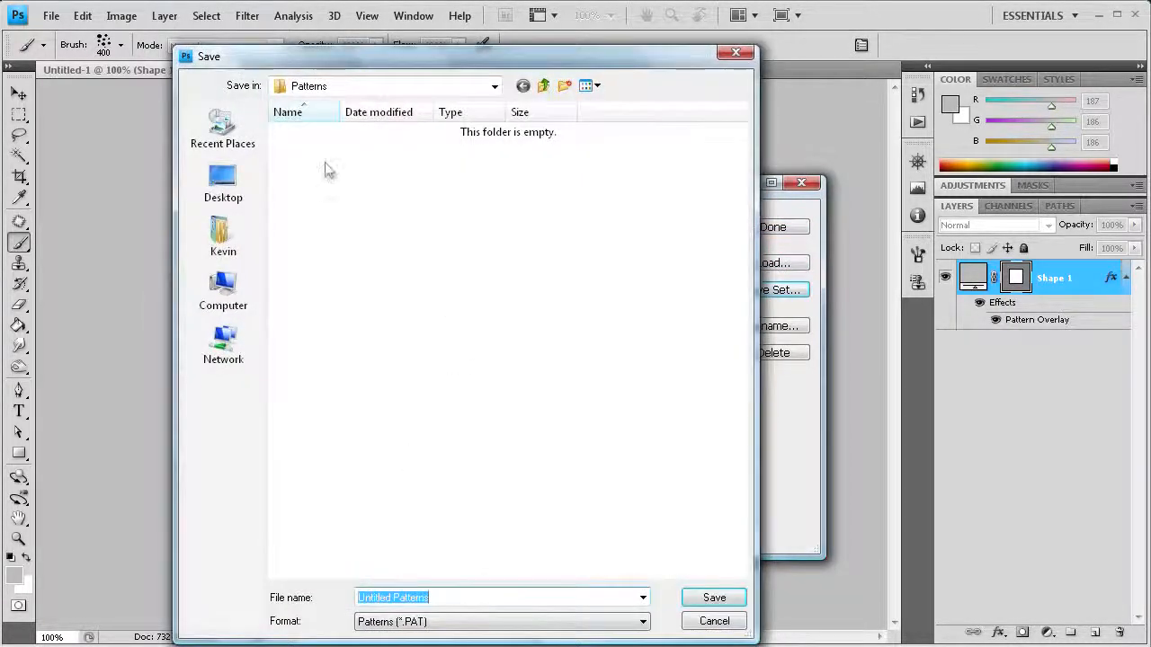
Save the pattern set as Stripe in the Brushes and Patterns folder.
left_click(223, 183)
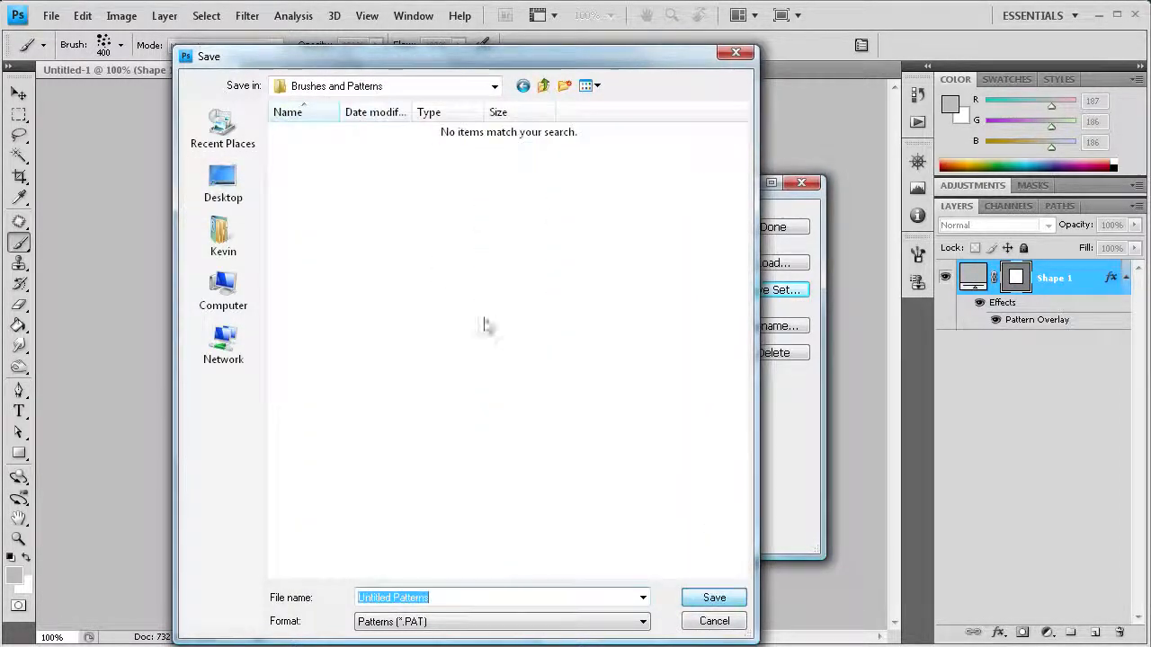
left_click_drag(449, 56, 449, 27)
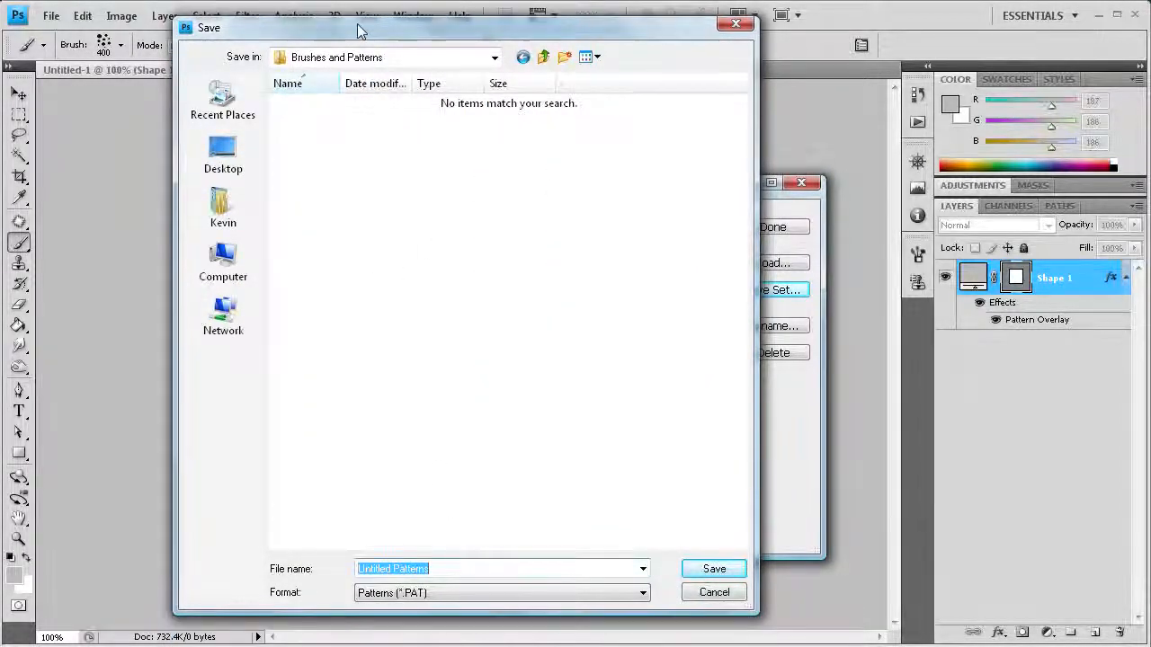
mouse_move(439, 568)
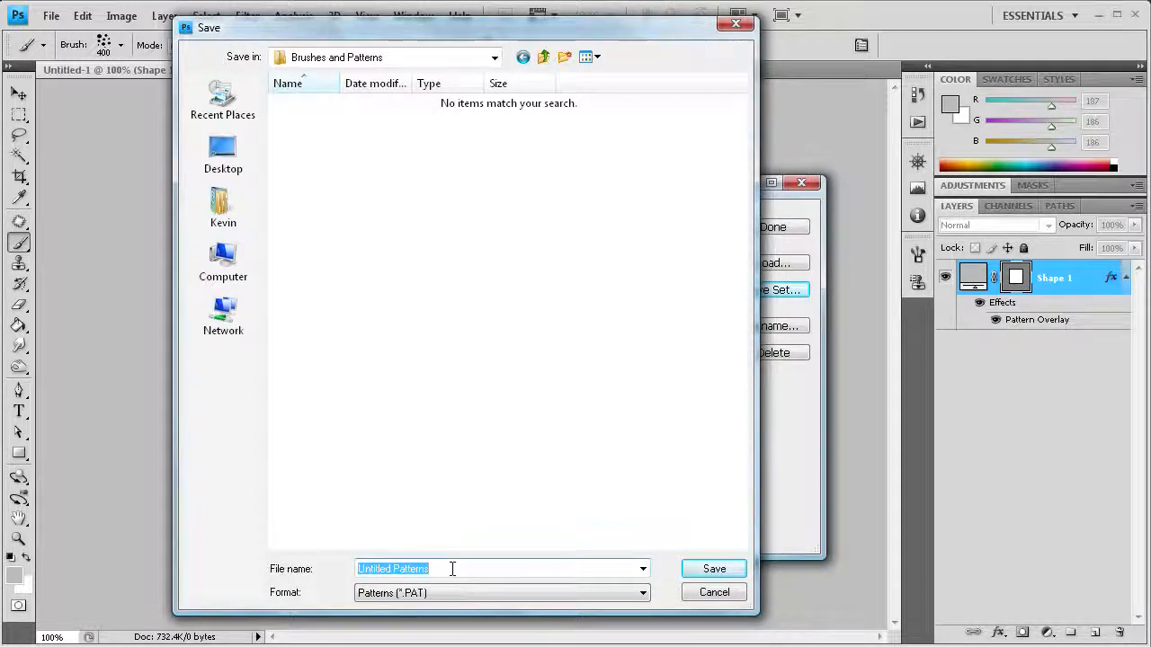
type("Stripe")
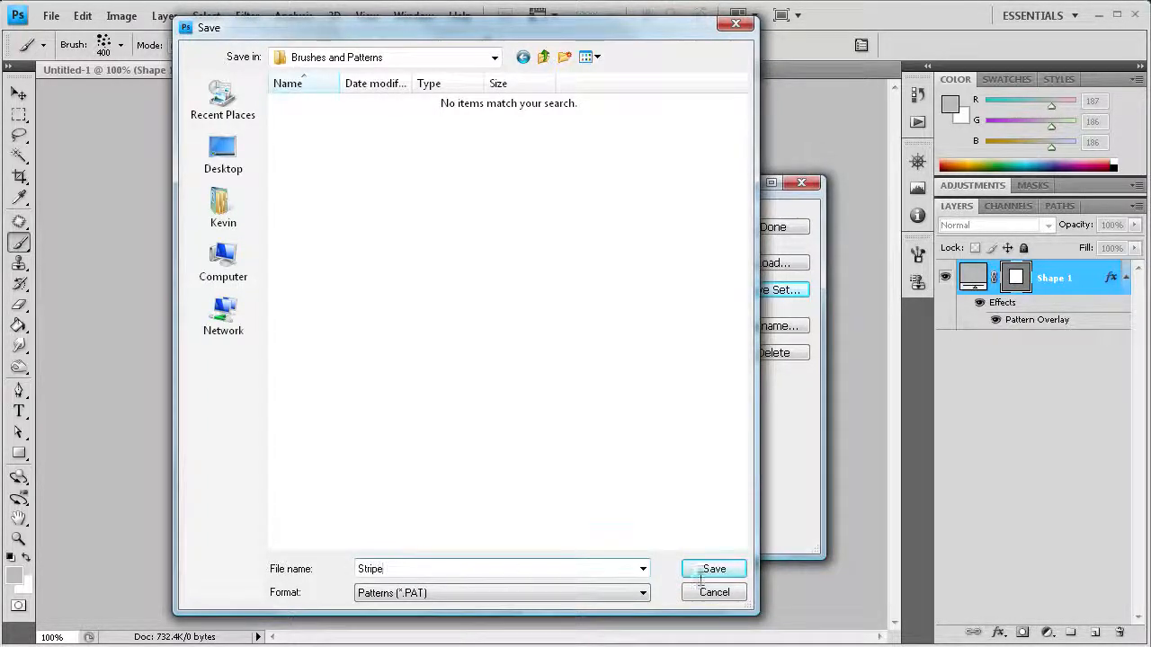
left_click(712, 568)
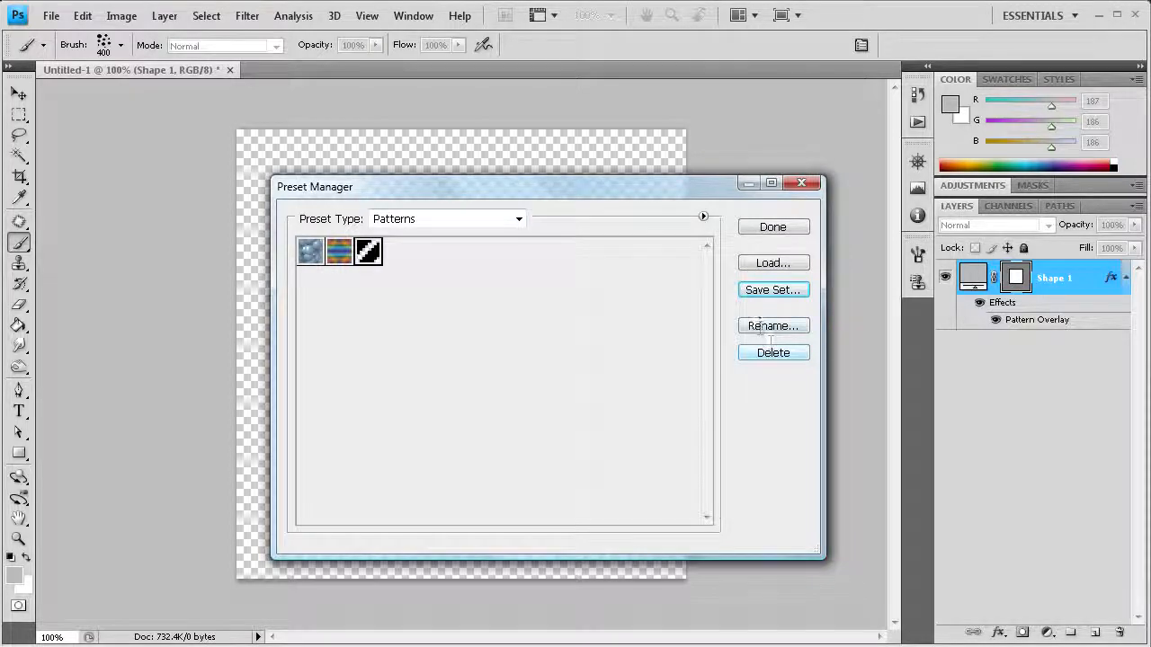
mouse_move(773, 289)
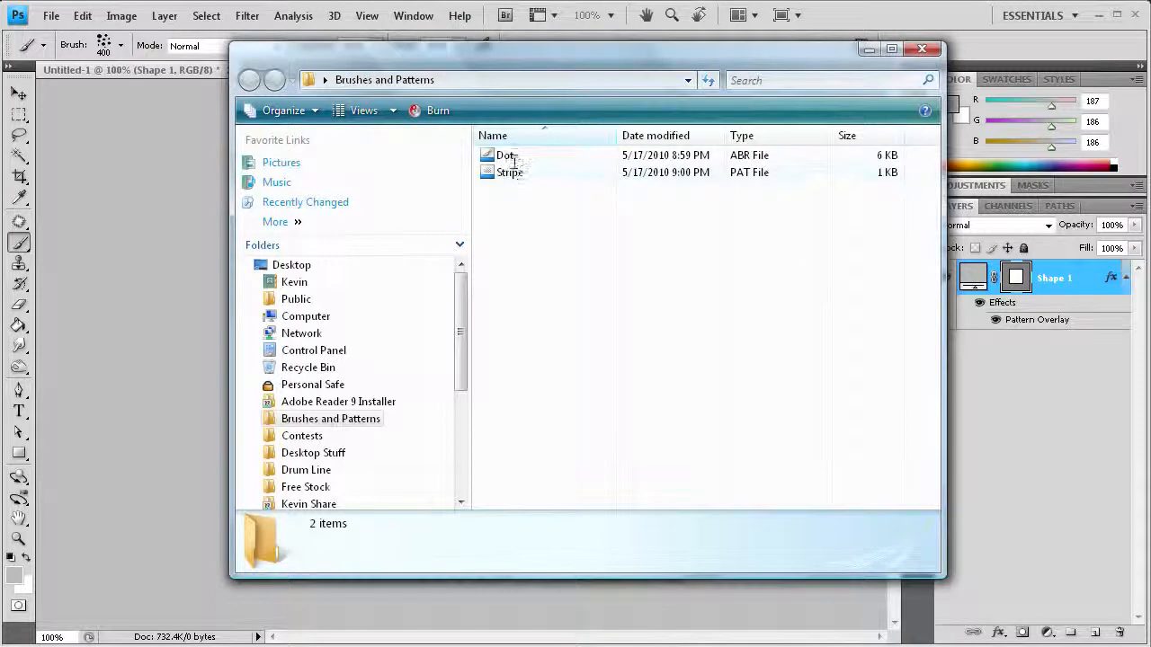
left_click(506, 155)
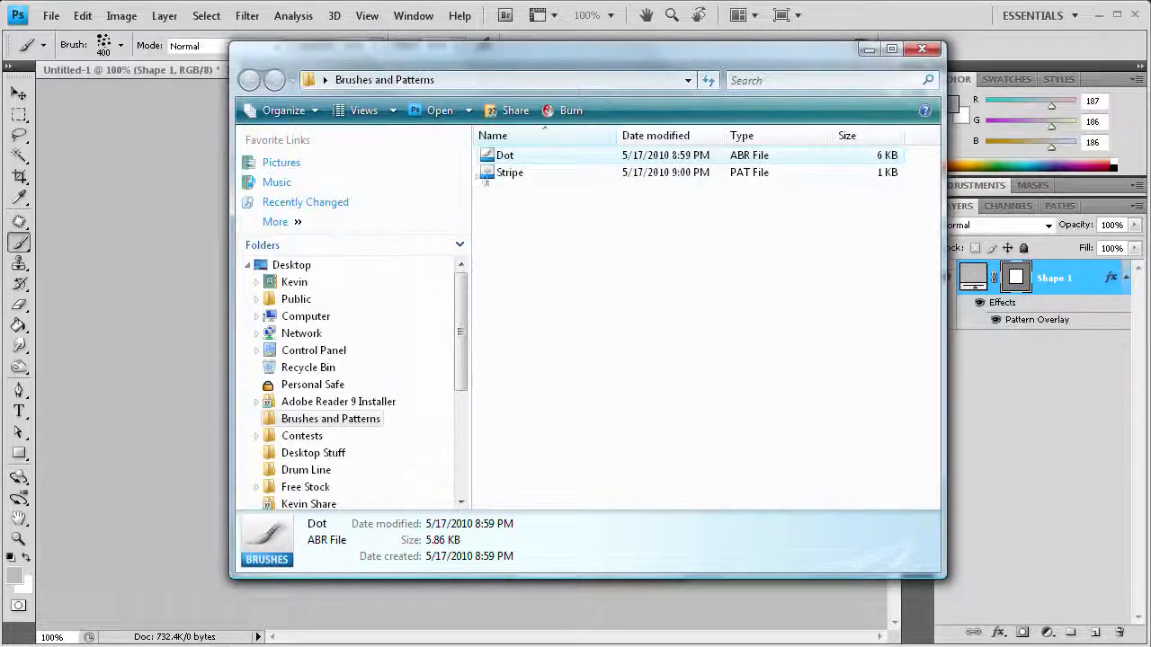
left_click(511, 172)
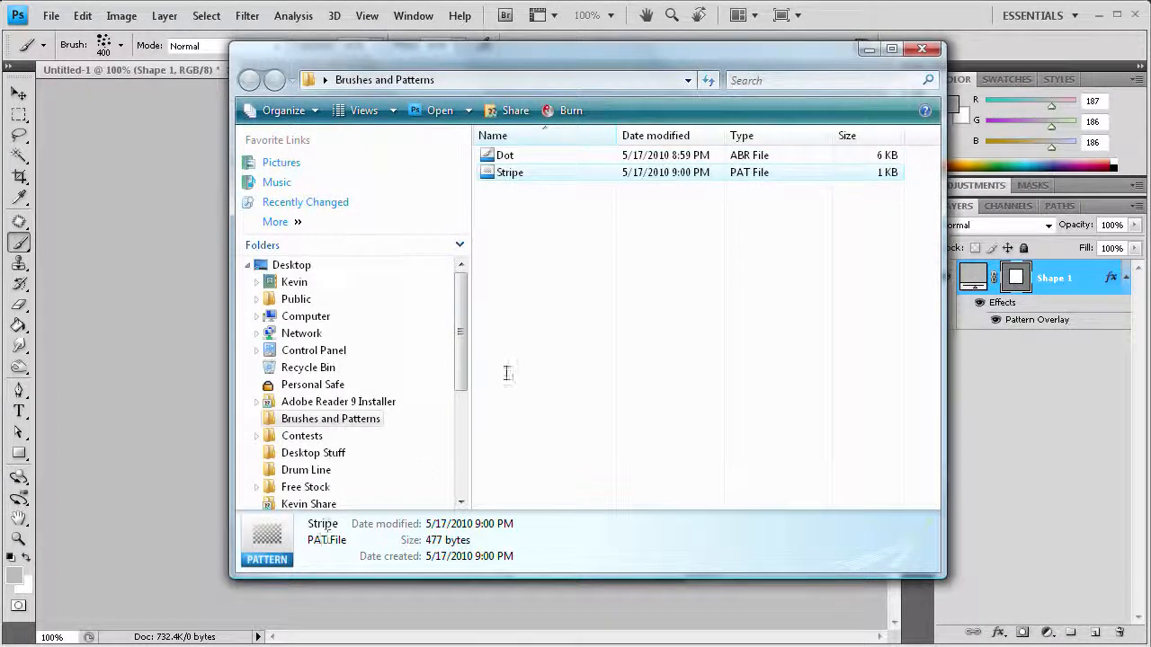